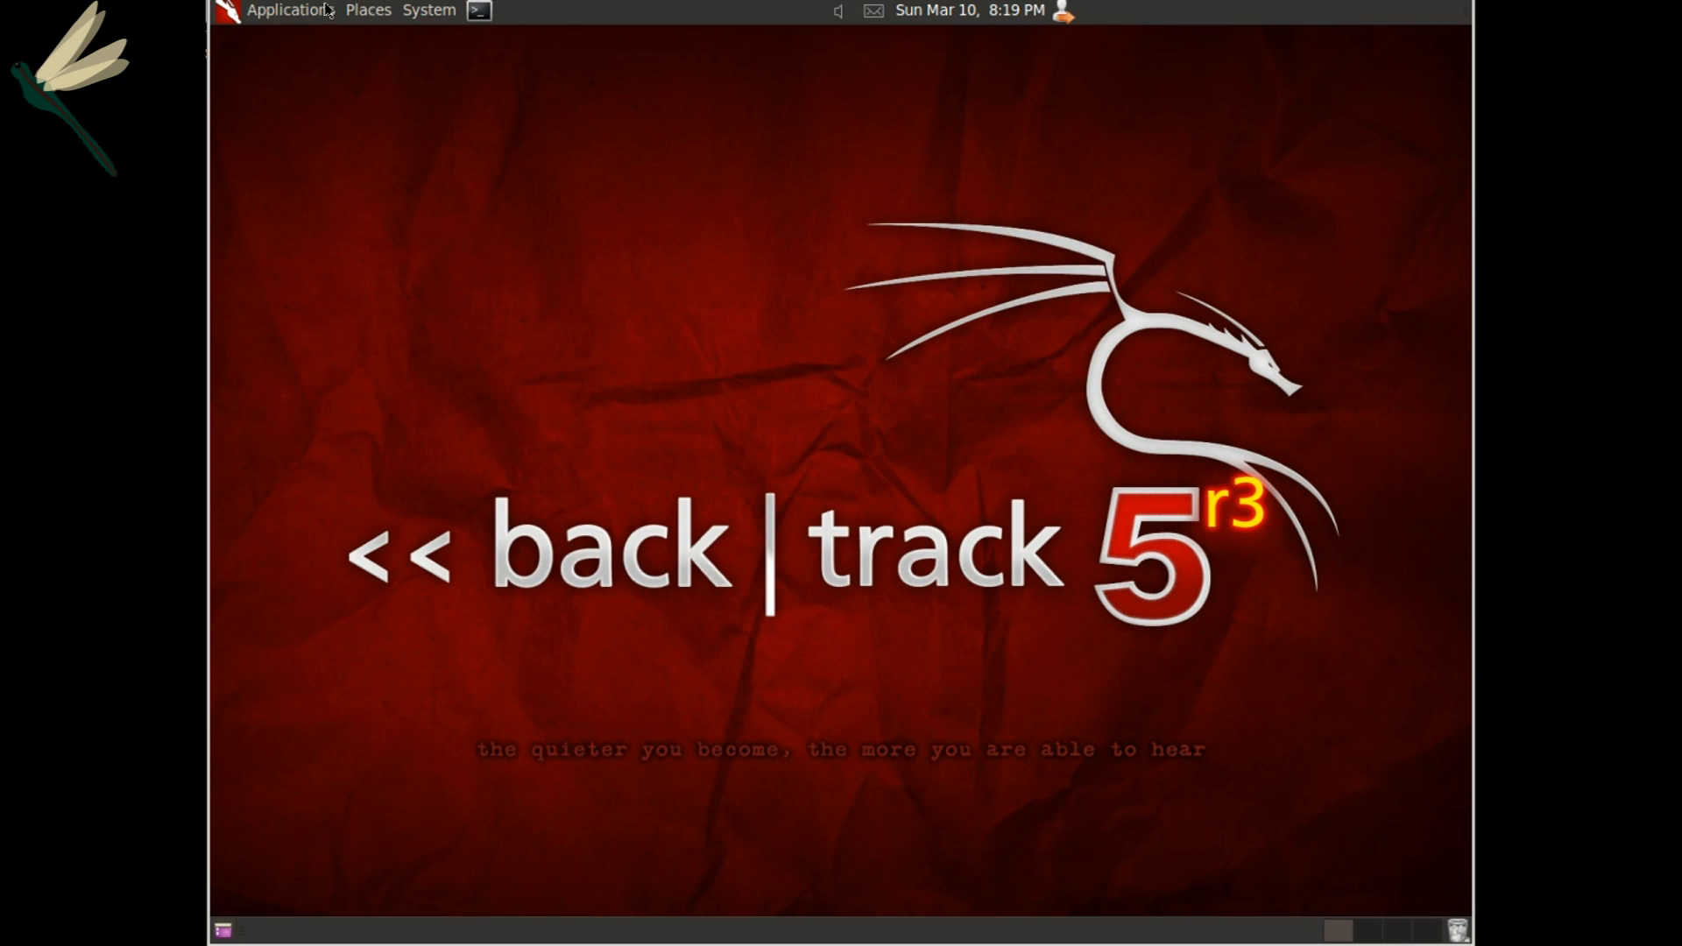
Browse the BackTrack applications menu toward the Network Analysis tools to launch Wireshark.
left_click(286, 11)
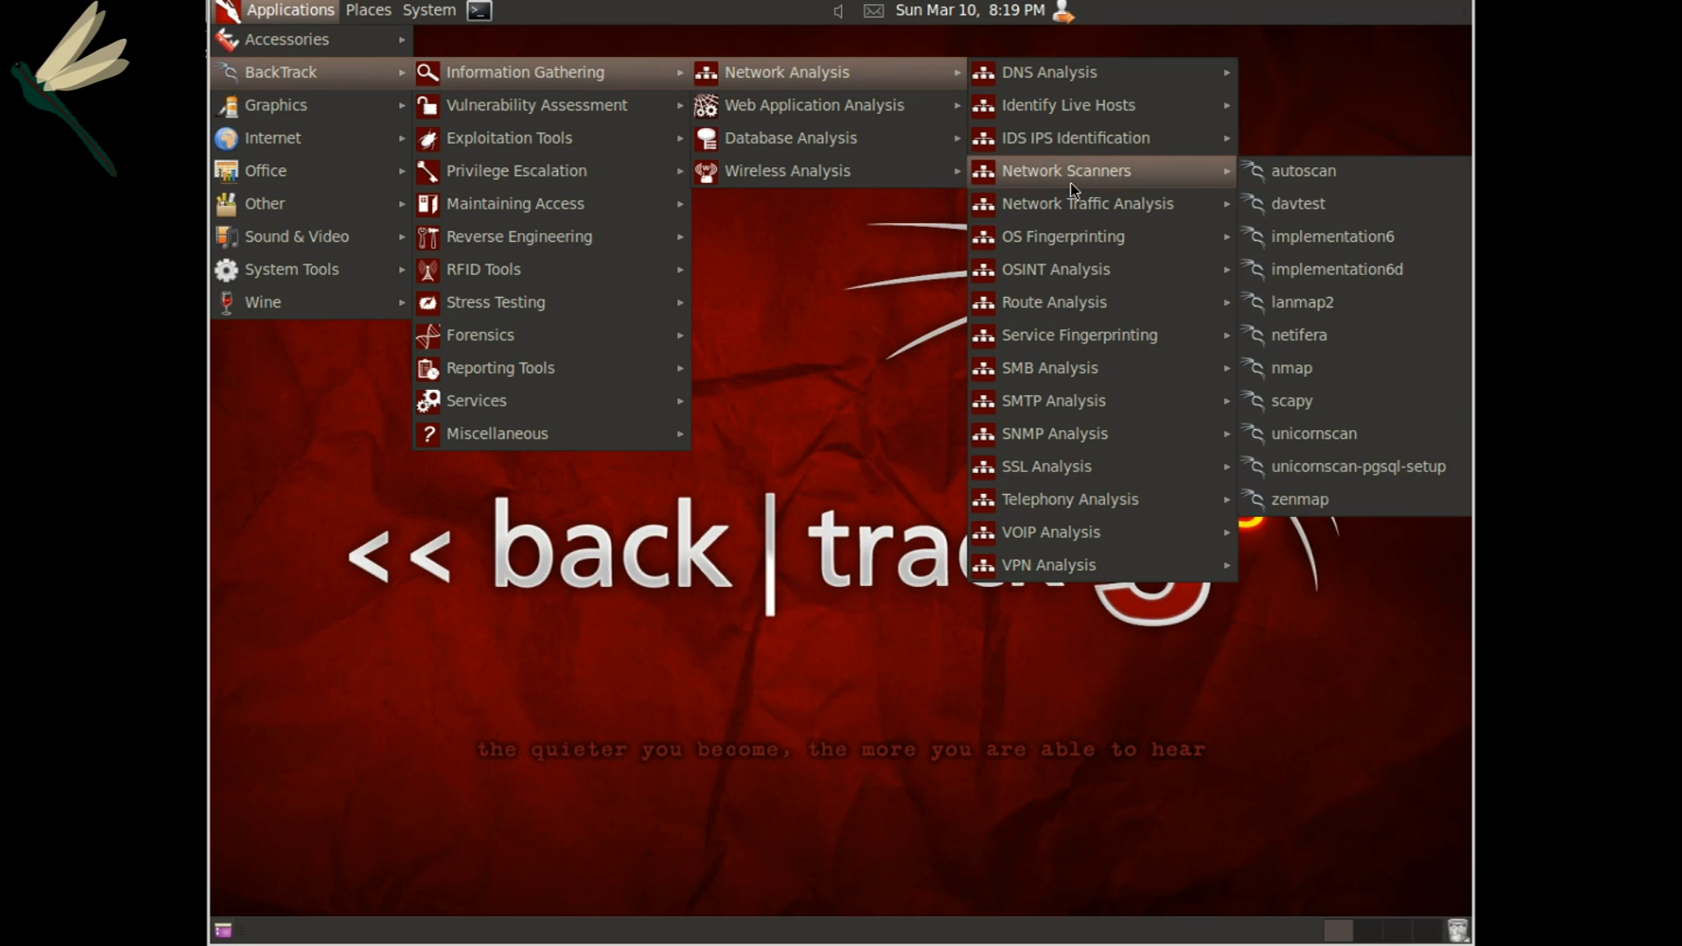
mouse_move(1086, 203)
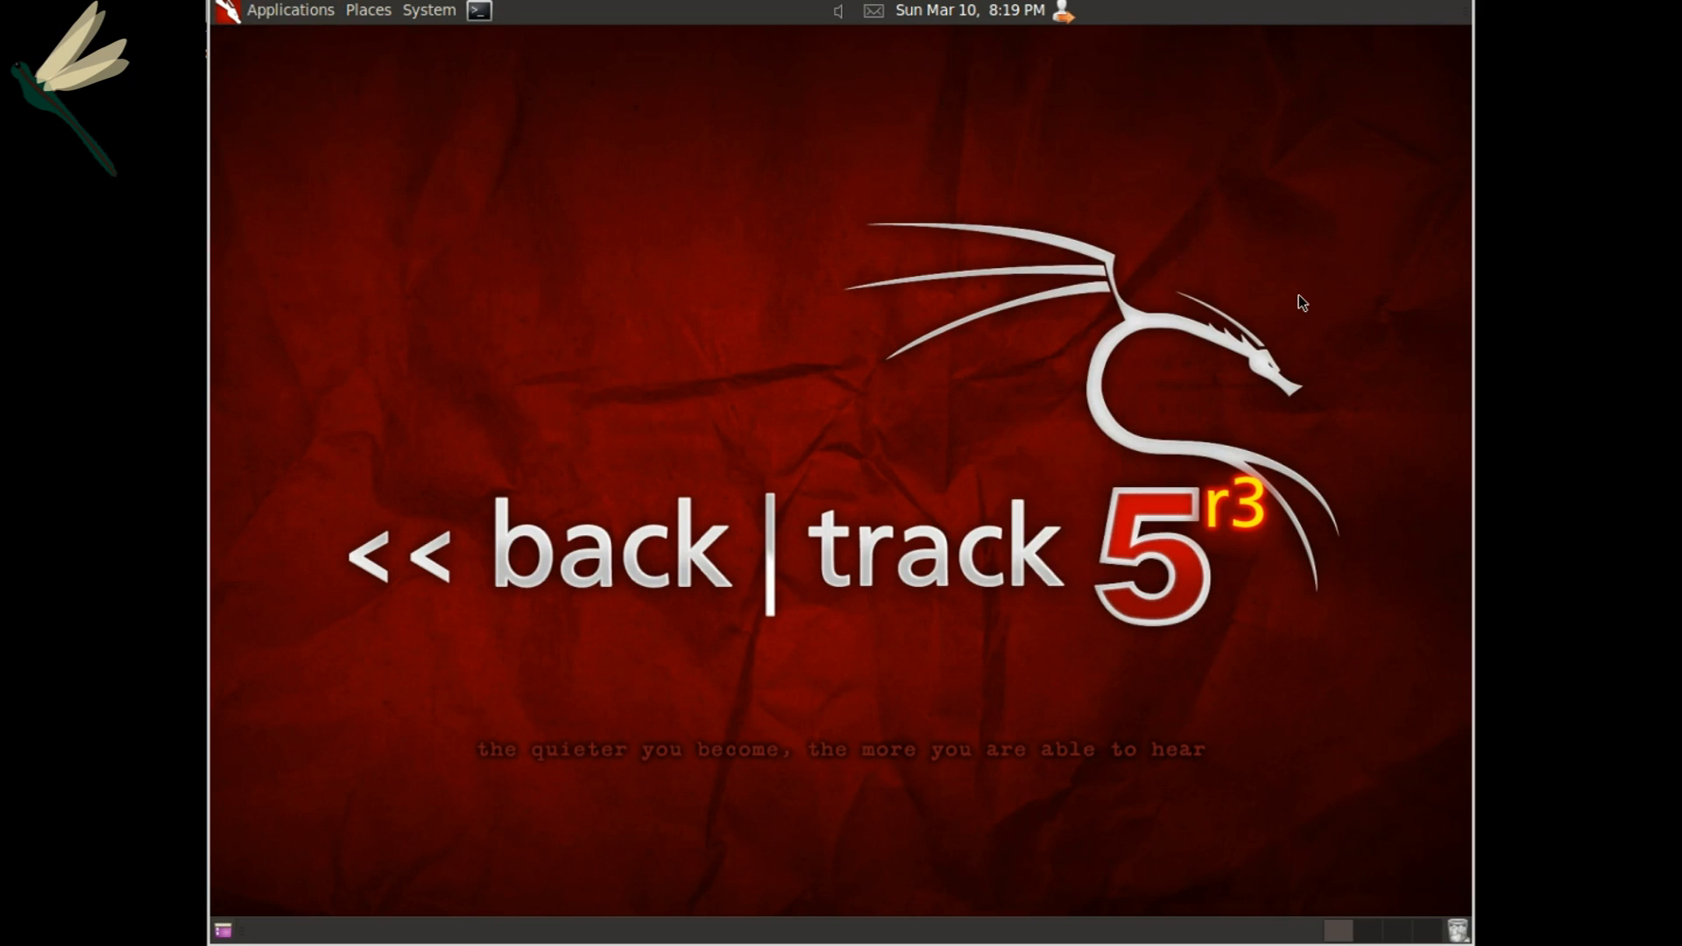
mouse_move(1177, 381)
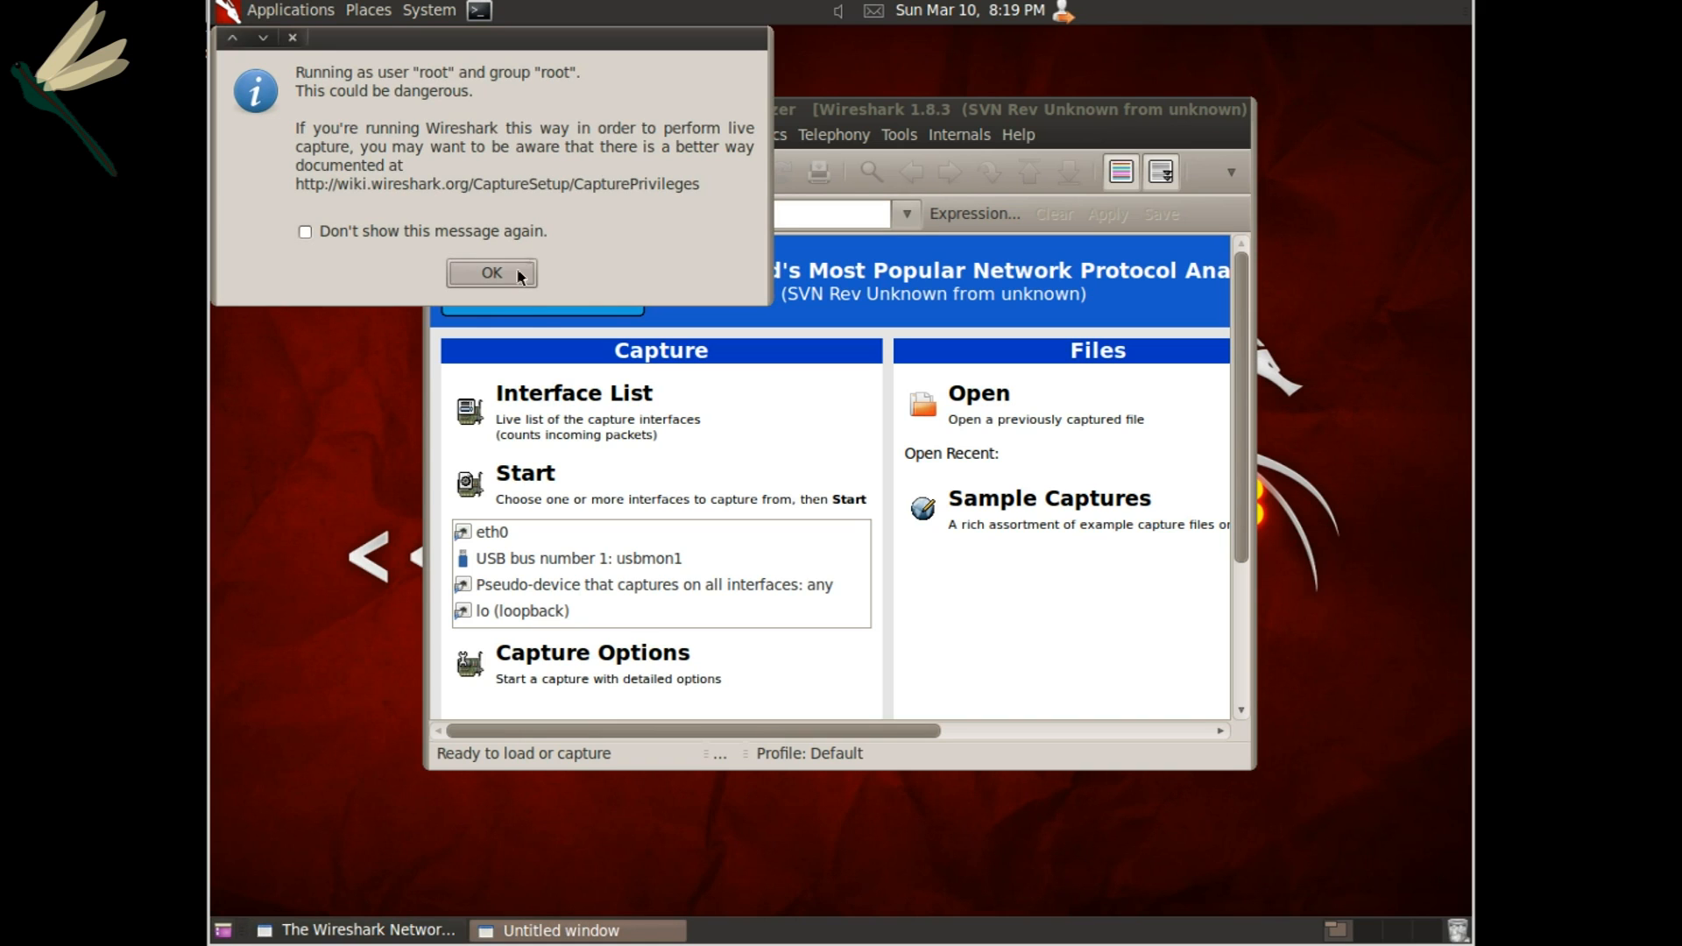
Dismiss the running-as-root warning and start a live capture on eth0.
left_click(490, 273)
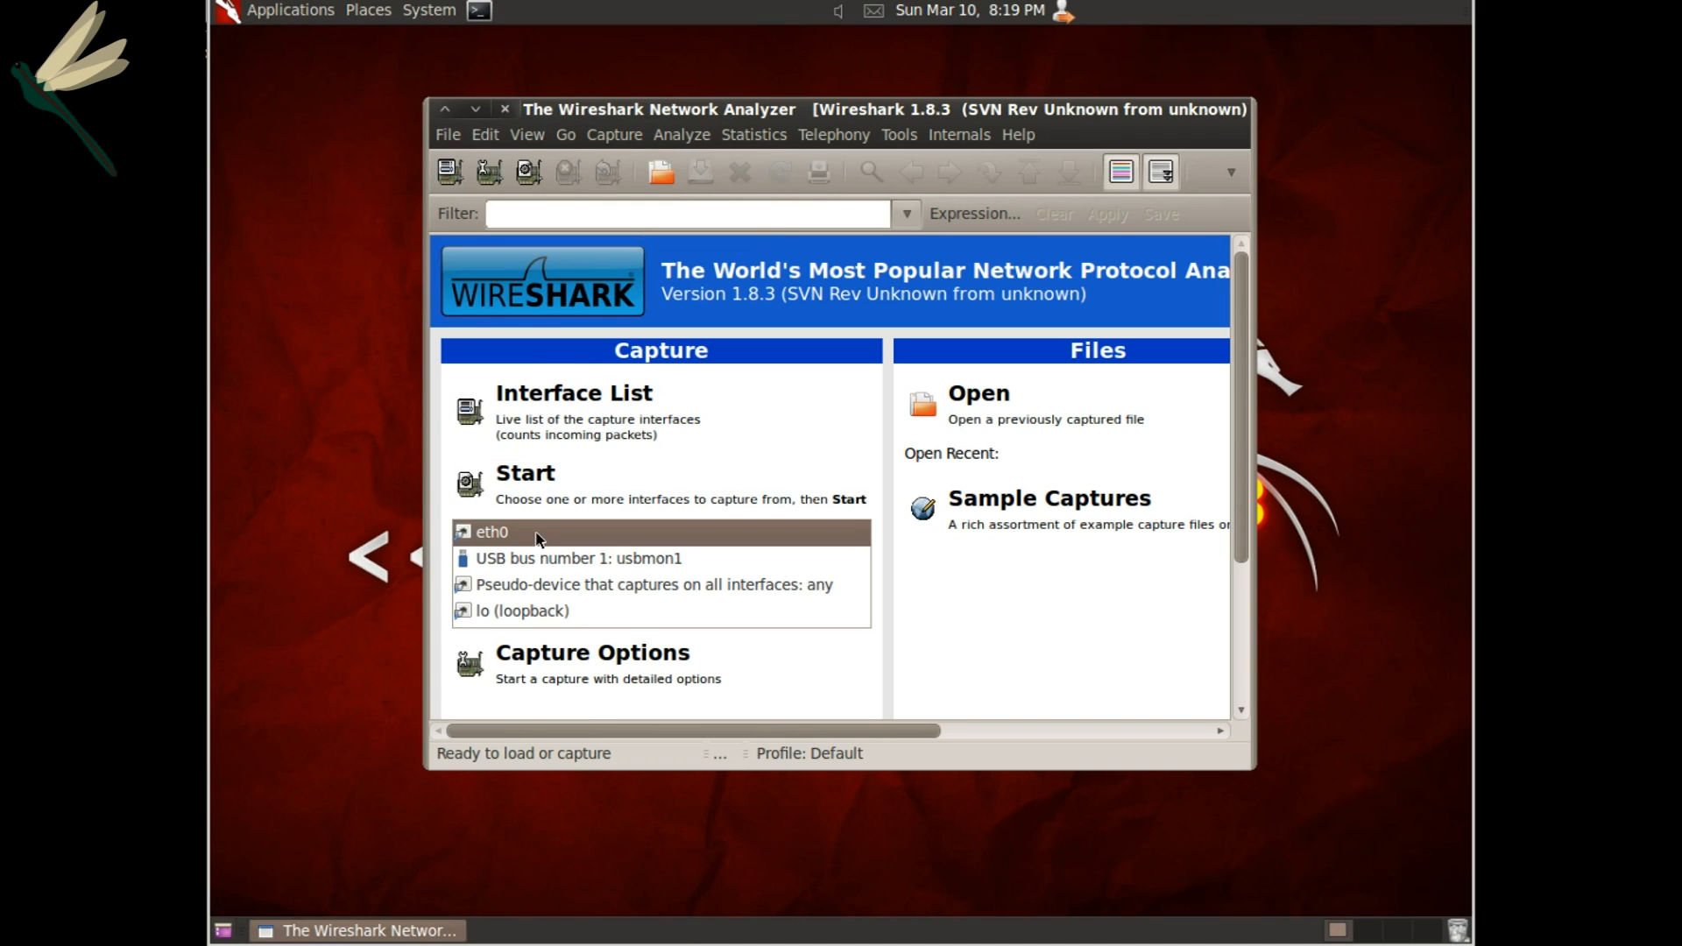
double_click(492, 533)
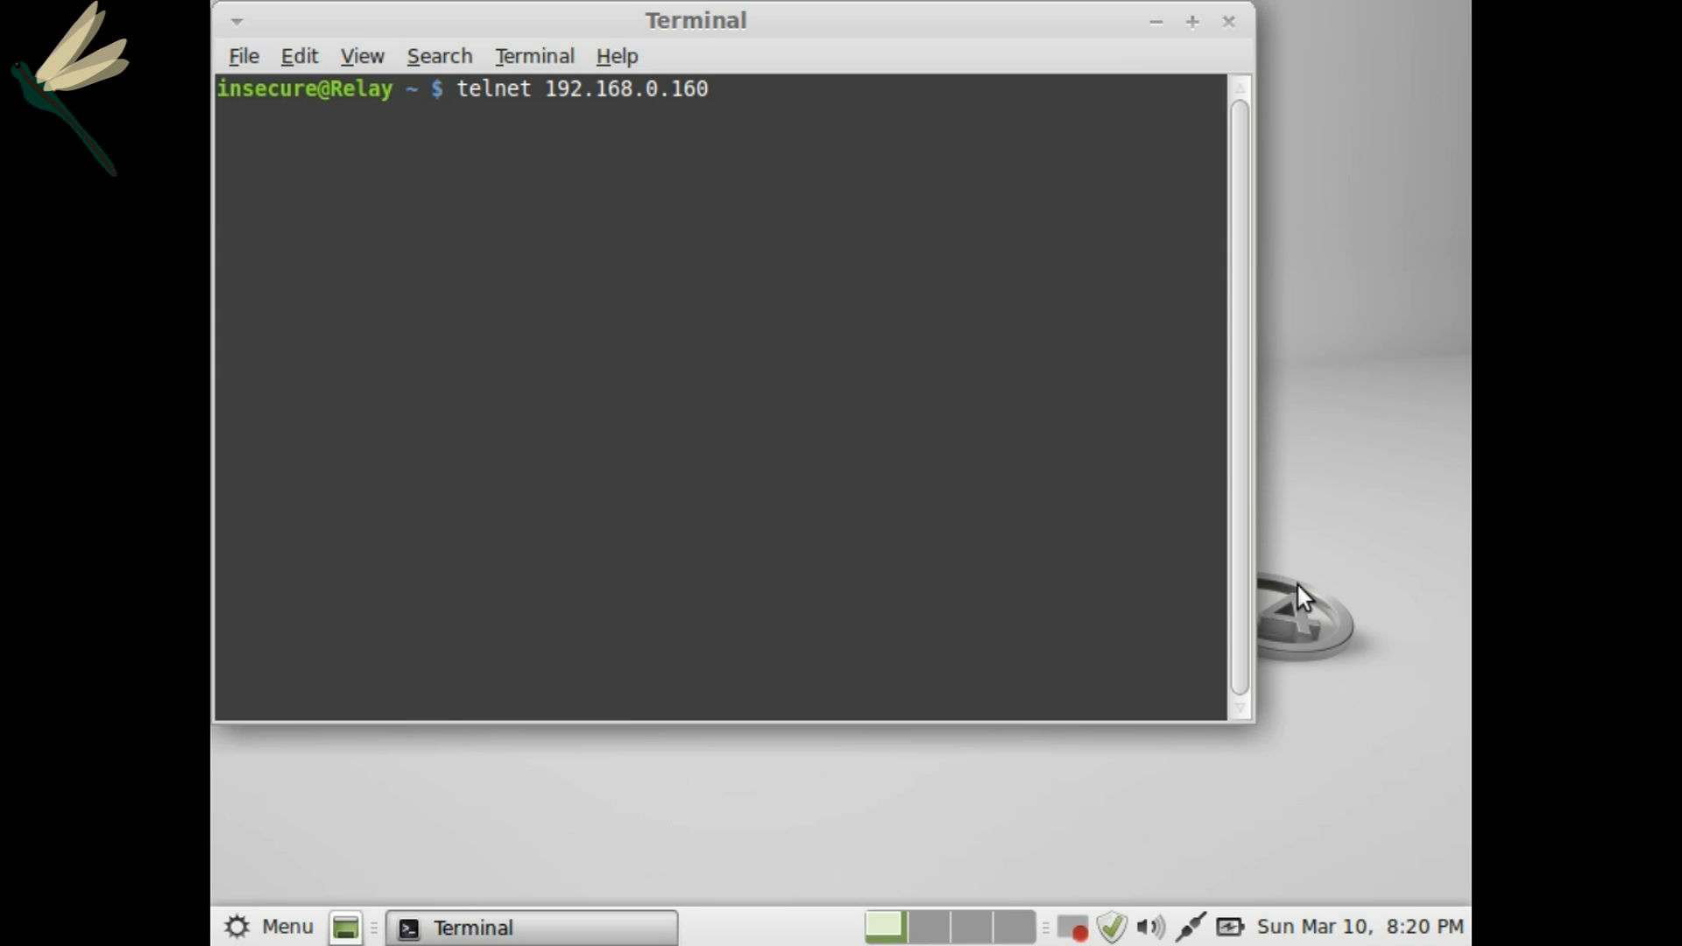
Run telnet 192.168.0.160 from the Relay machine's terminal.
key("Return")
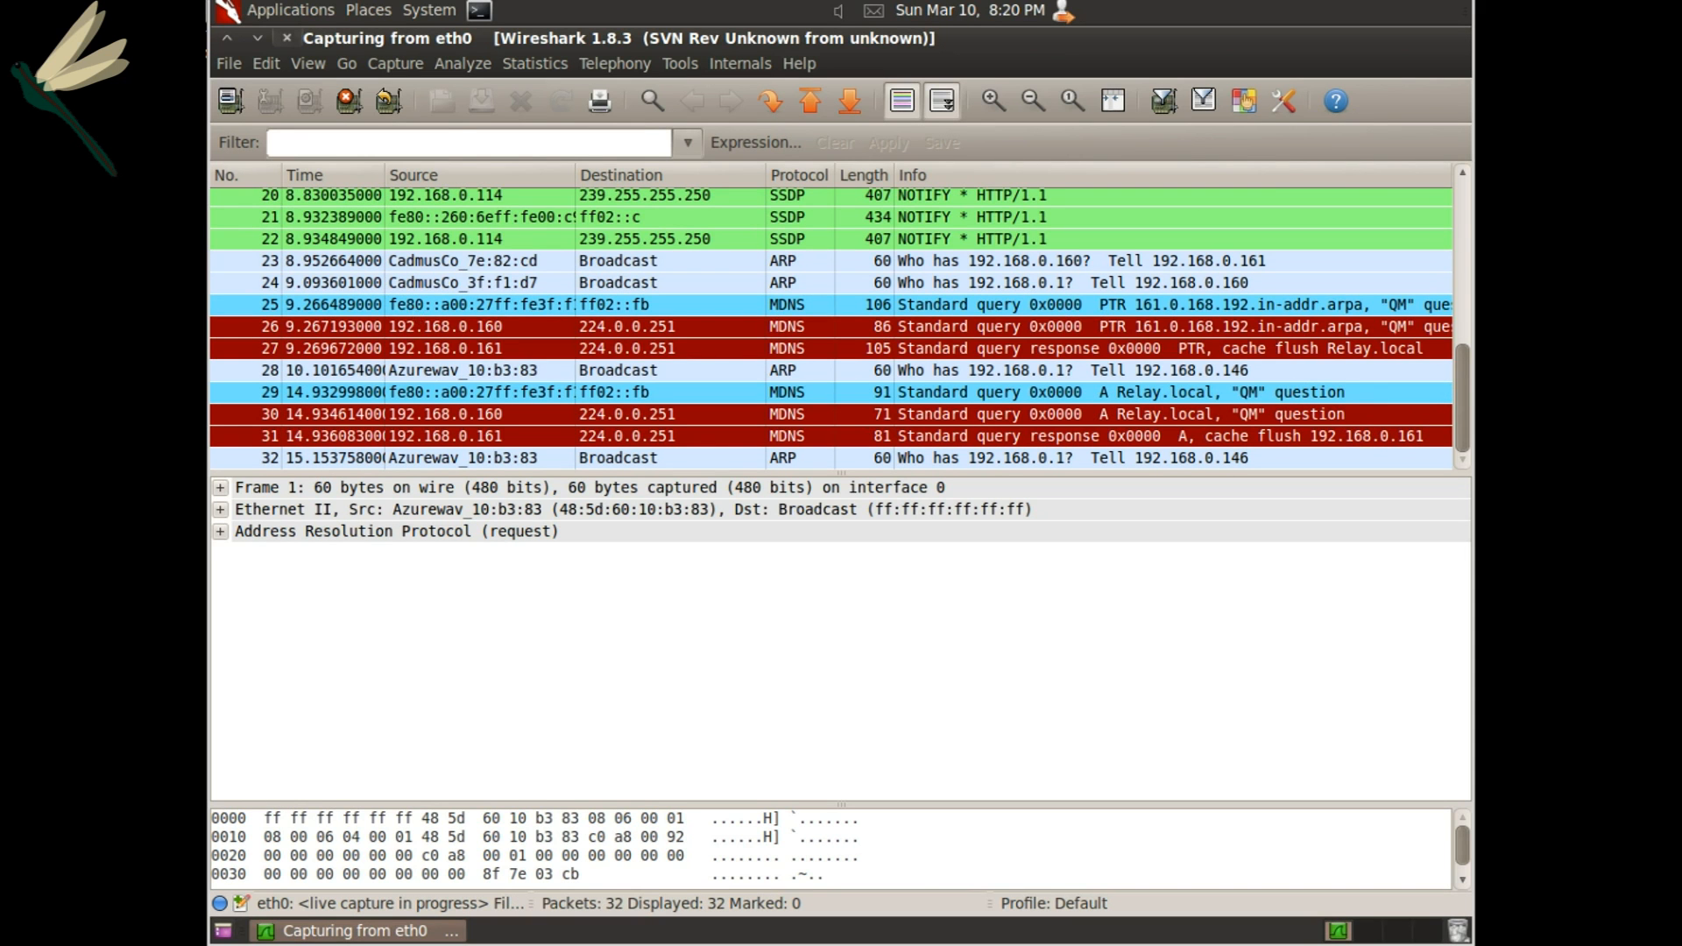
Filter the live capture to telnet packets and switch to a root terminal.
type("tel")
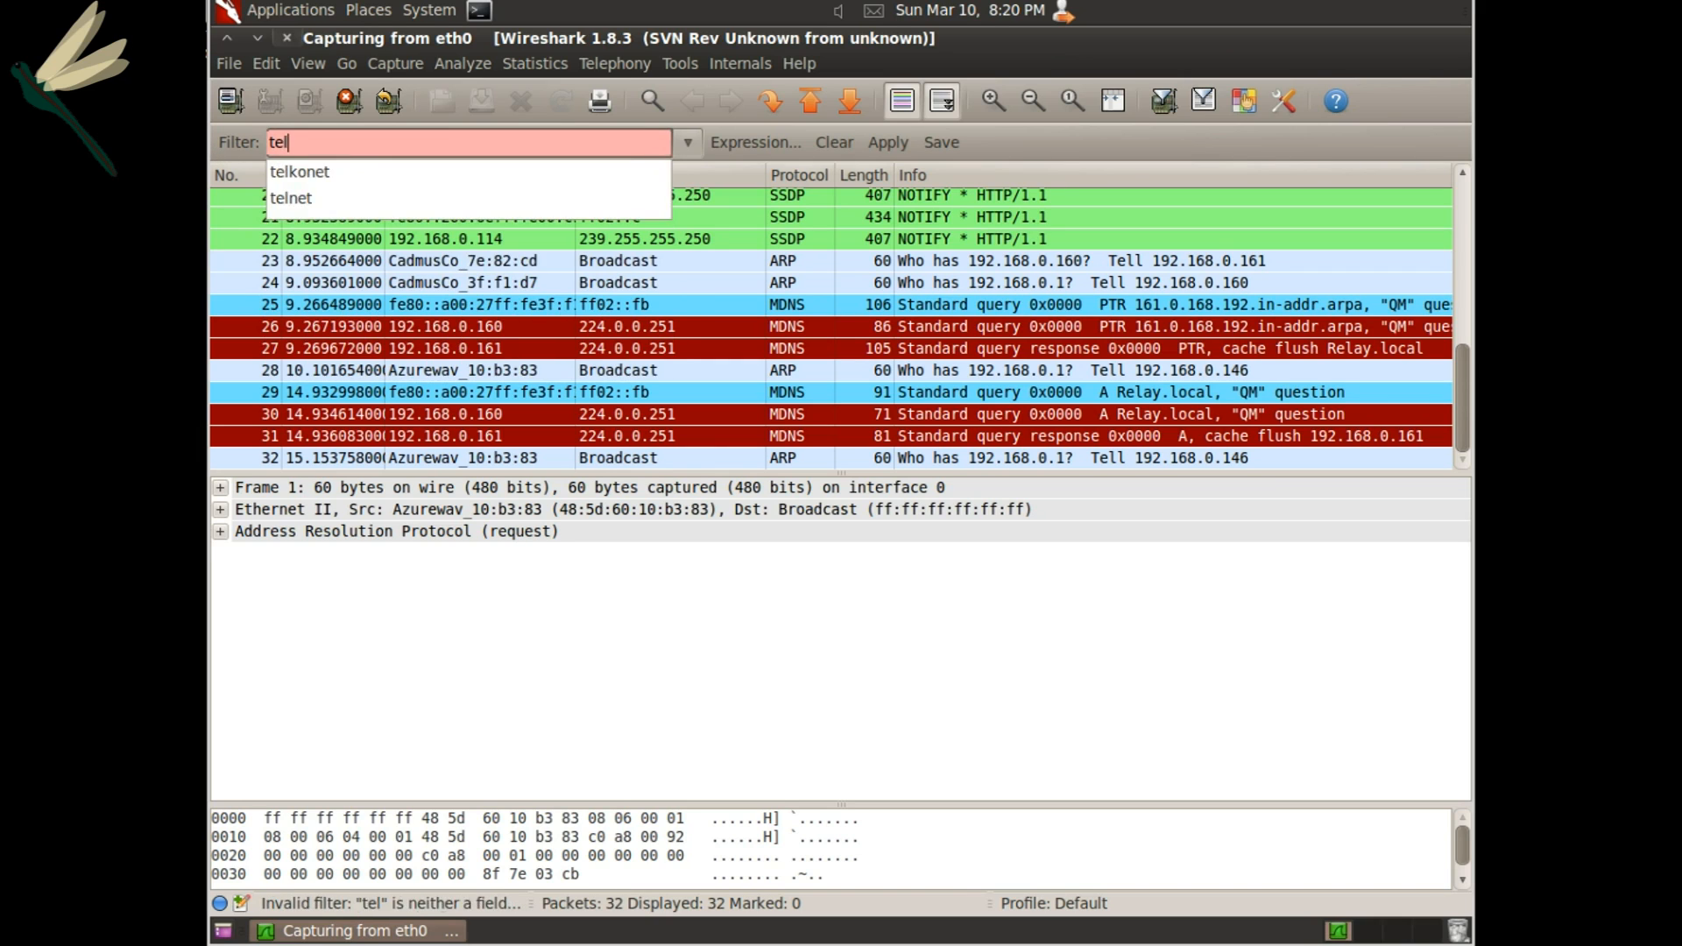
left_click(291, 198)
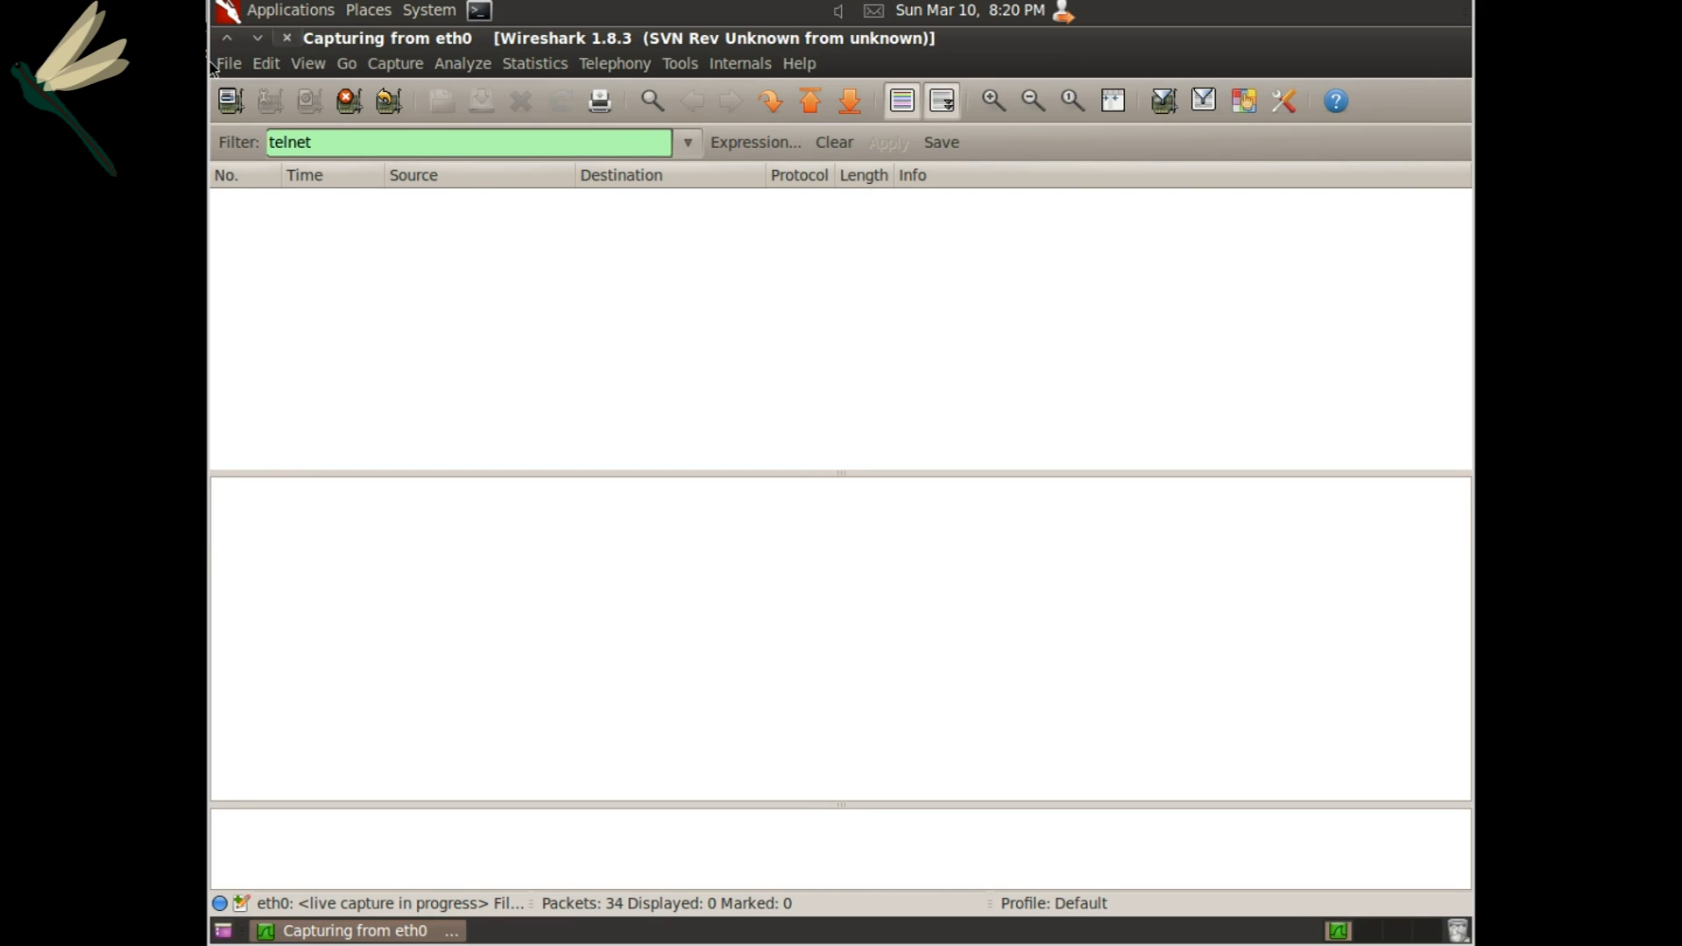
left_click(476, 10)
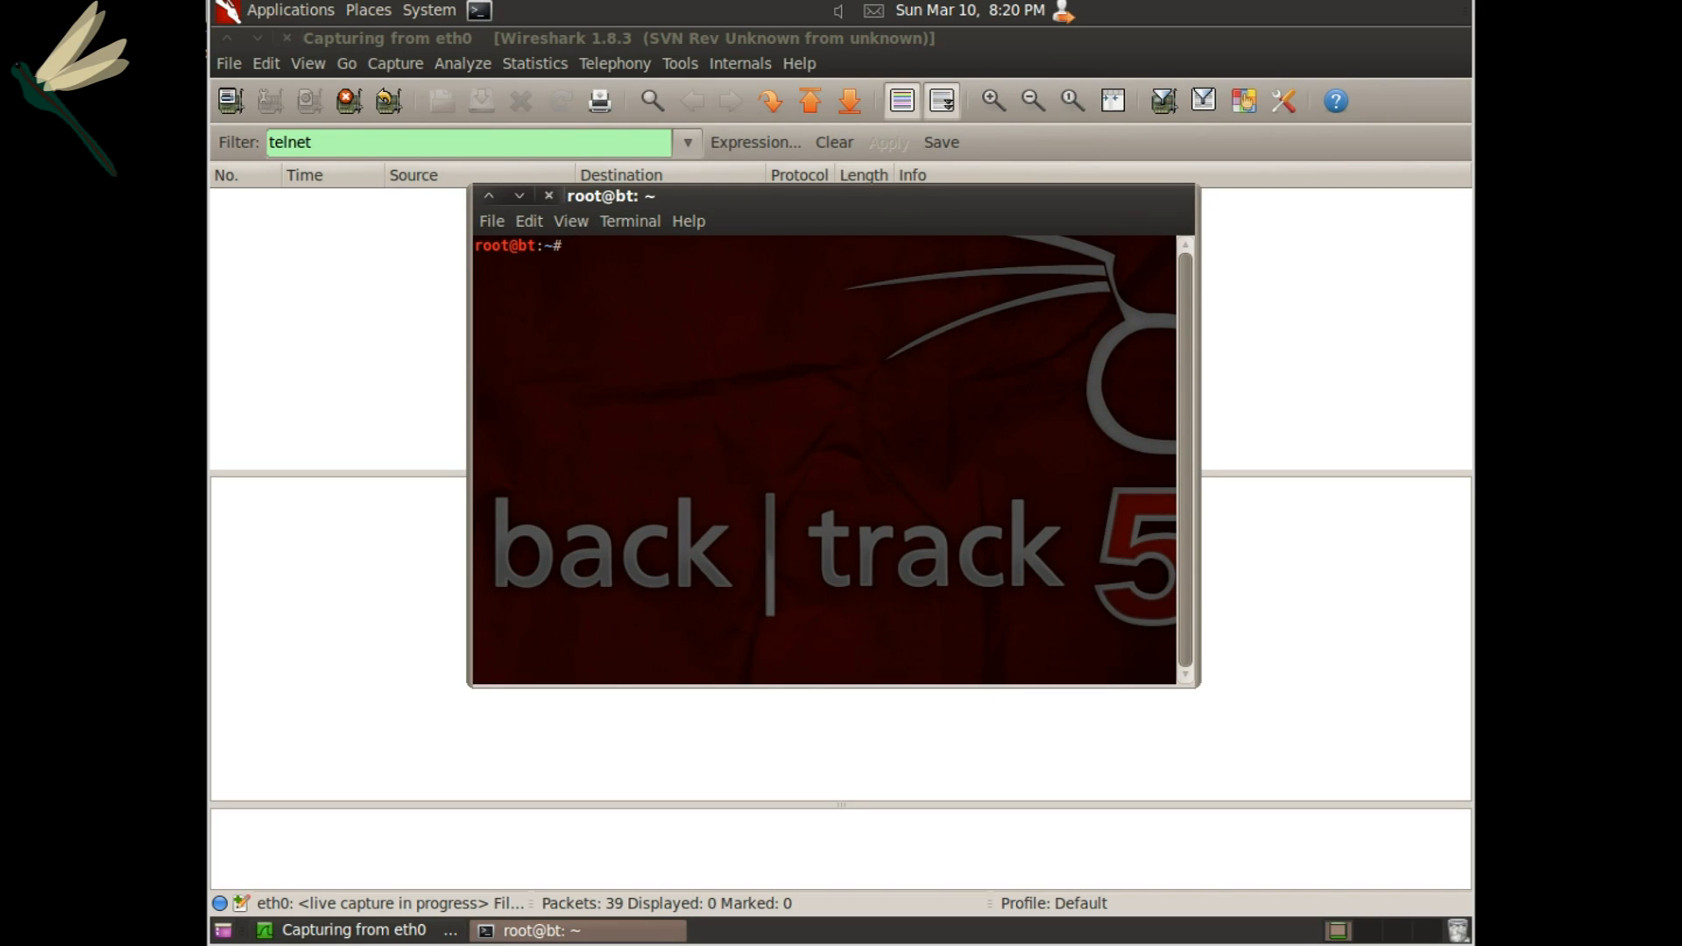
Enable IPv4 forwarding with sysctl -w net.ipv4.ip_forward=1.
type("sysctl -w")
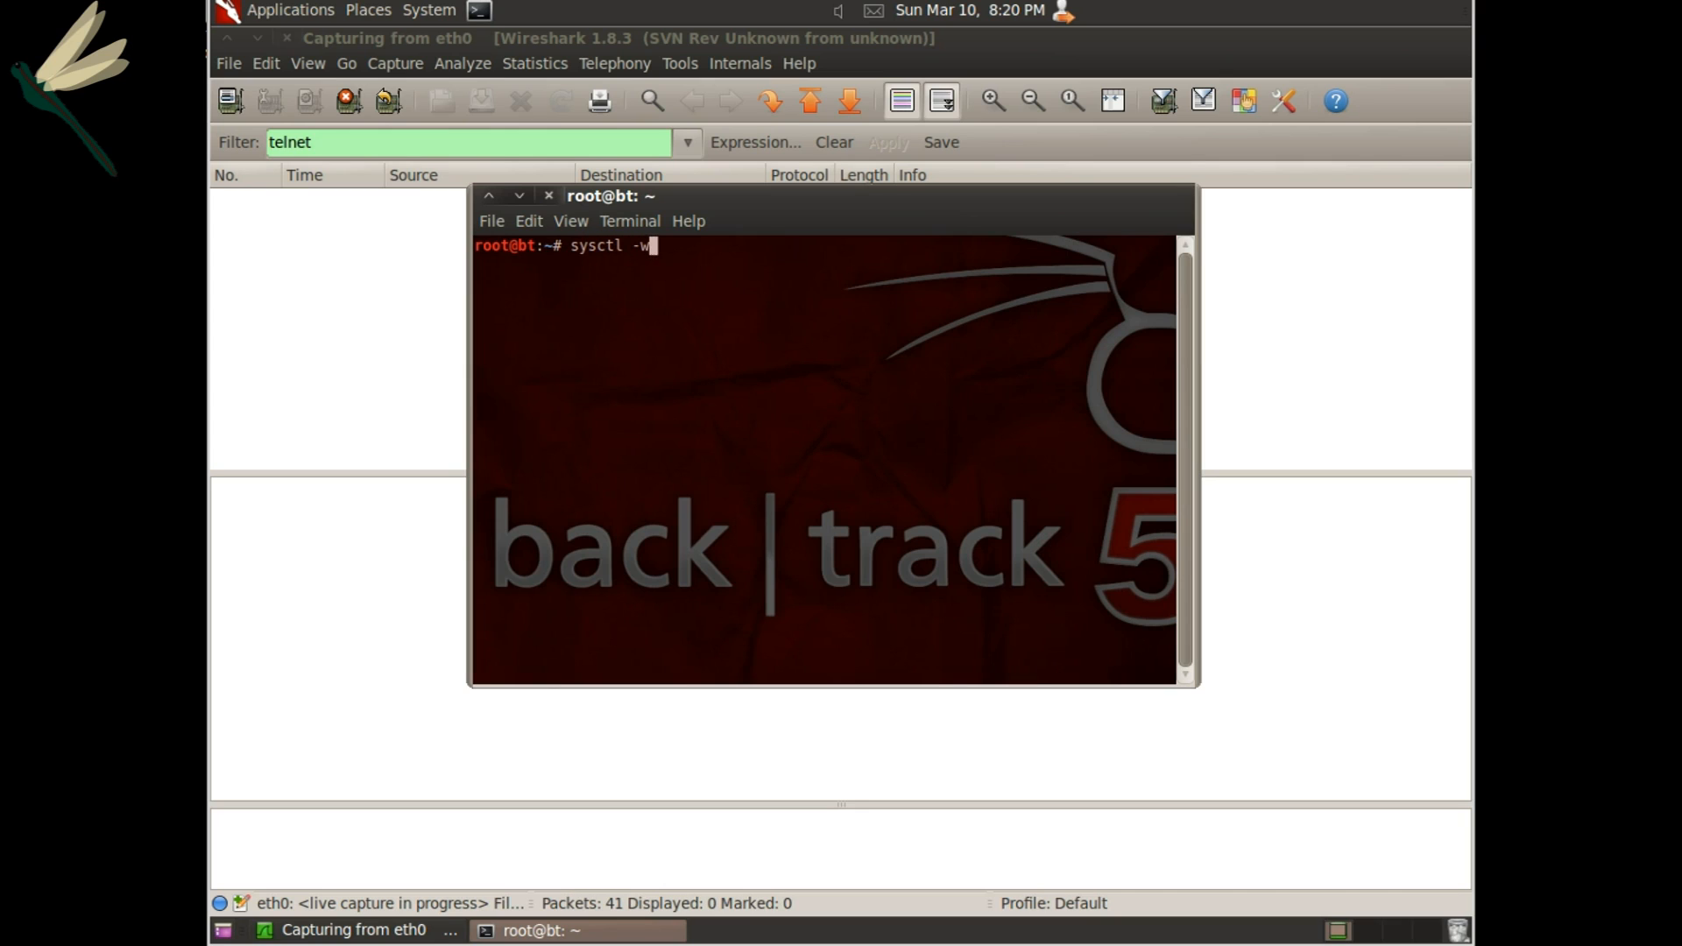
type("net.ipv")
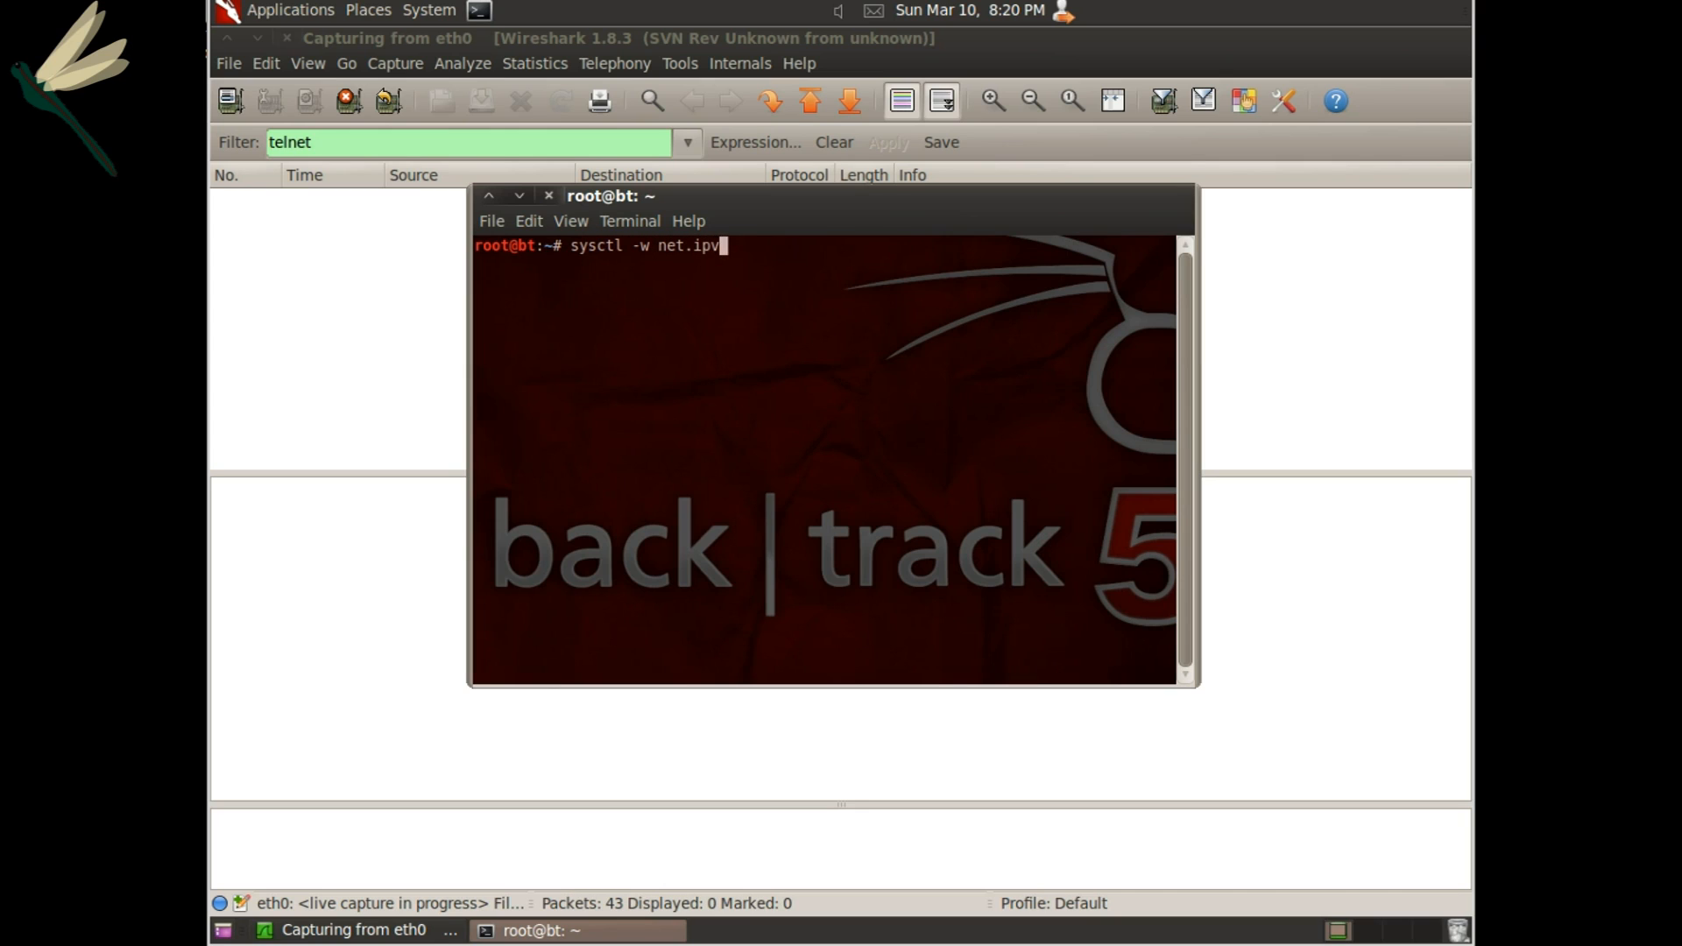
type("4.ip_f")
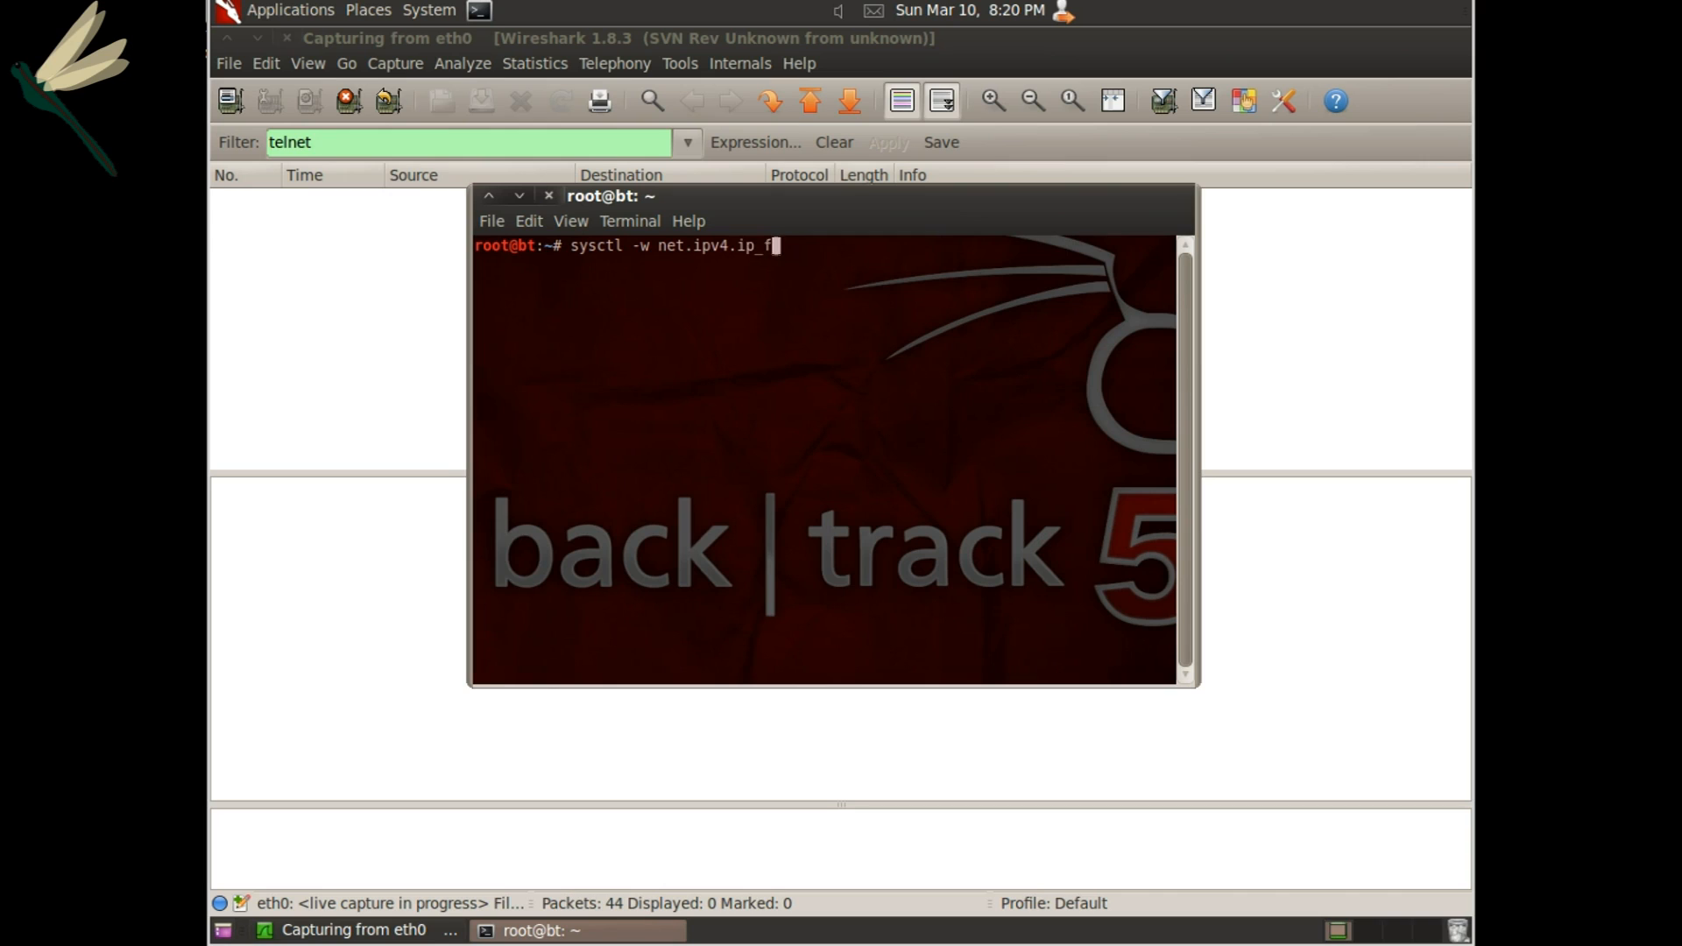
type("orward=")
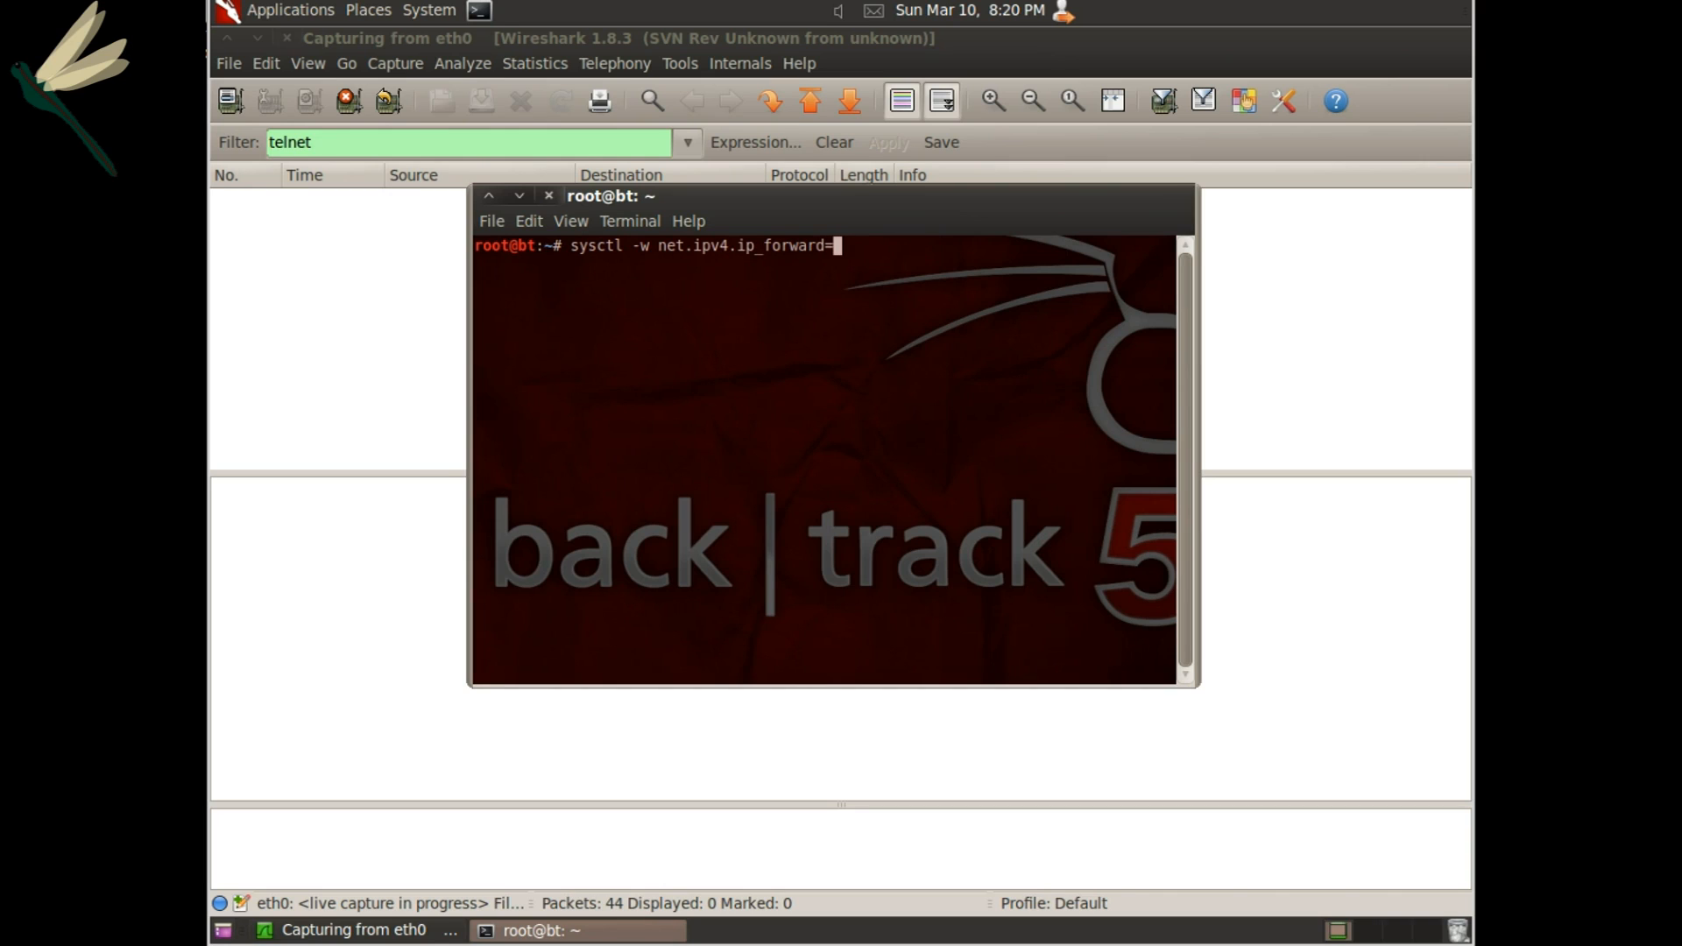
key("Return")
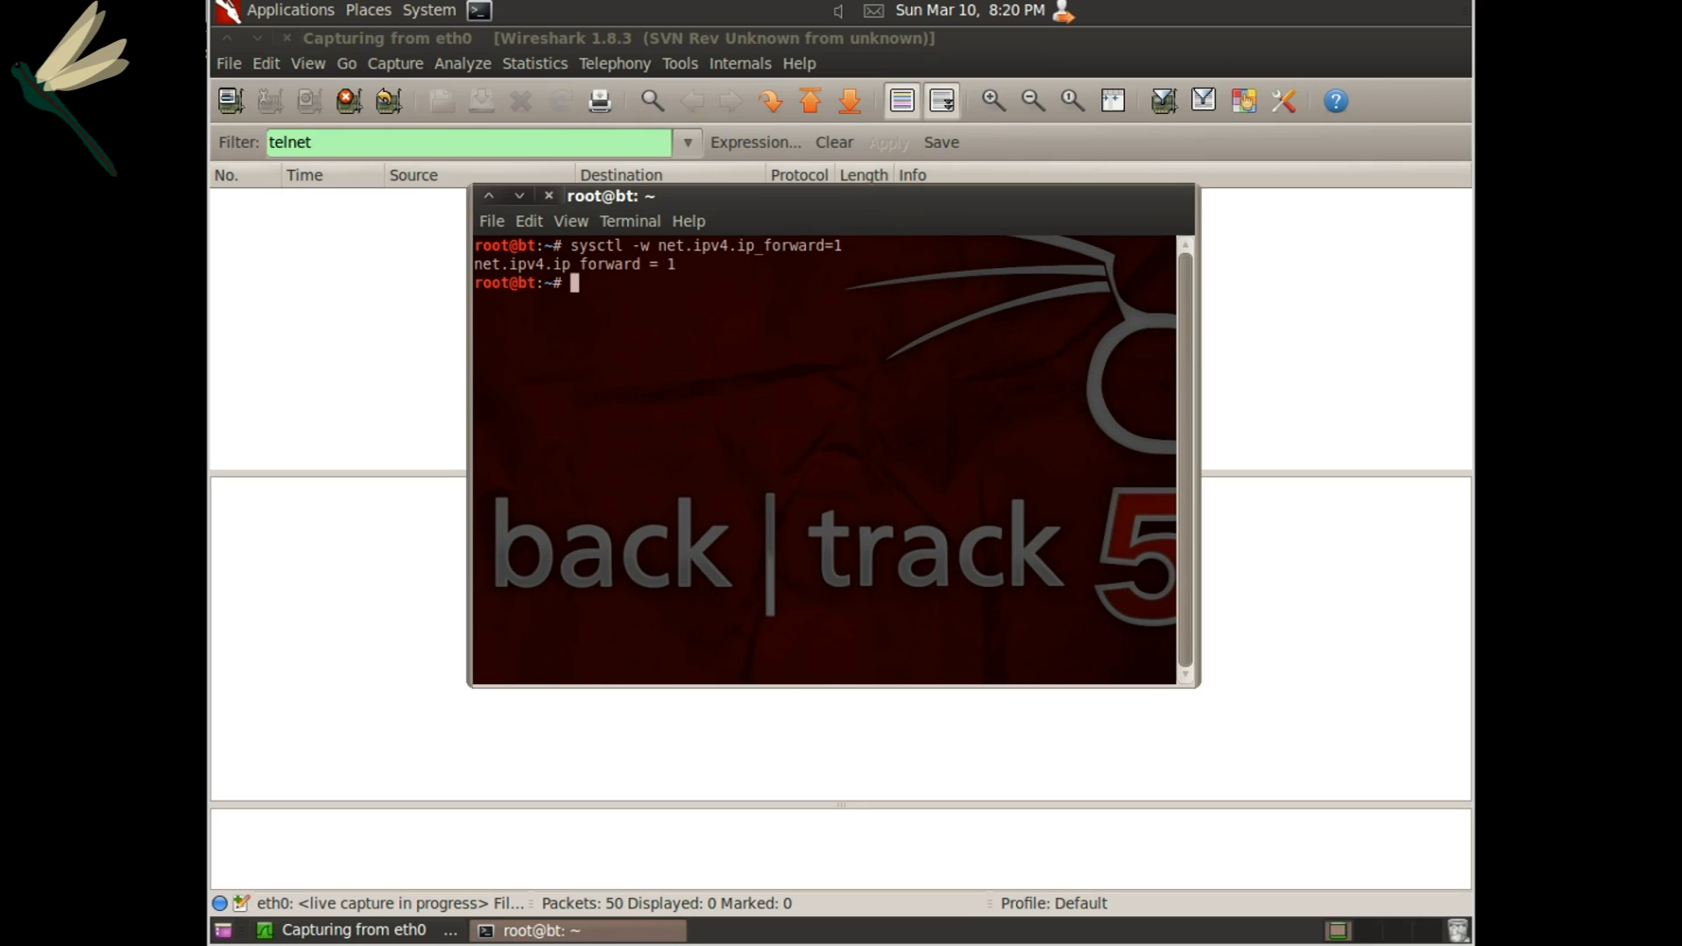
type("vim /et/")
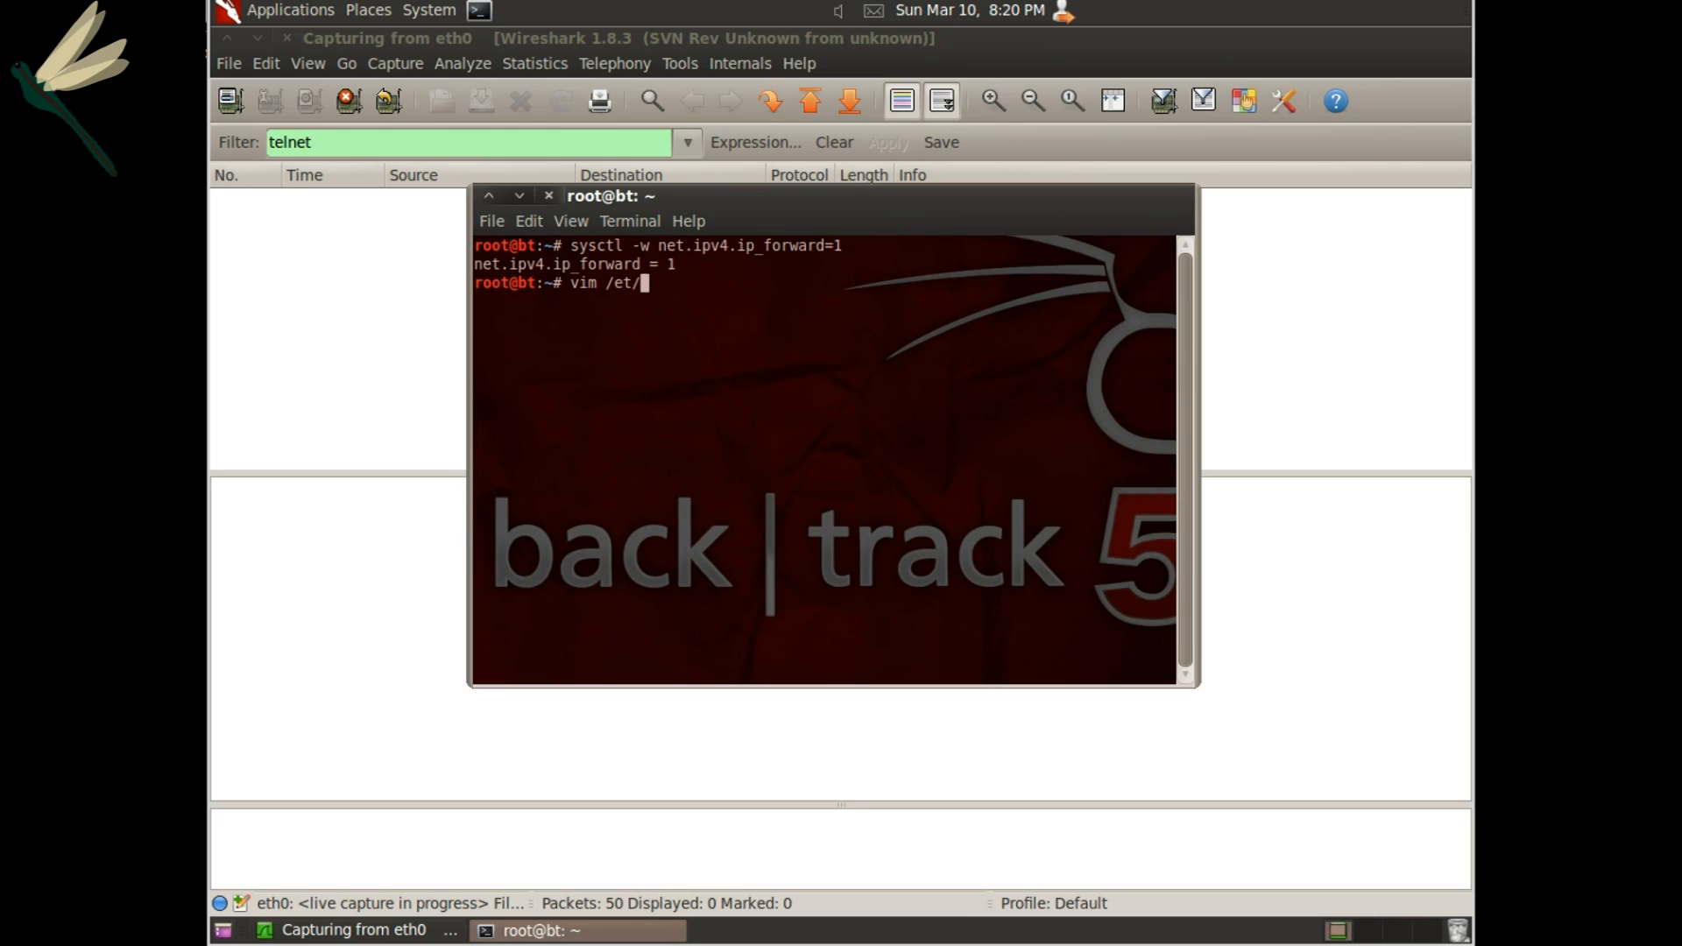
type("etter.conf")
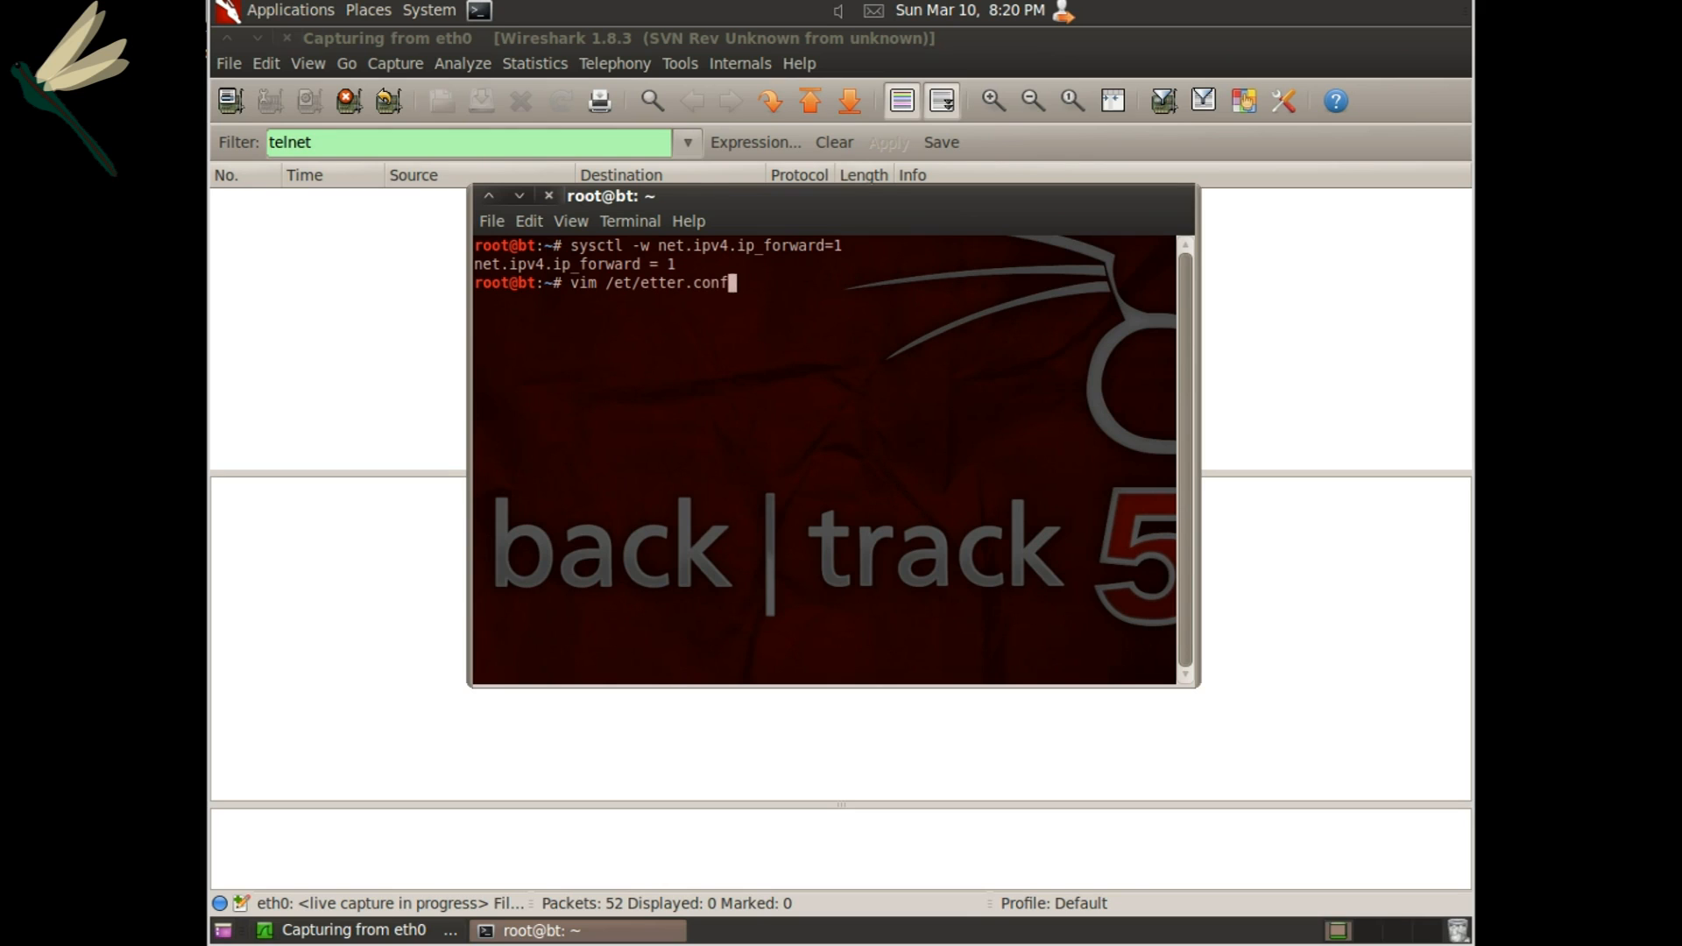
key("Return")
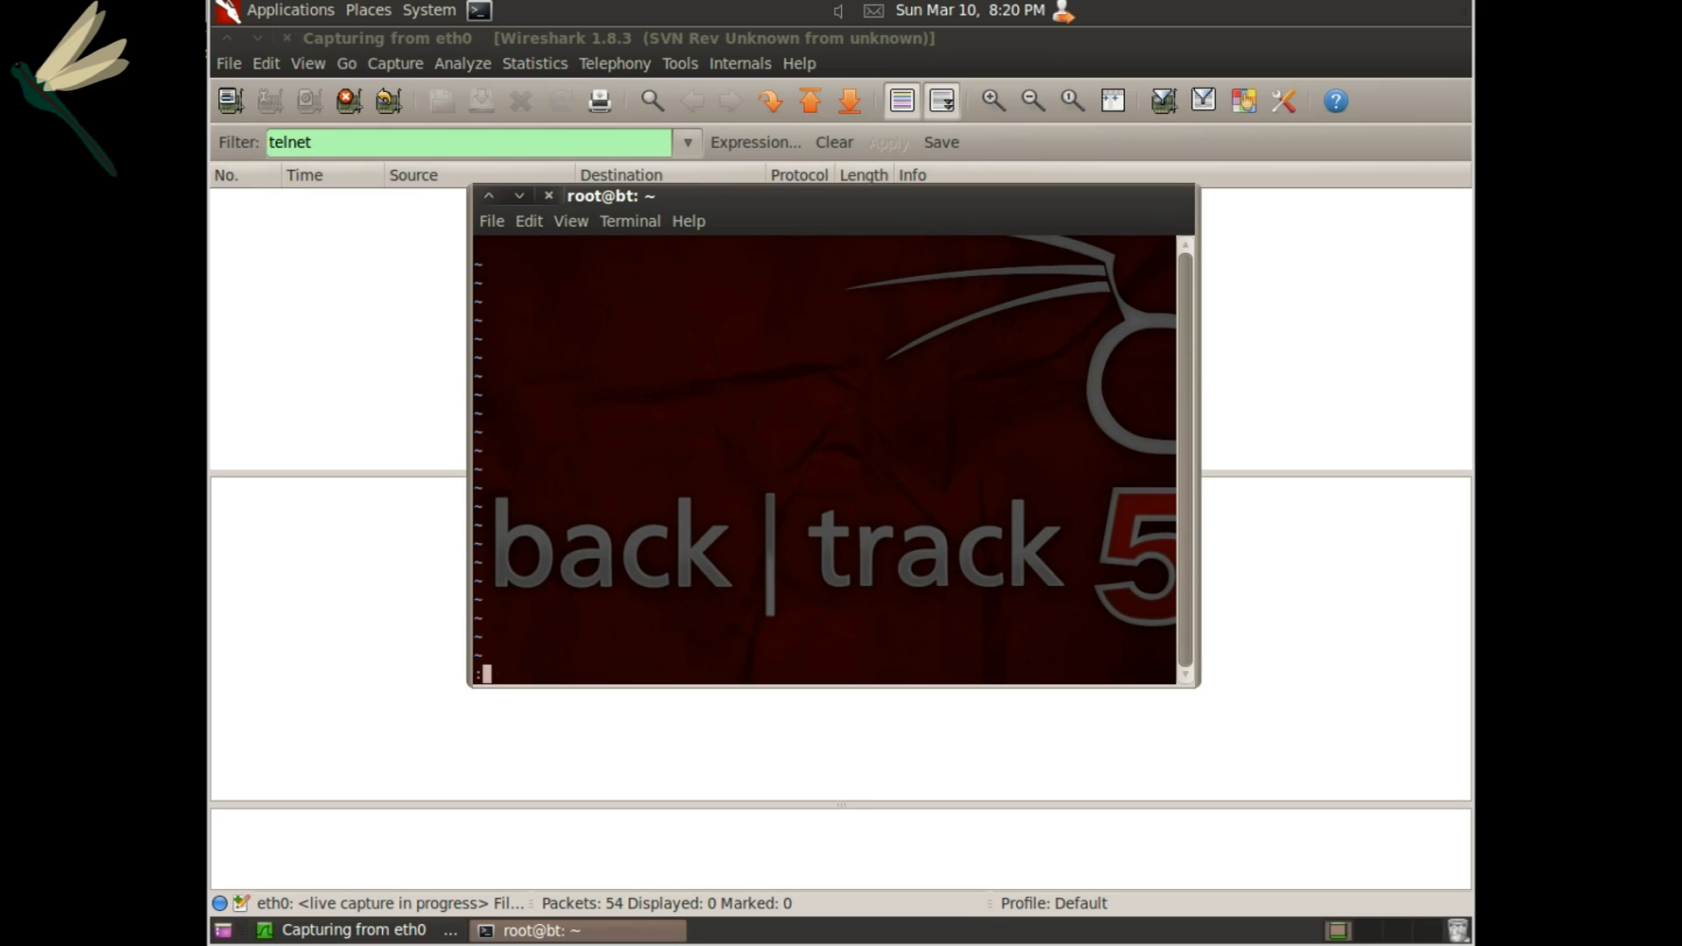
key("Return")
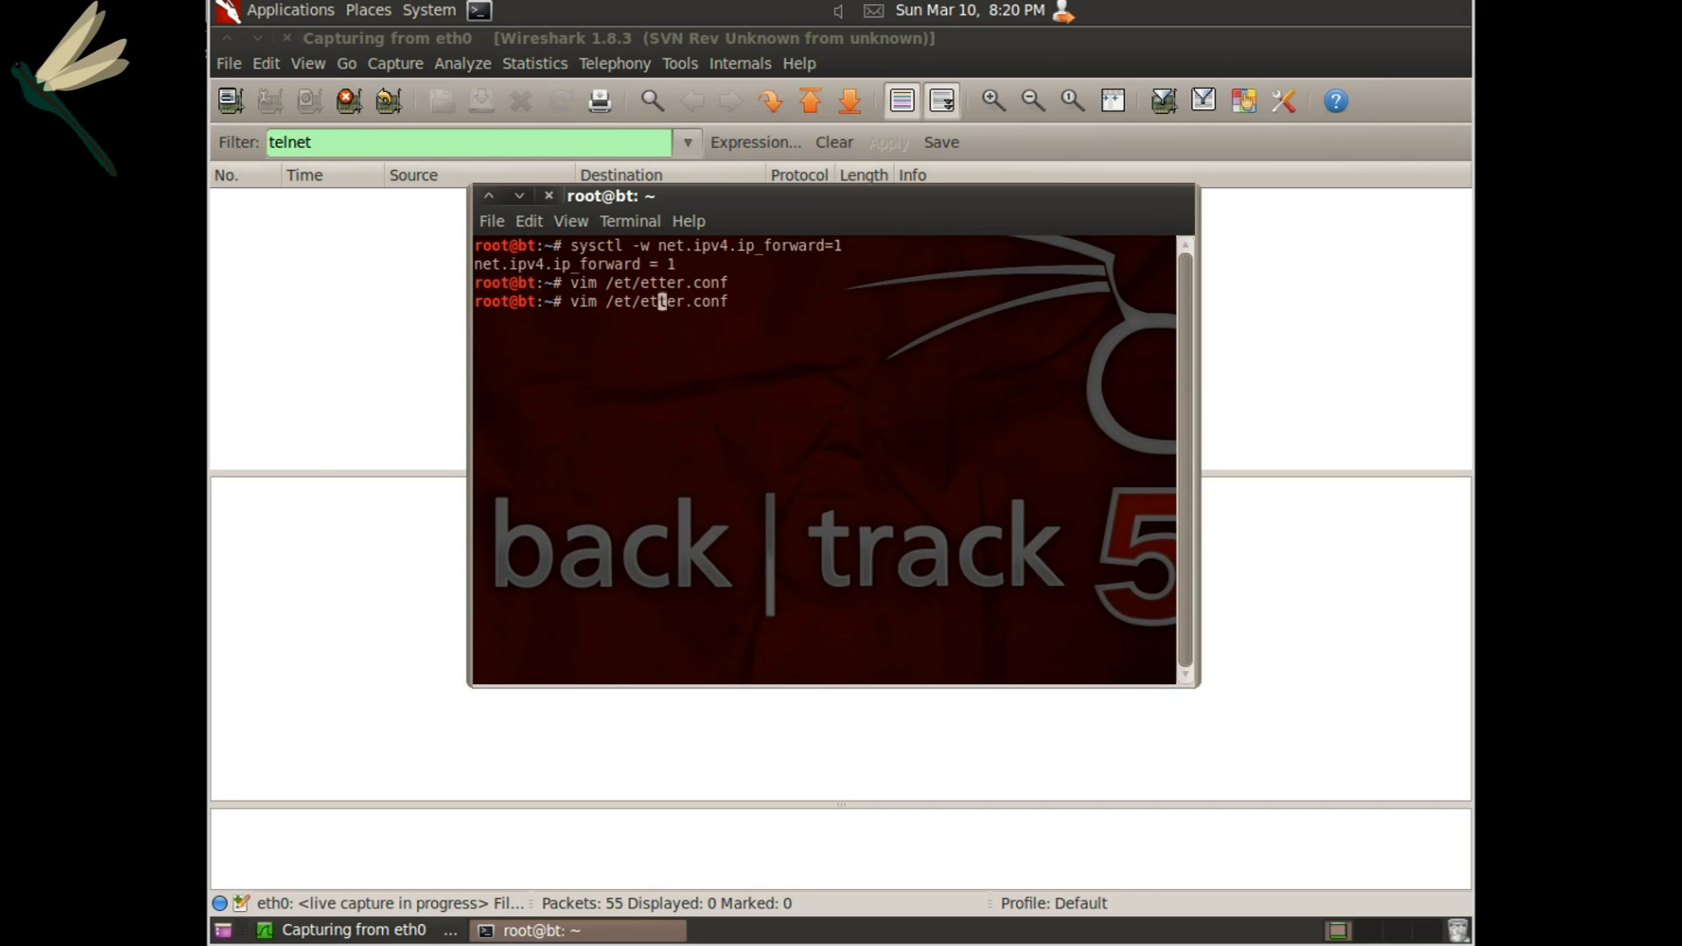
key("Return")
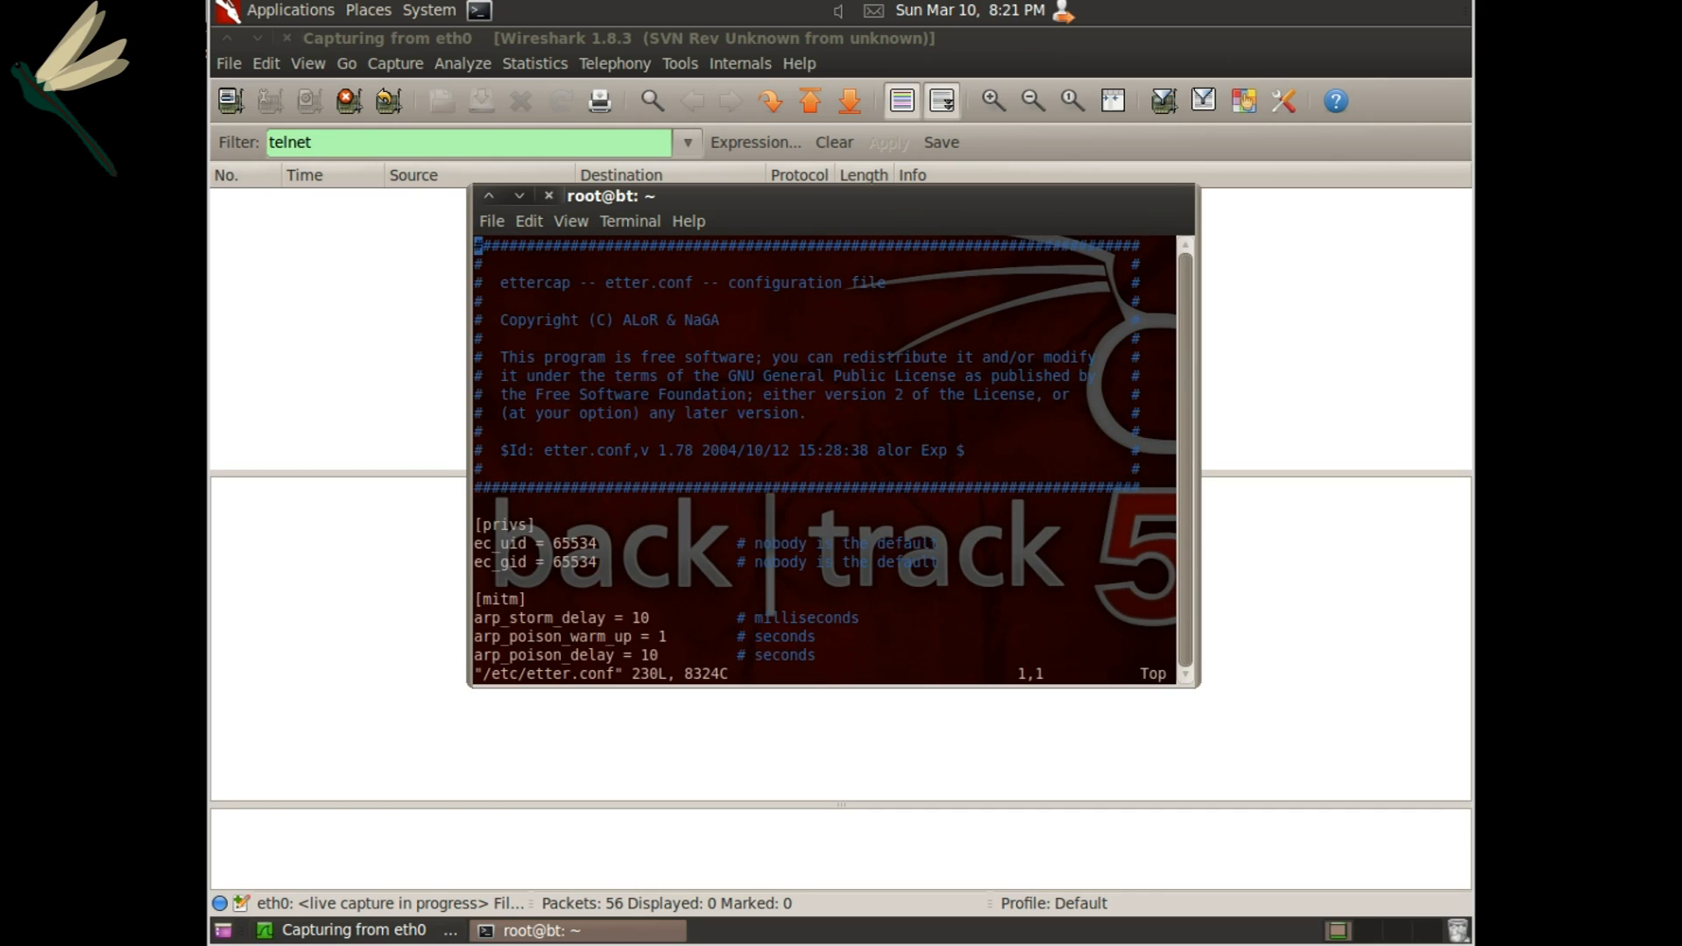
type("/iptb")
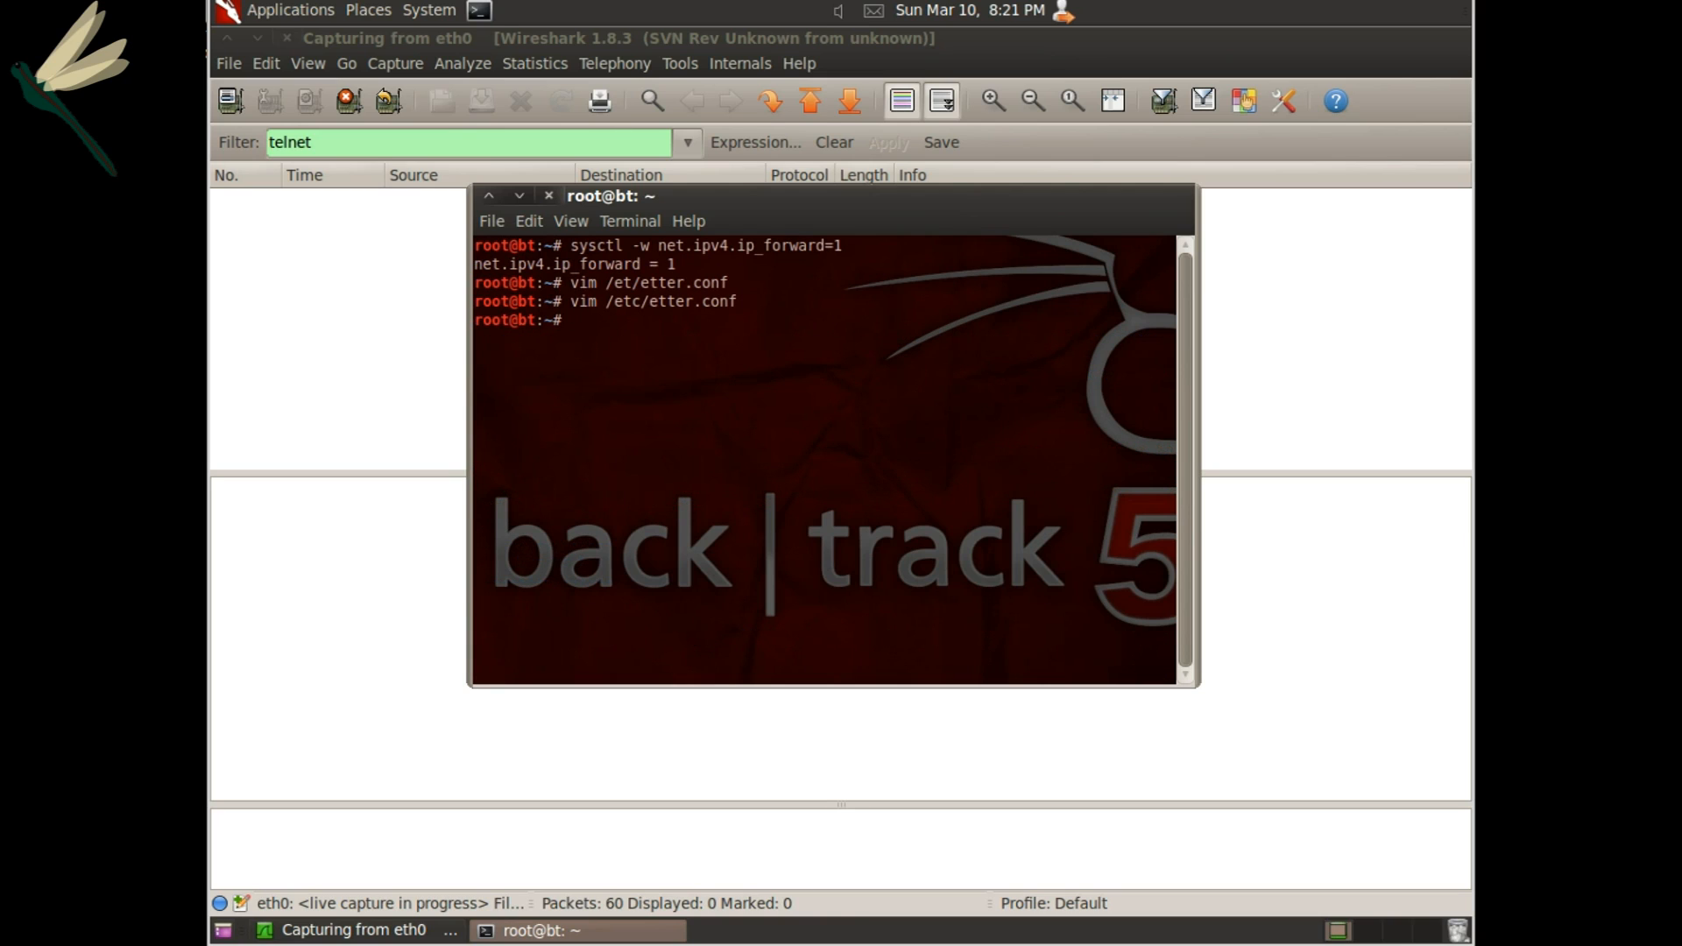
Launch ettercap -G and start unified sniffing on eth0.
type("etterc")
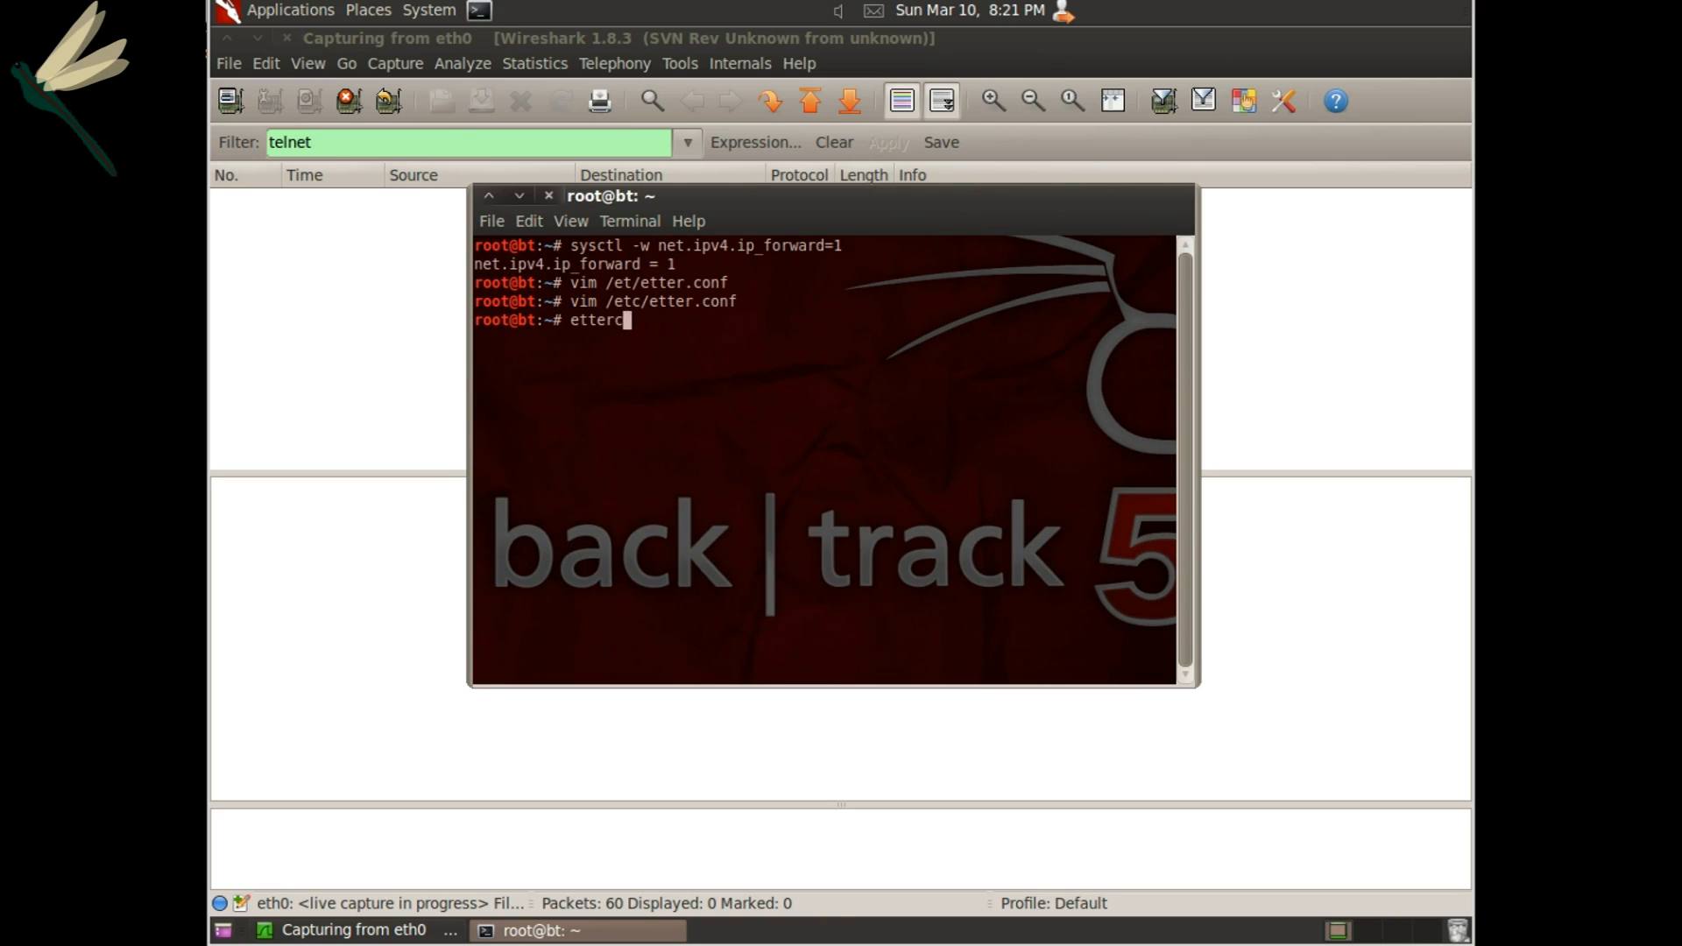
key("Return")
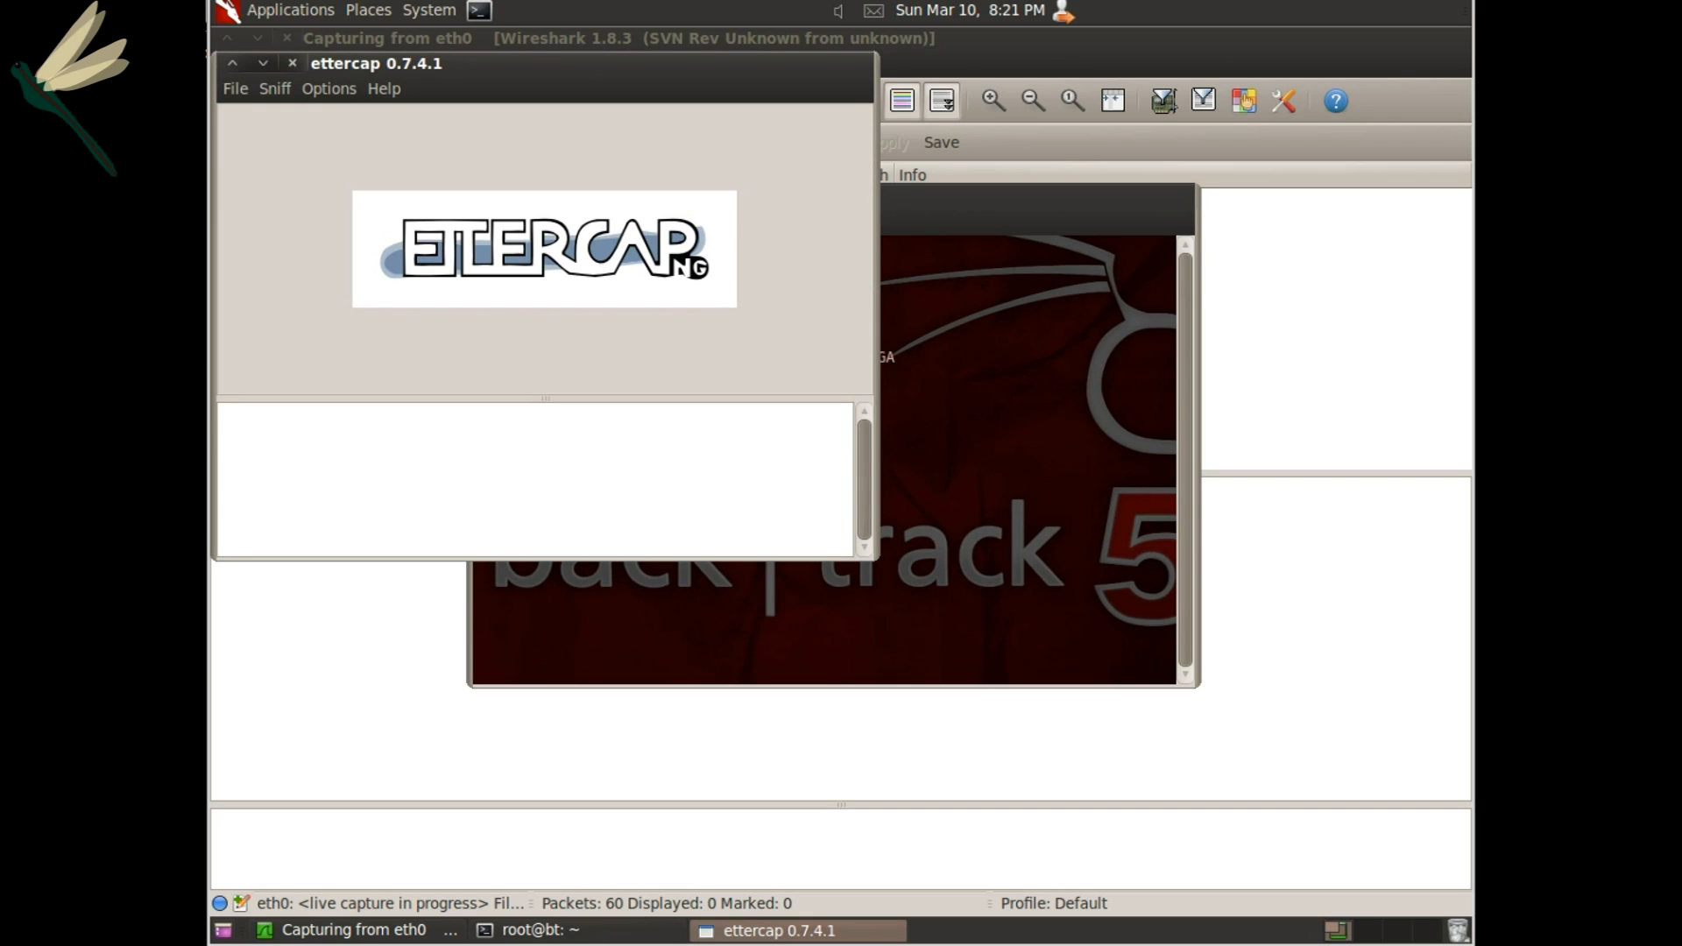
left_click(275, 88)
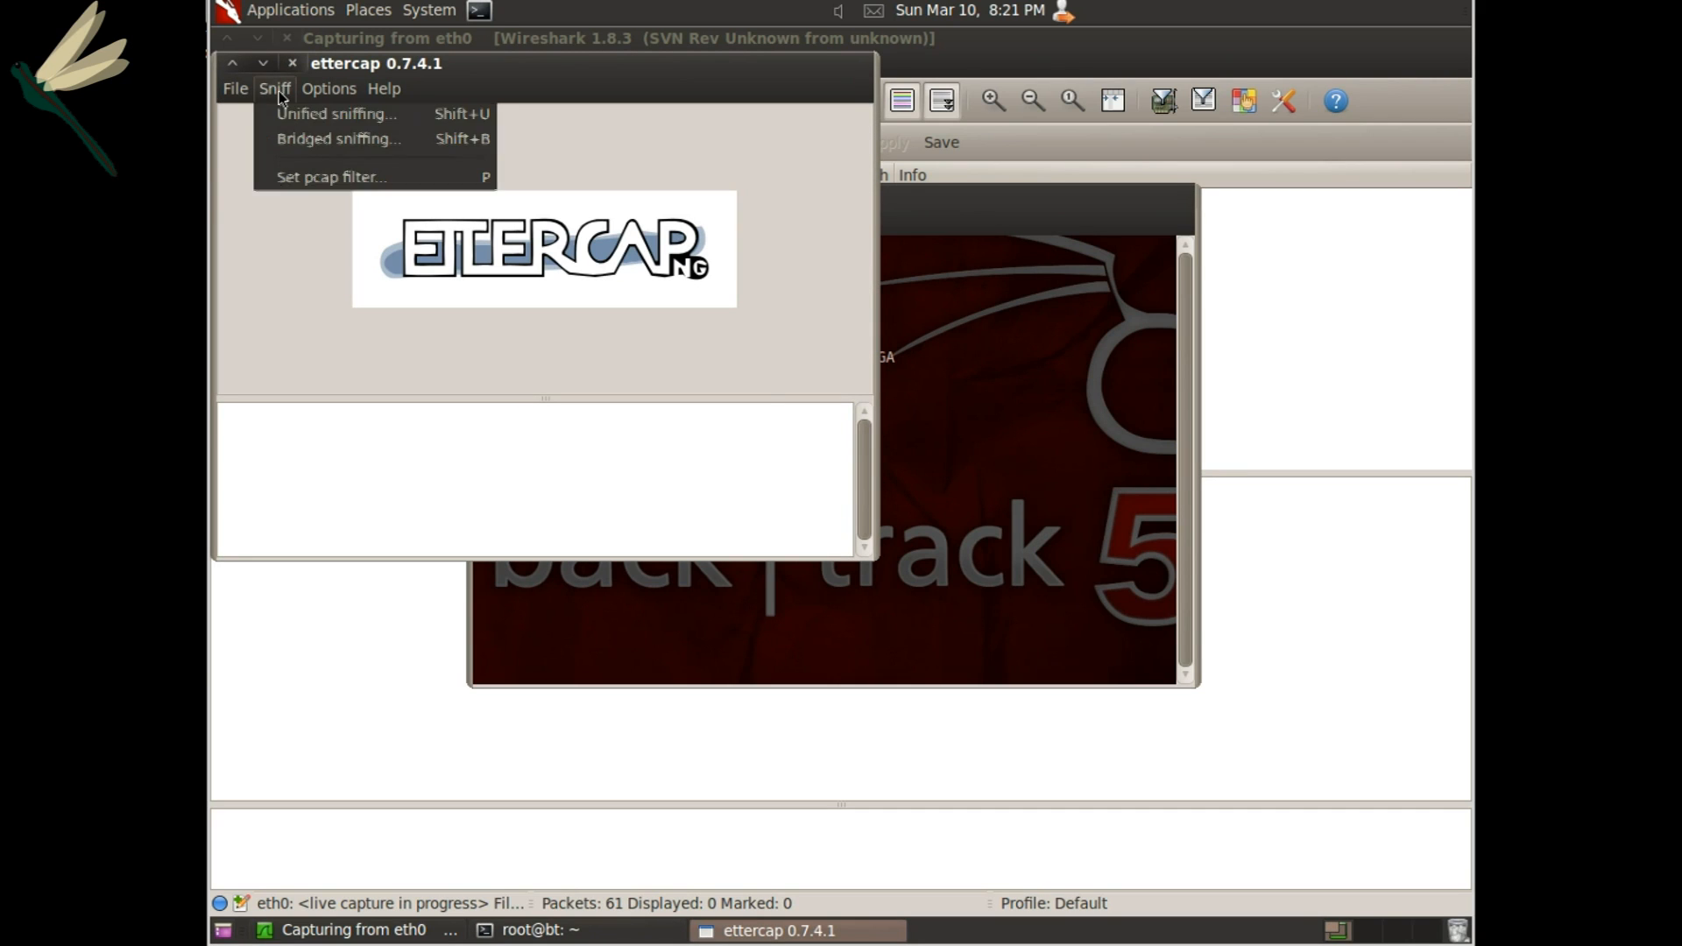
left_click(336, 112)
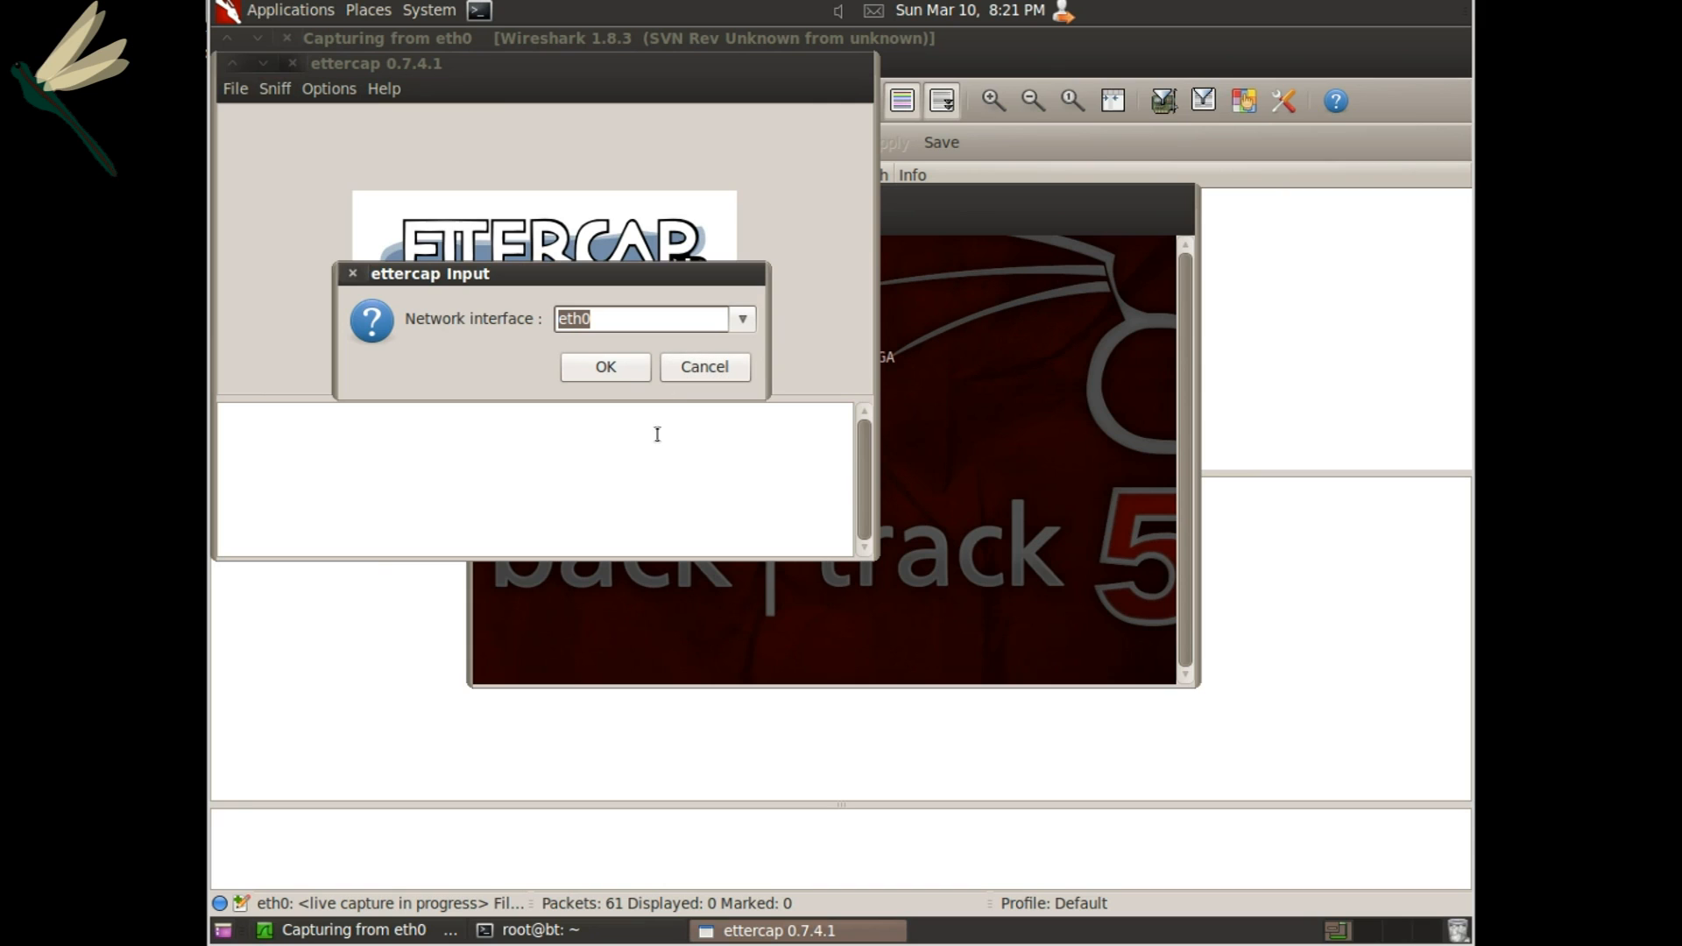
left_click(604, 366)
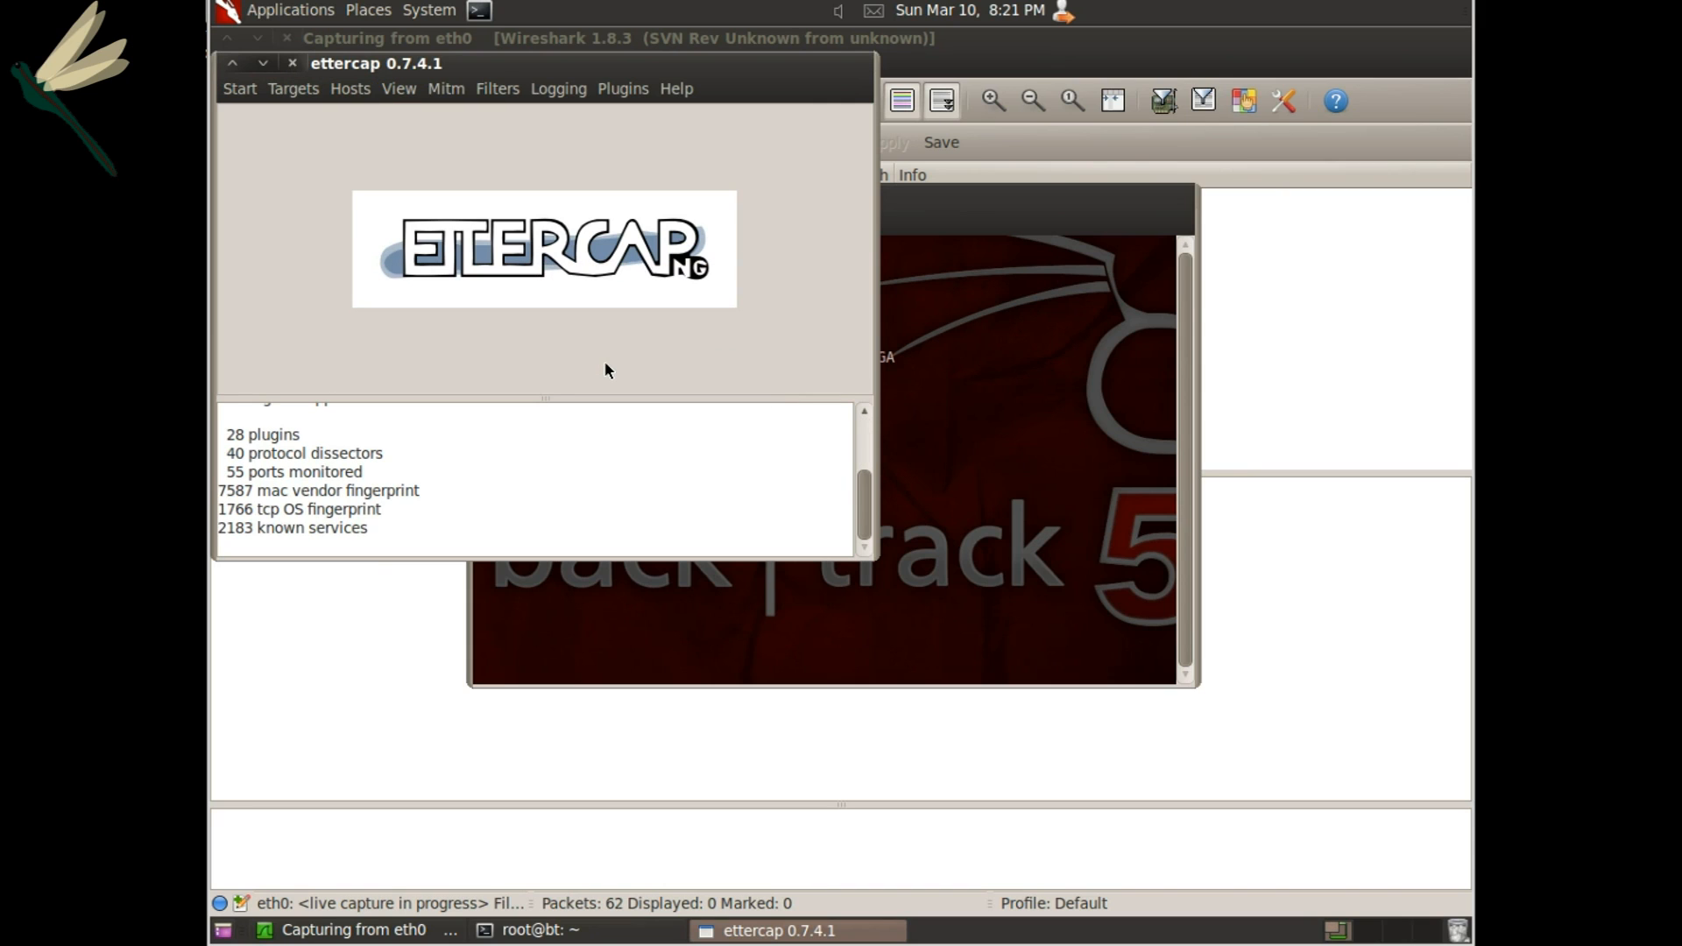
mouse_move(277, 96)
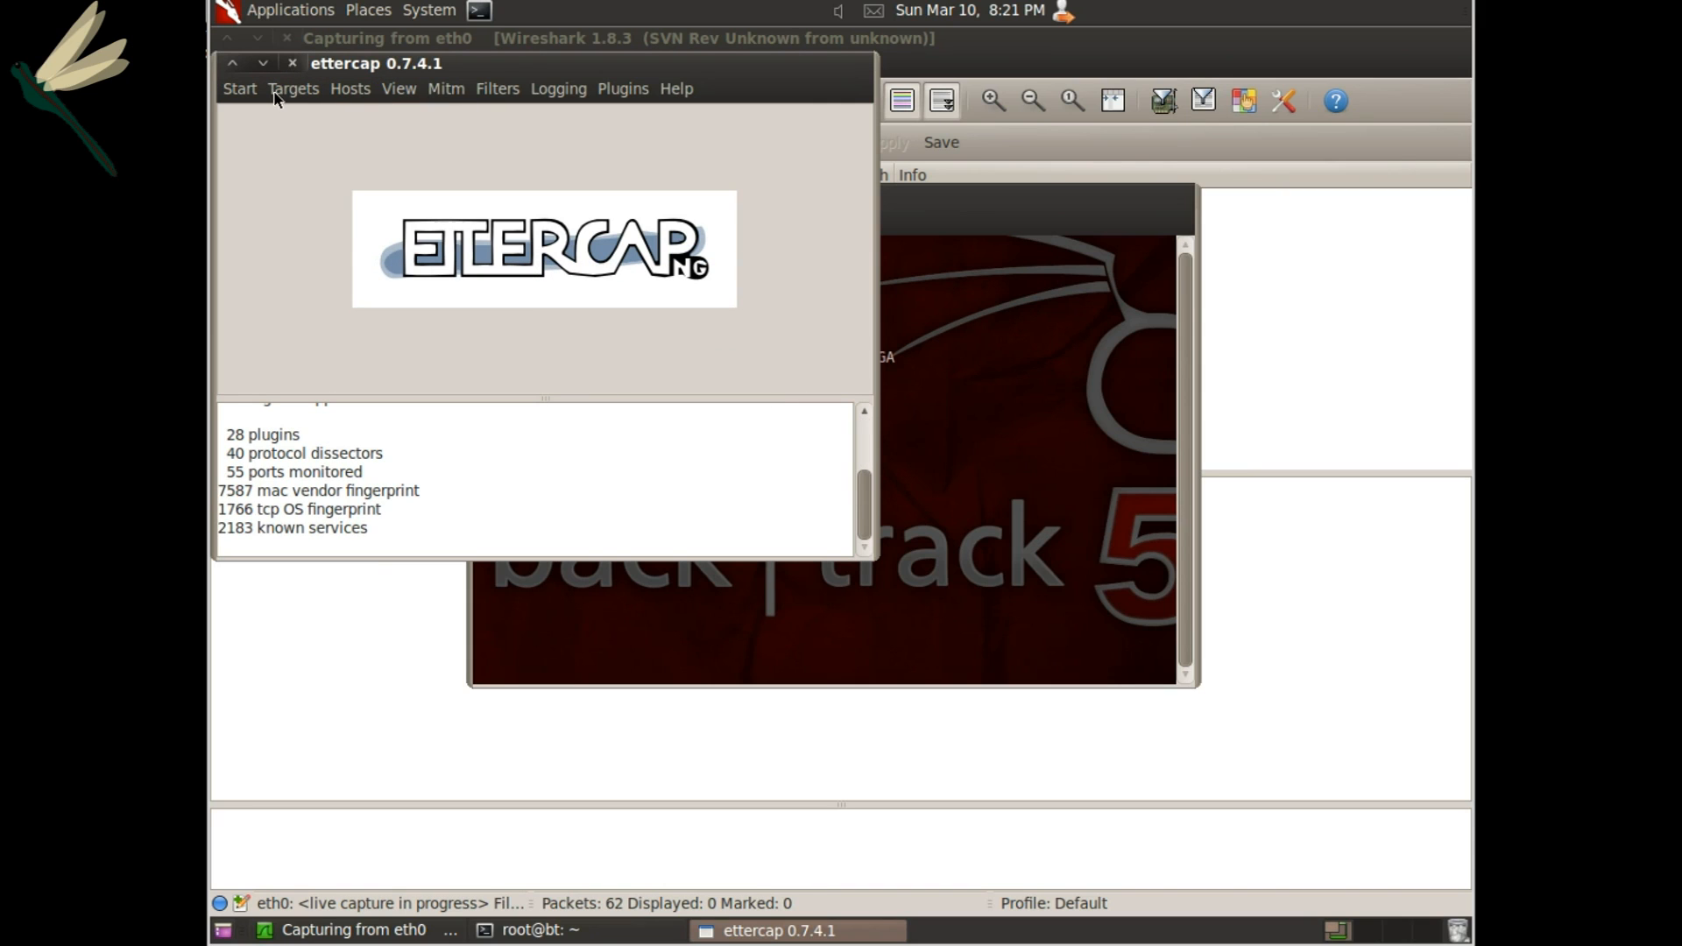
Scan the network for hosts and show Ettercap's current Target 1 and Target 2 lists.
left_click(351, 88)
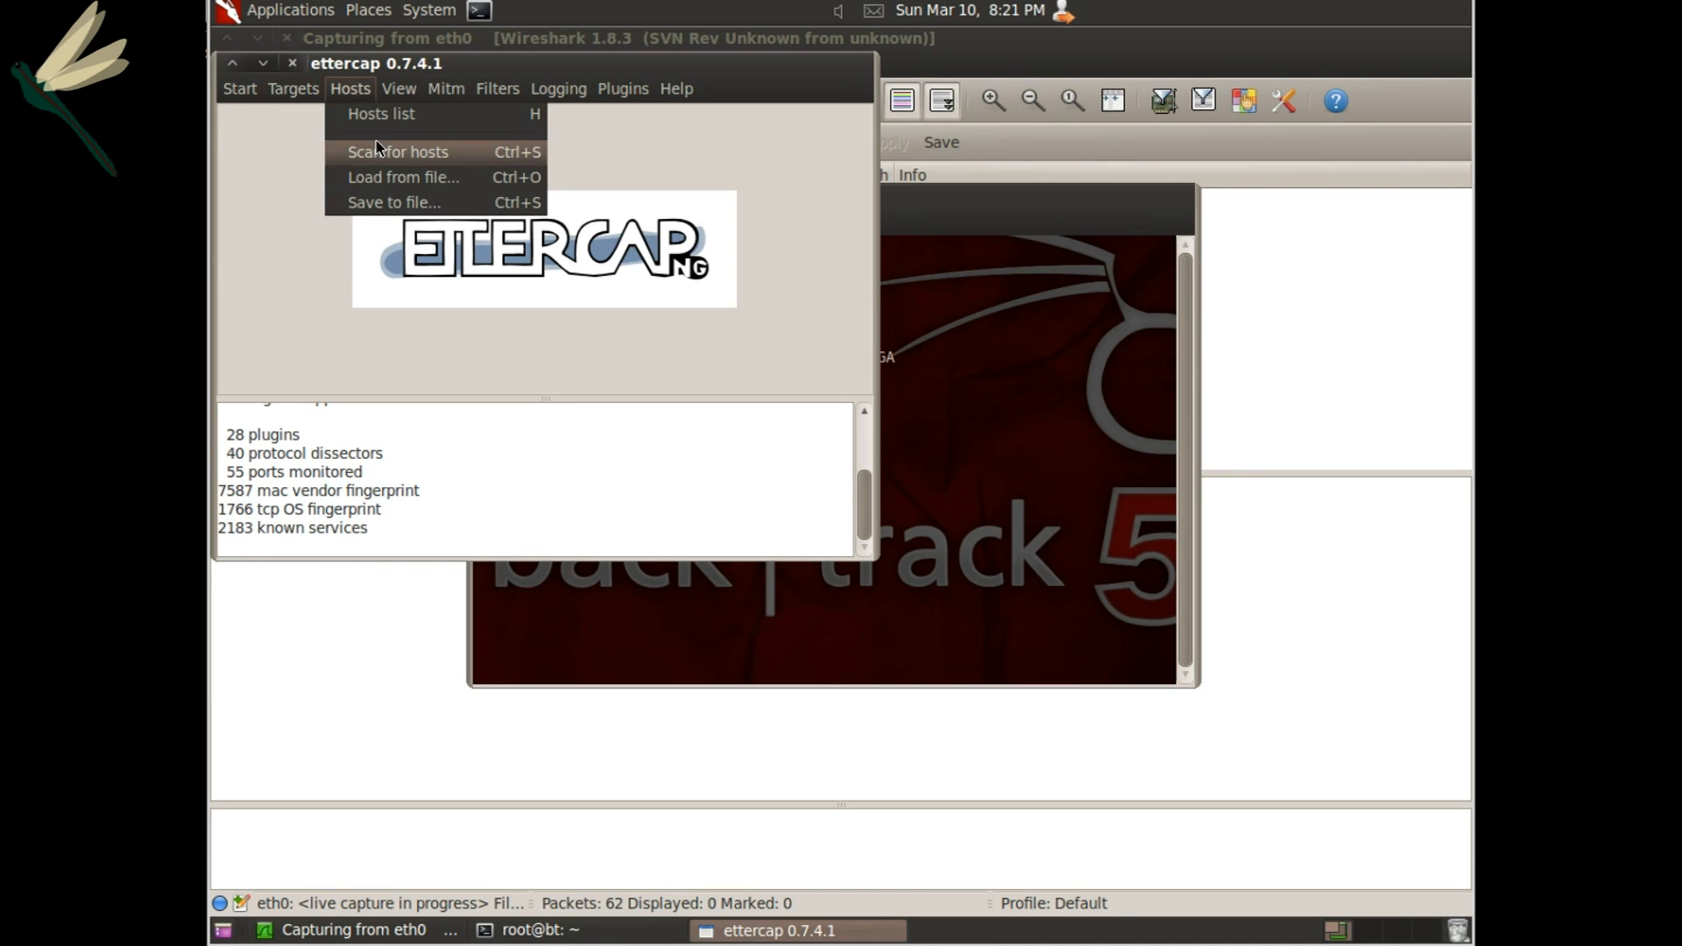
left_click(396, 150)
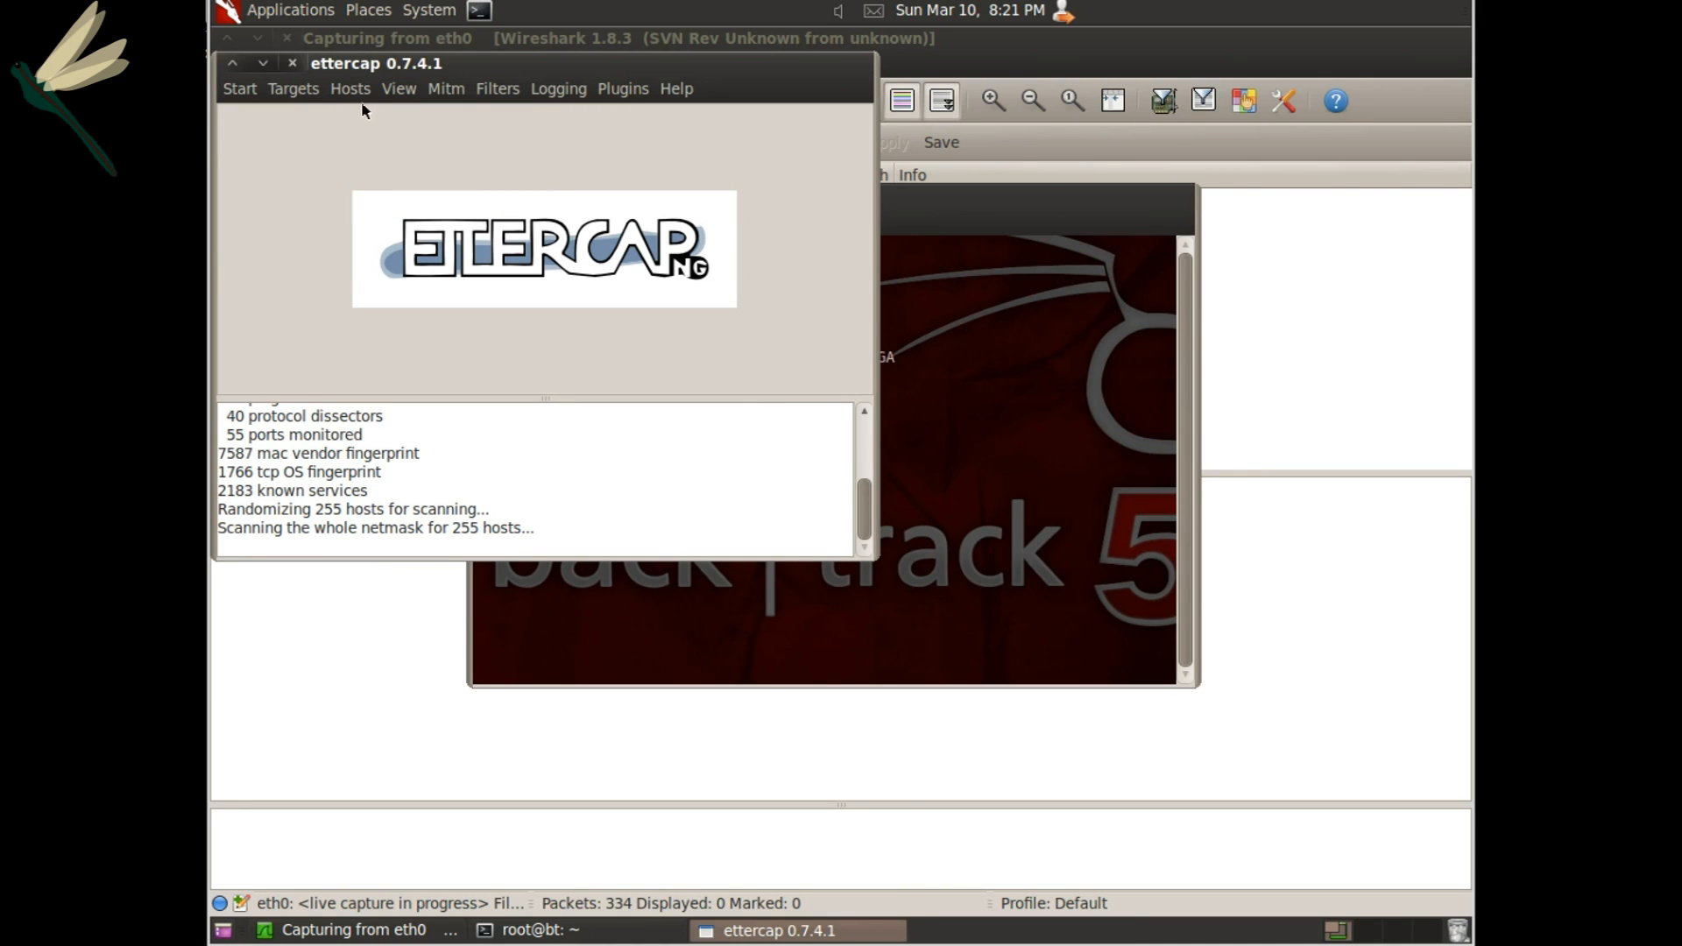
left_click(350, 87)
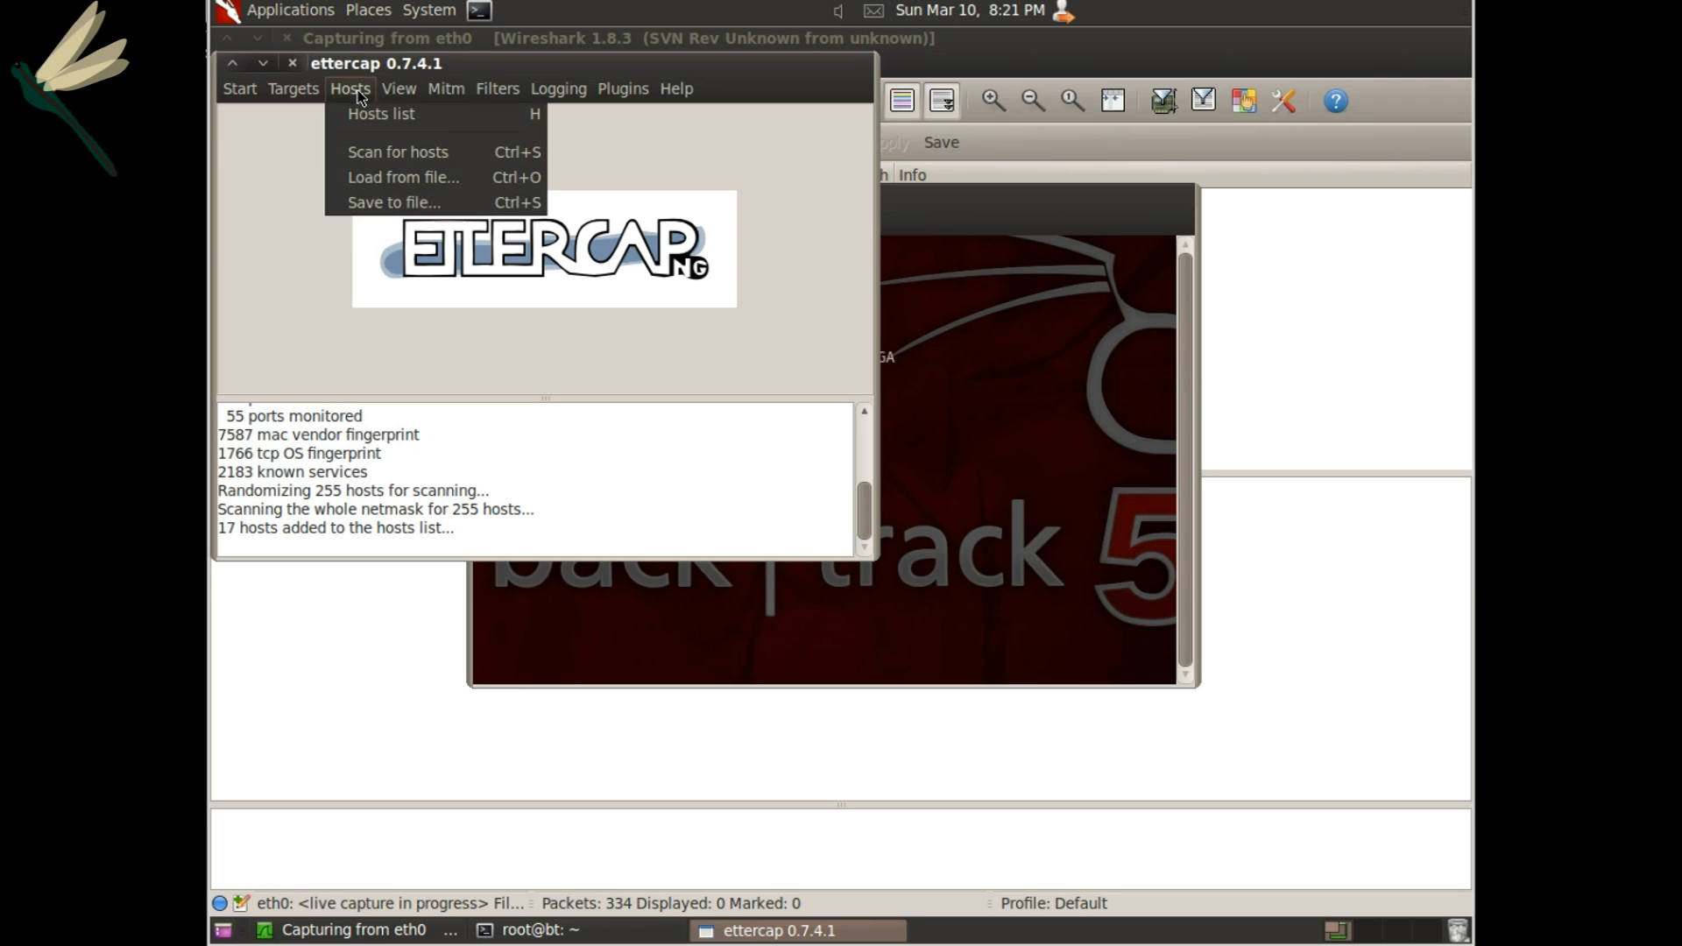
left_click(292, 88)
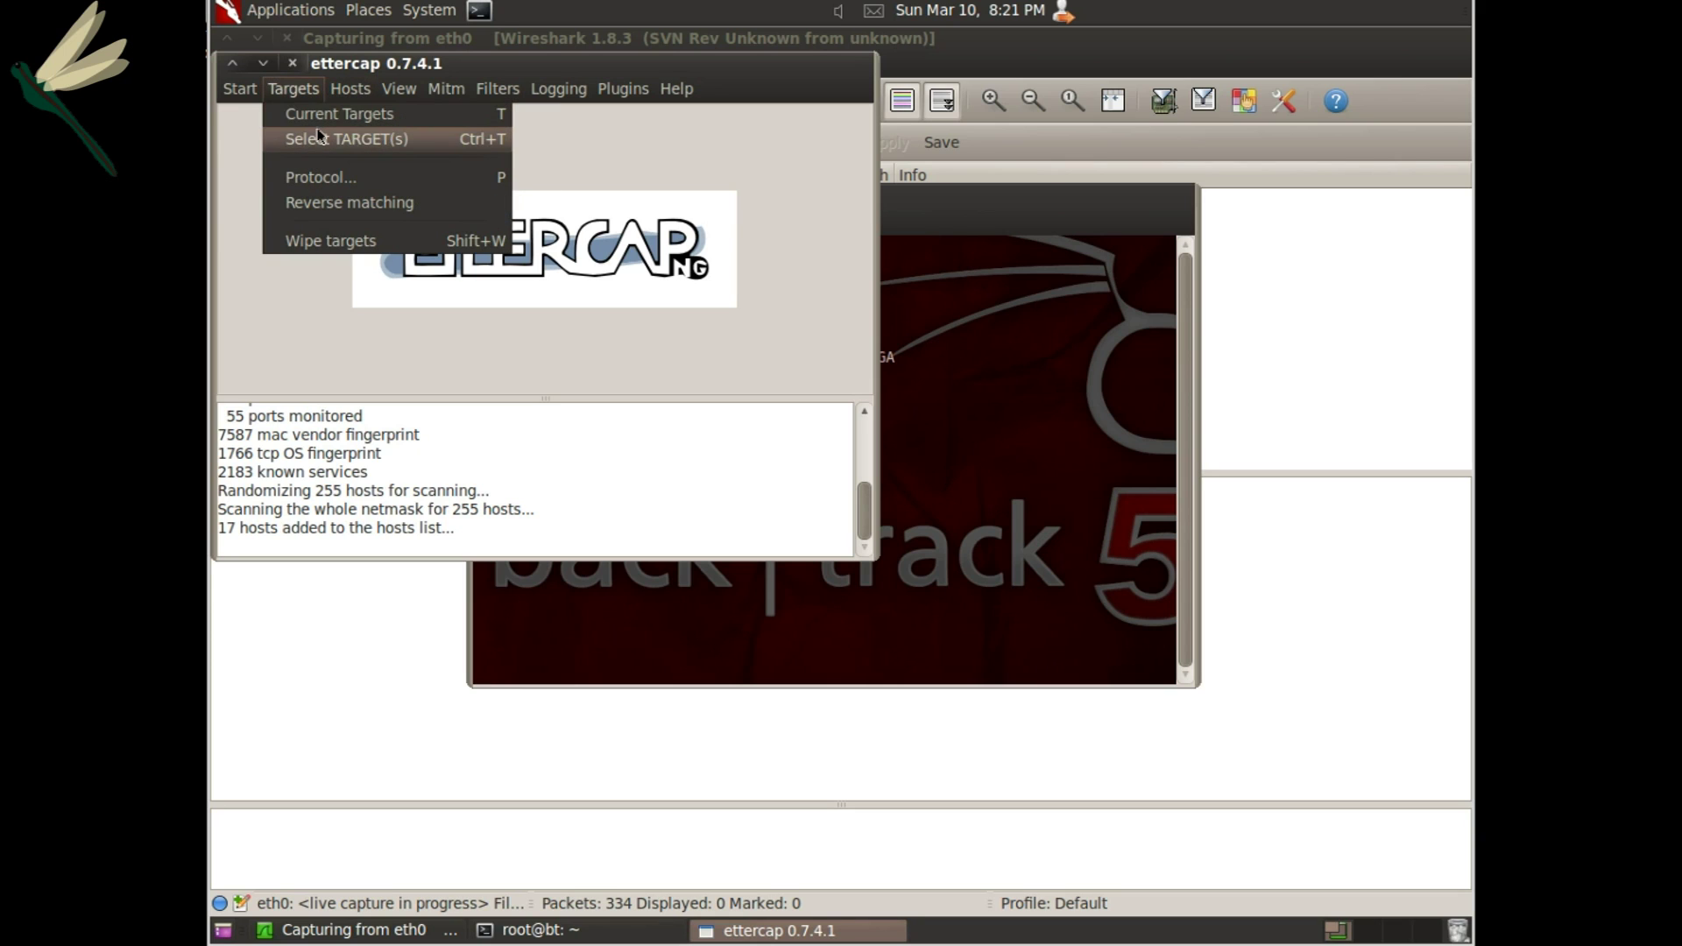
left_click(345, 138)
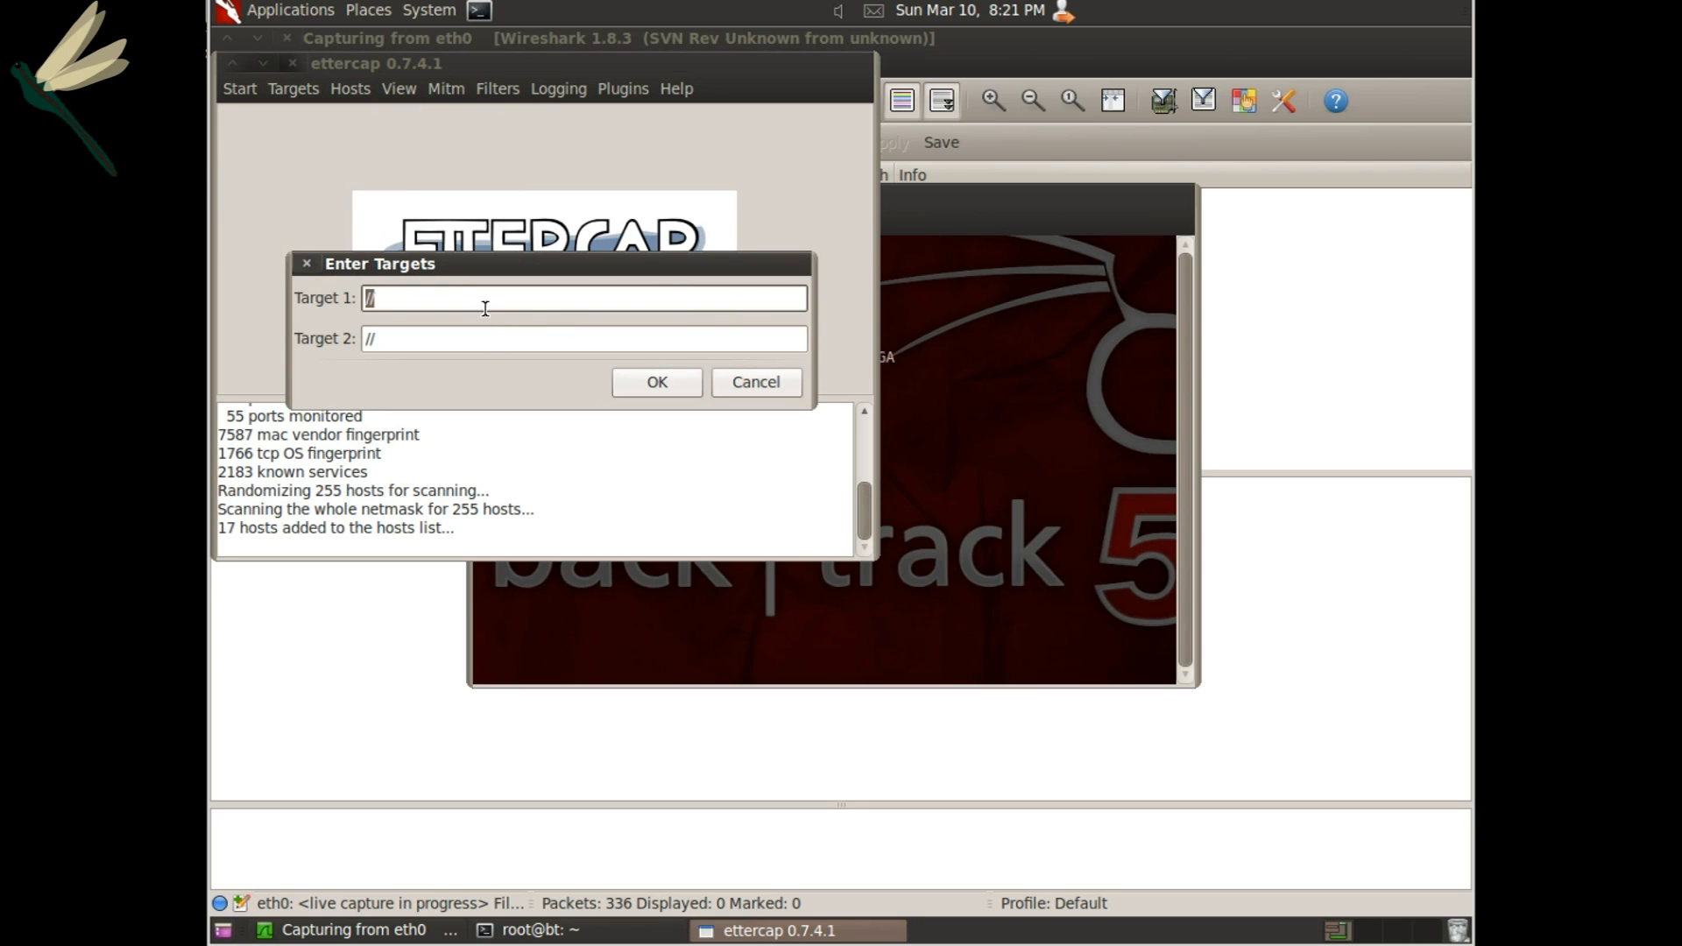
left_click(755, 382)
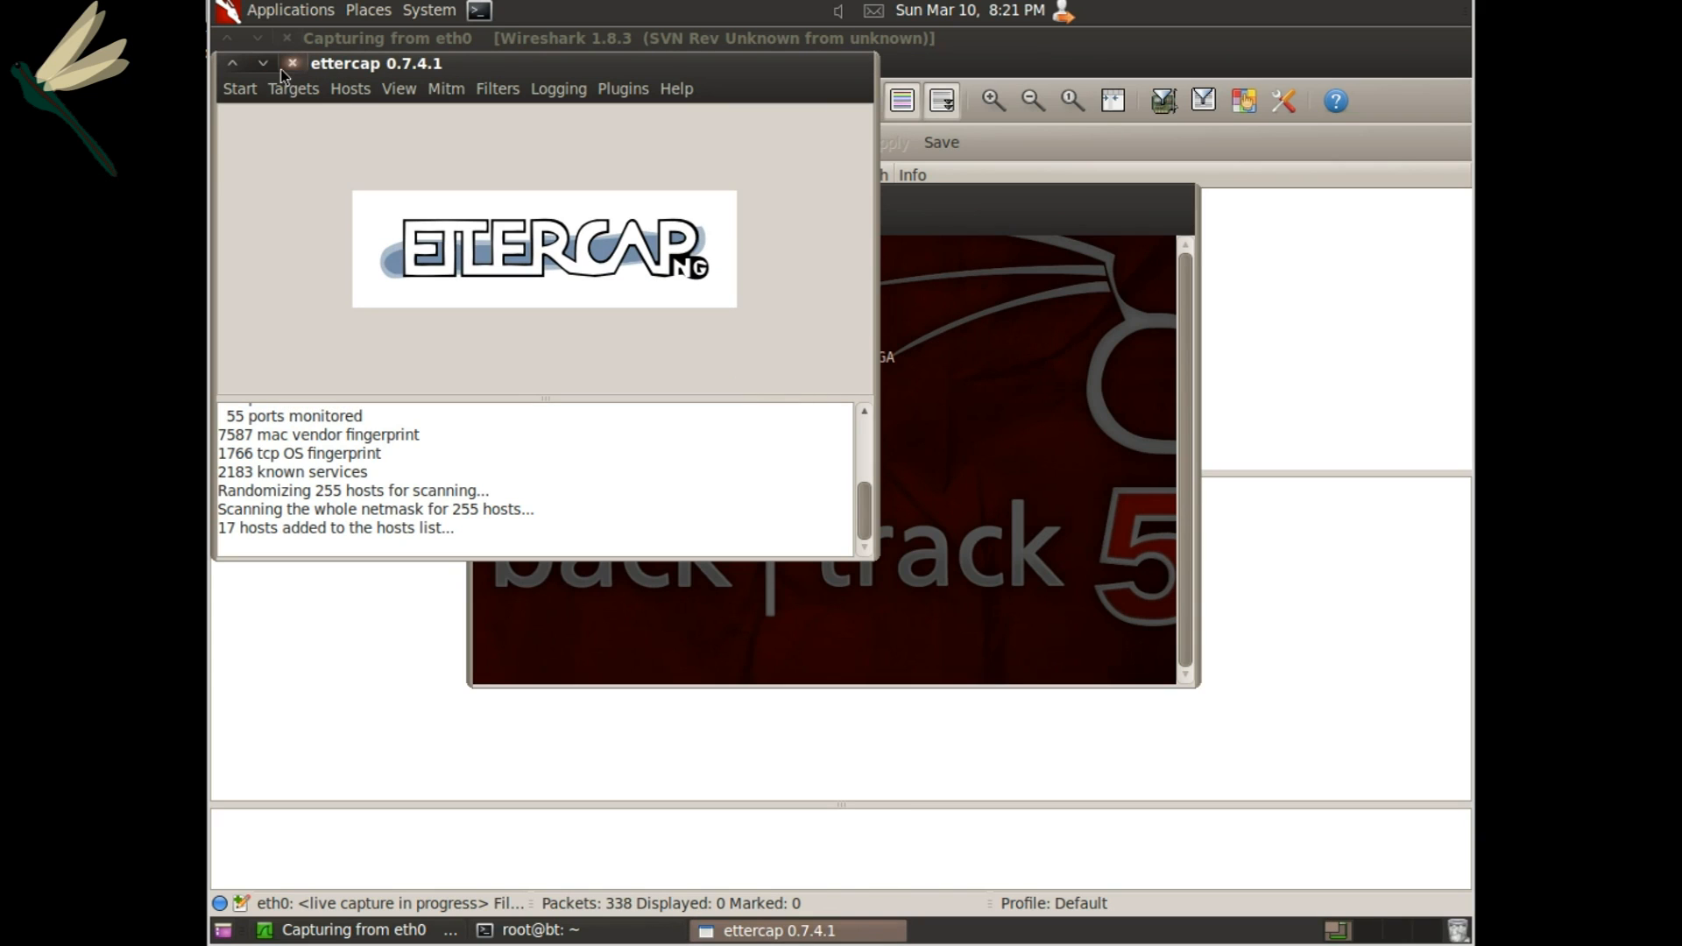
left_click(293, 88)
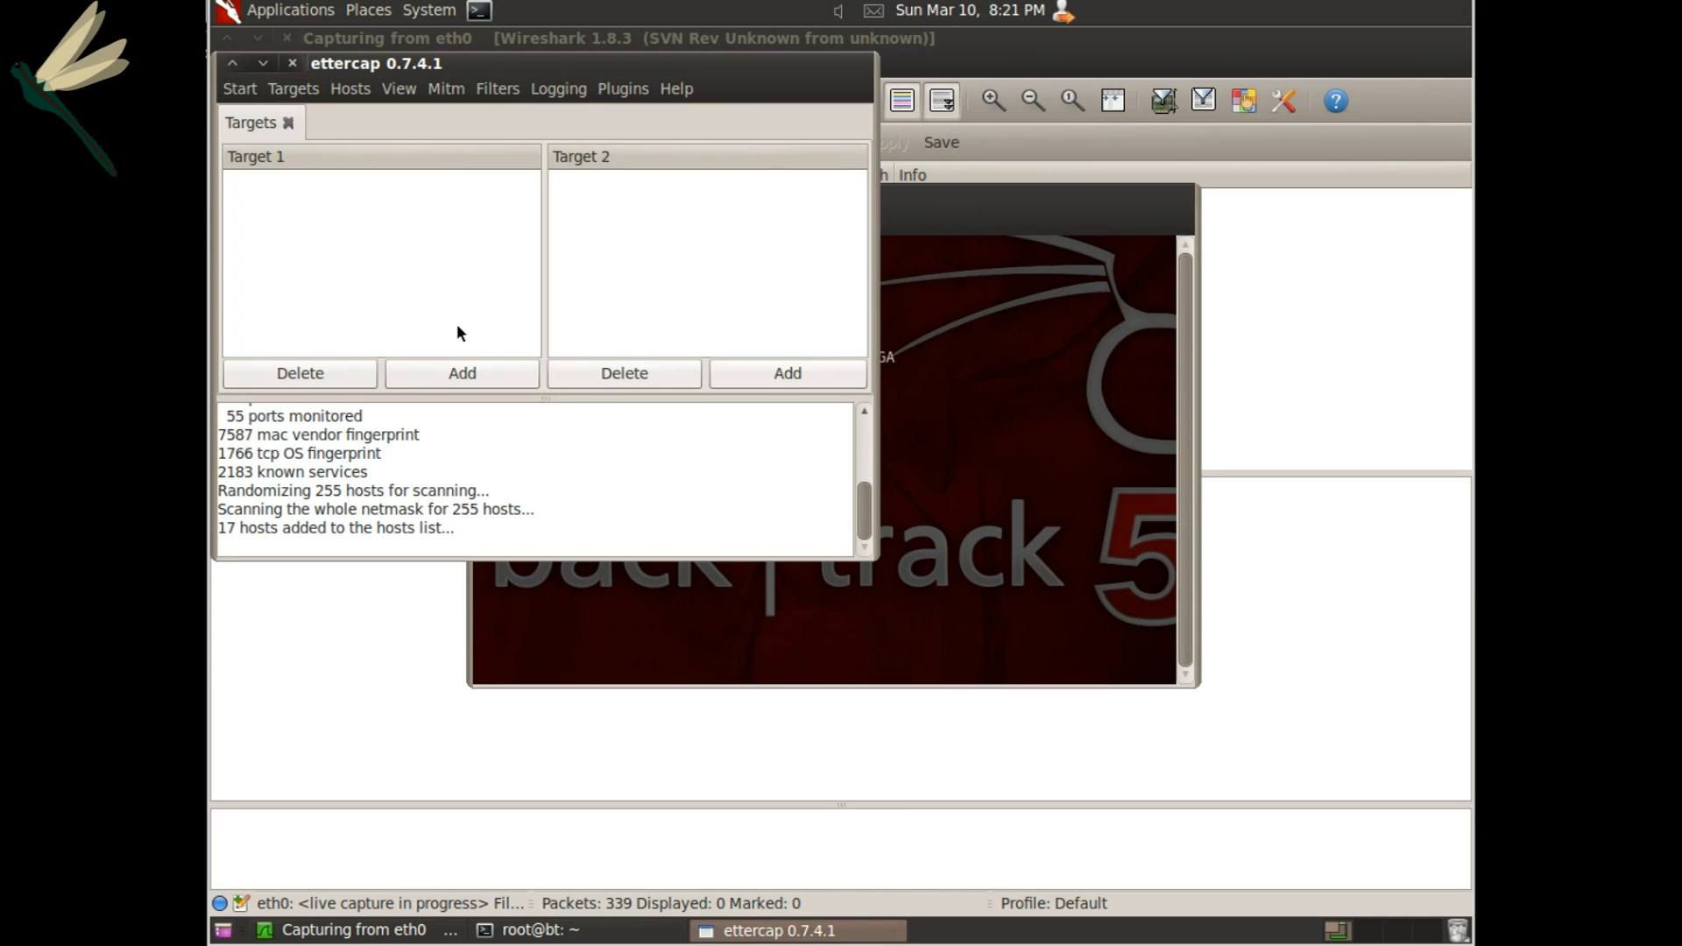
Add 192.168.0.161 as Target 1 and 192.168.0.160 as Target 2.
left_click(460, 372)
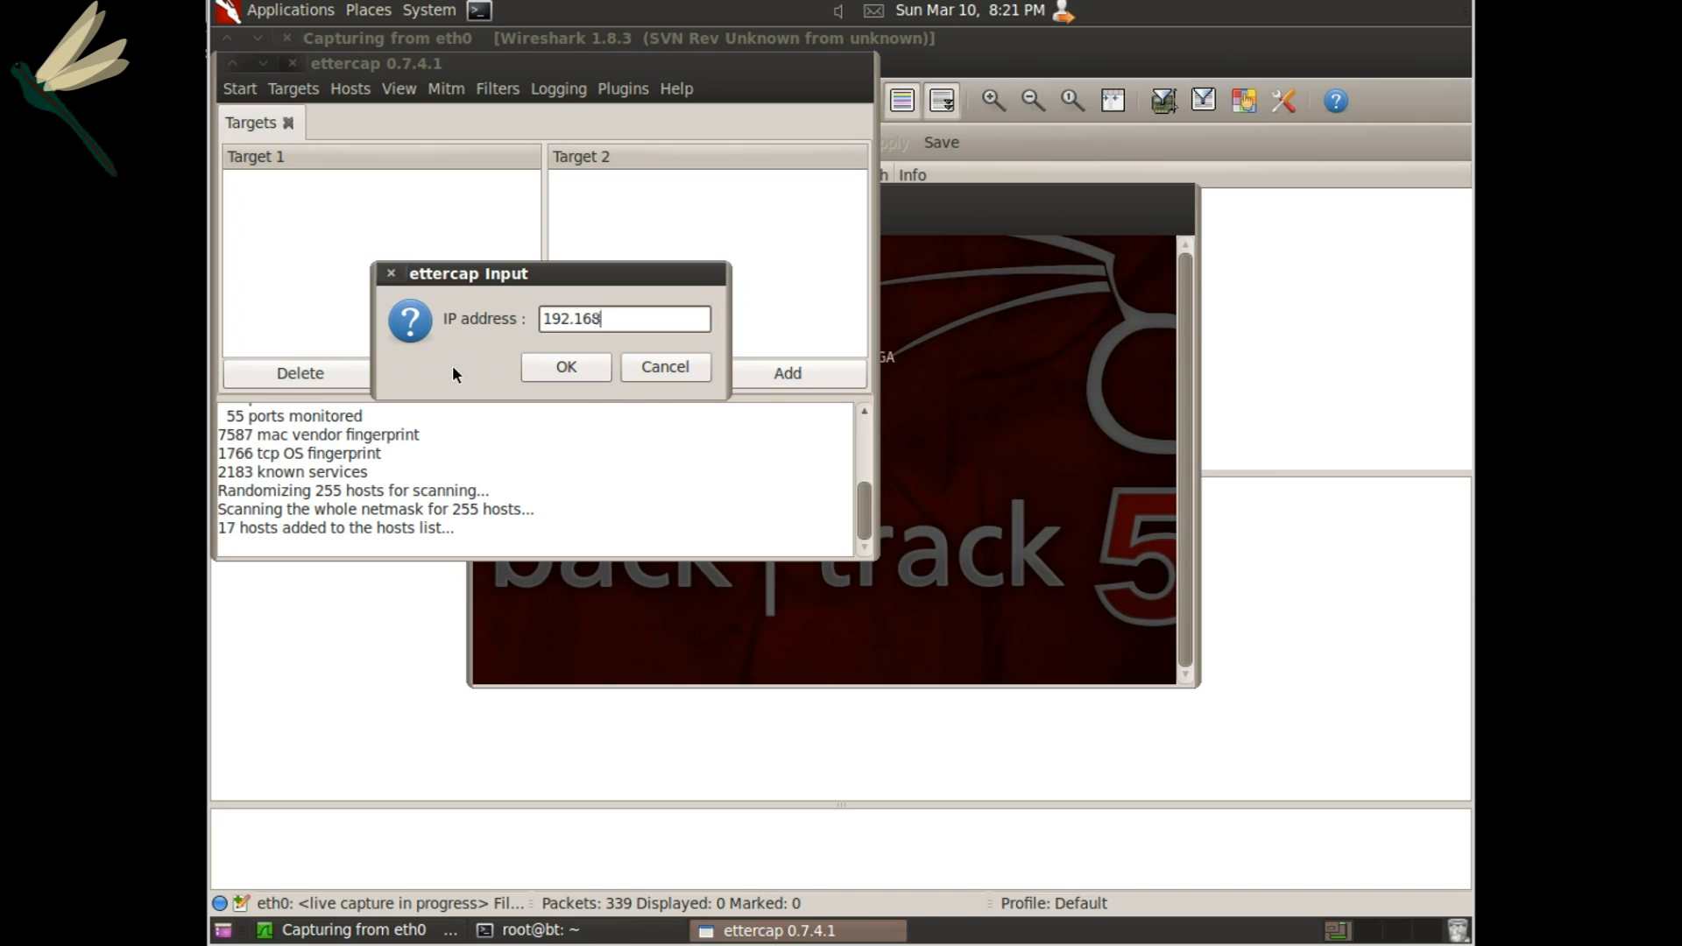
type(".0.16")
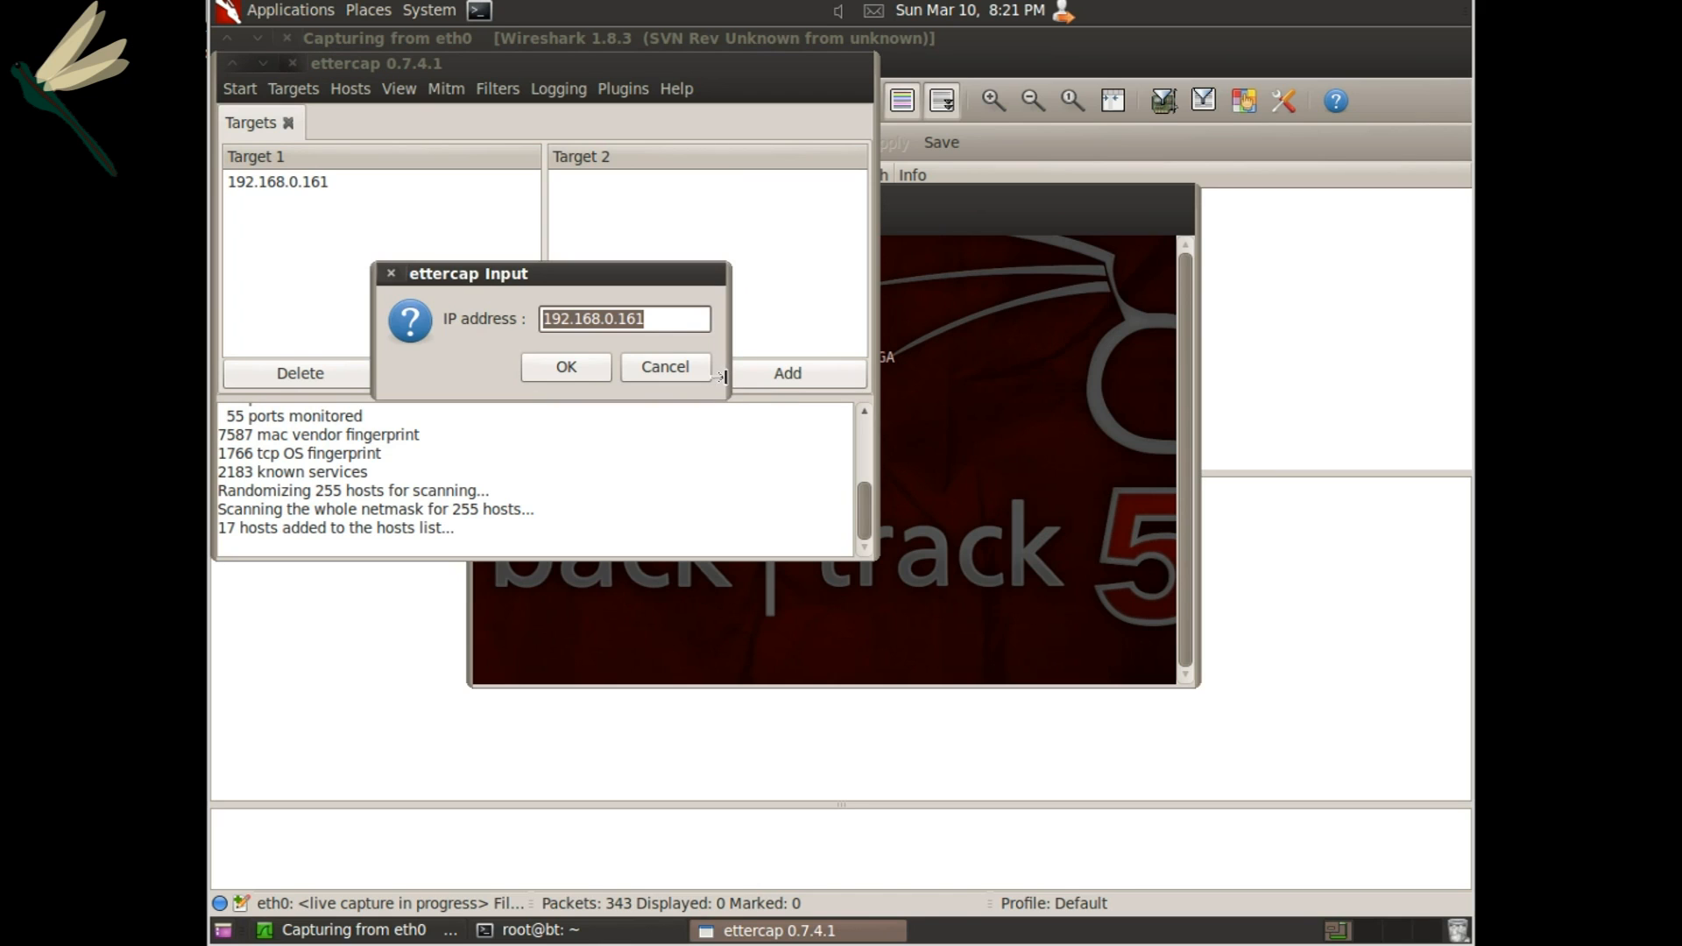
type("192.1698")
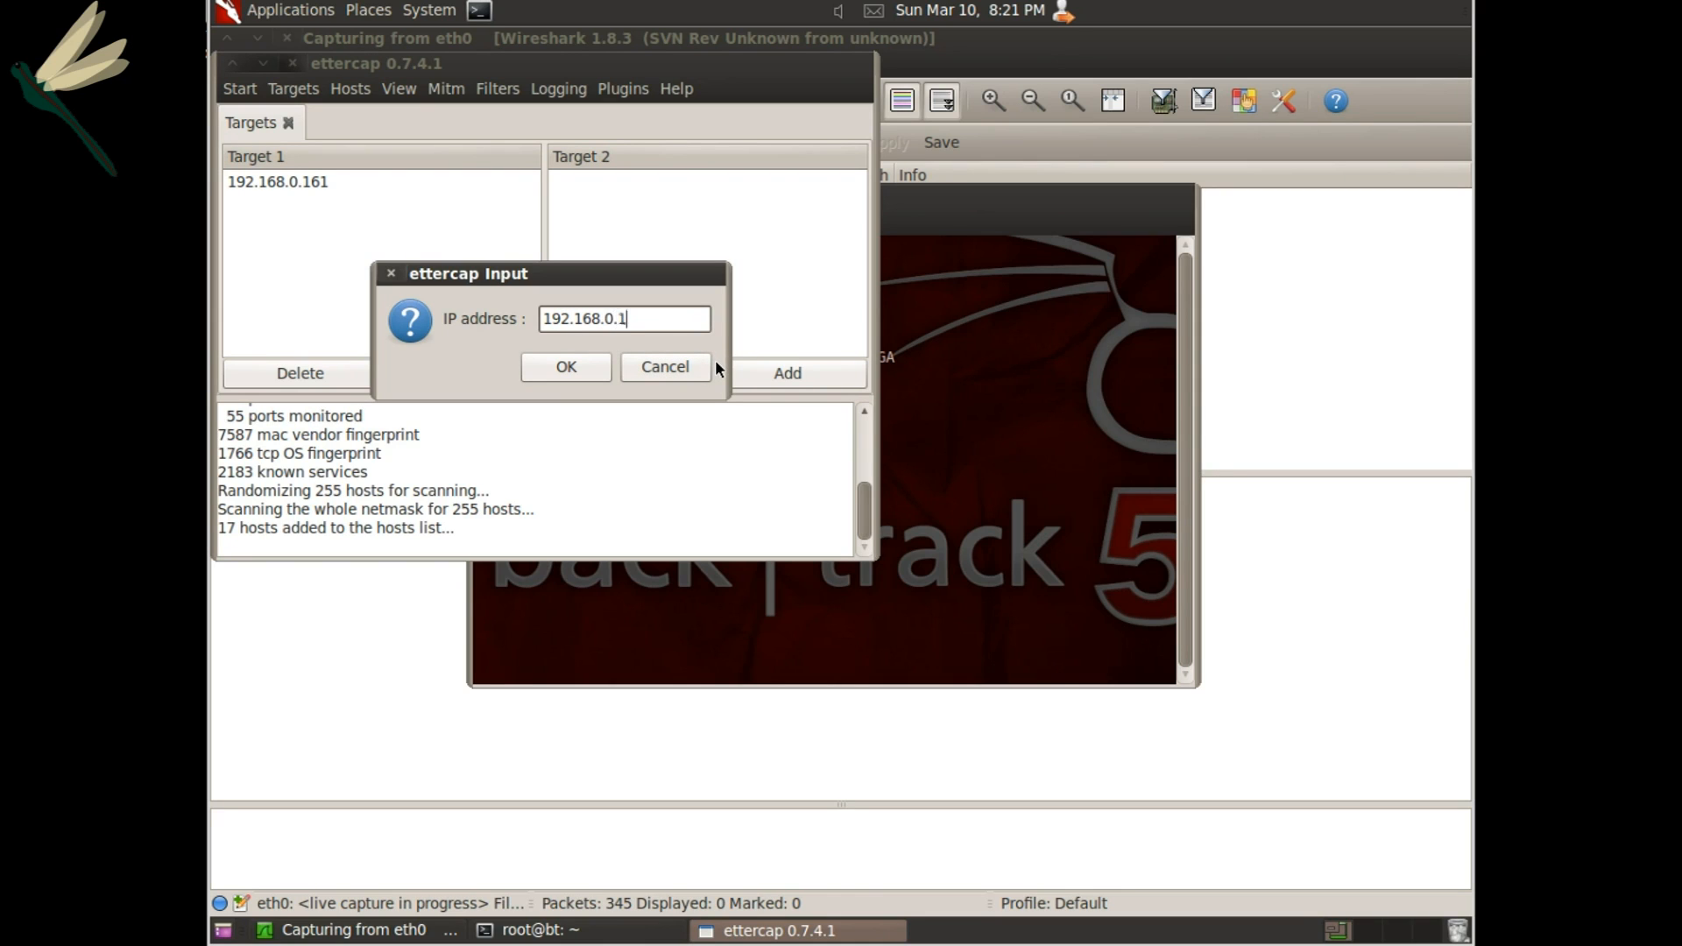
type("60")
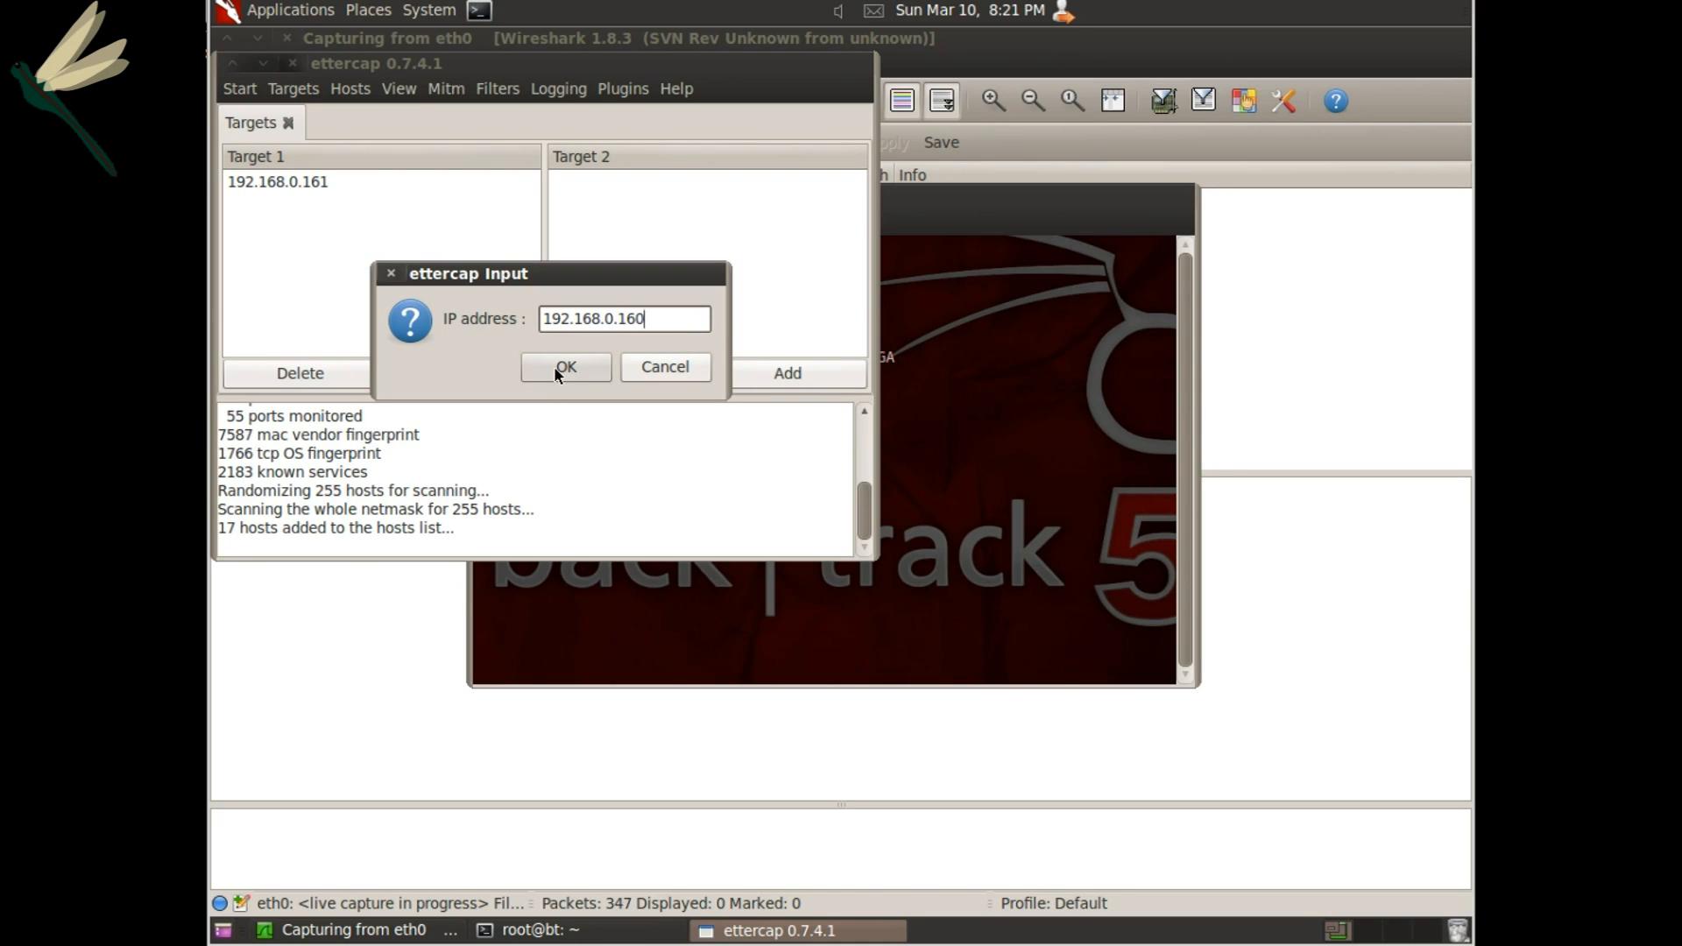
left_click(566, 366)
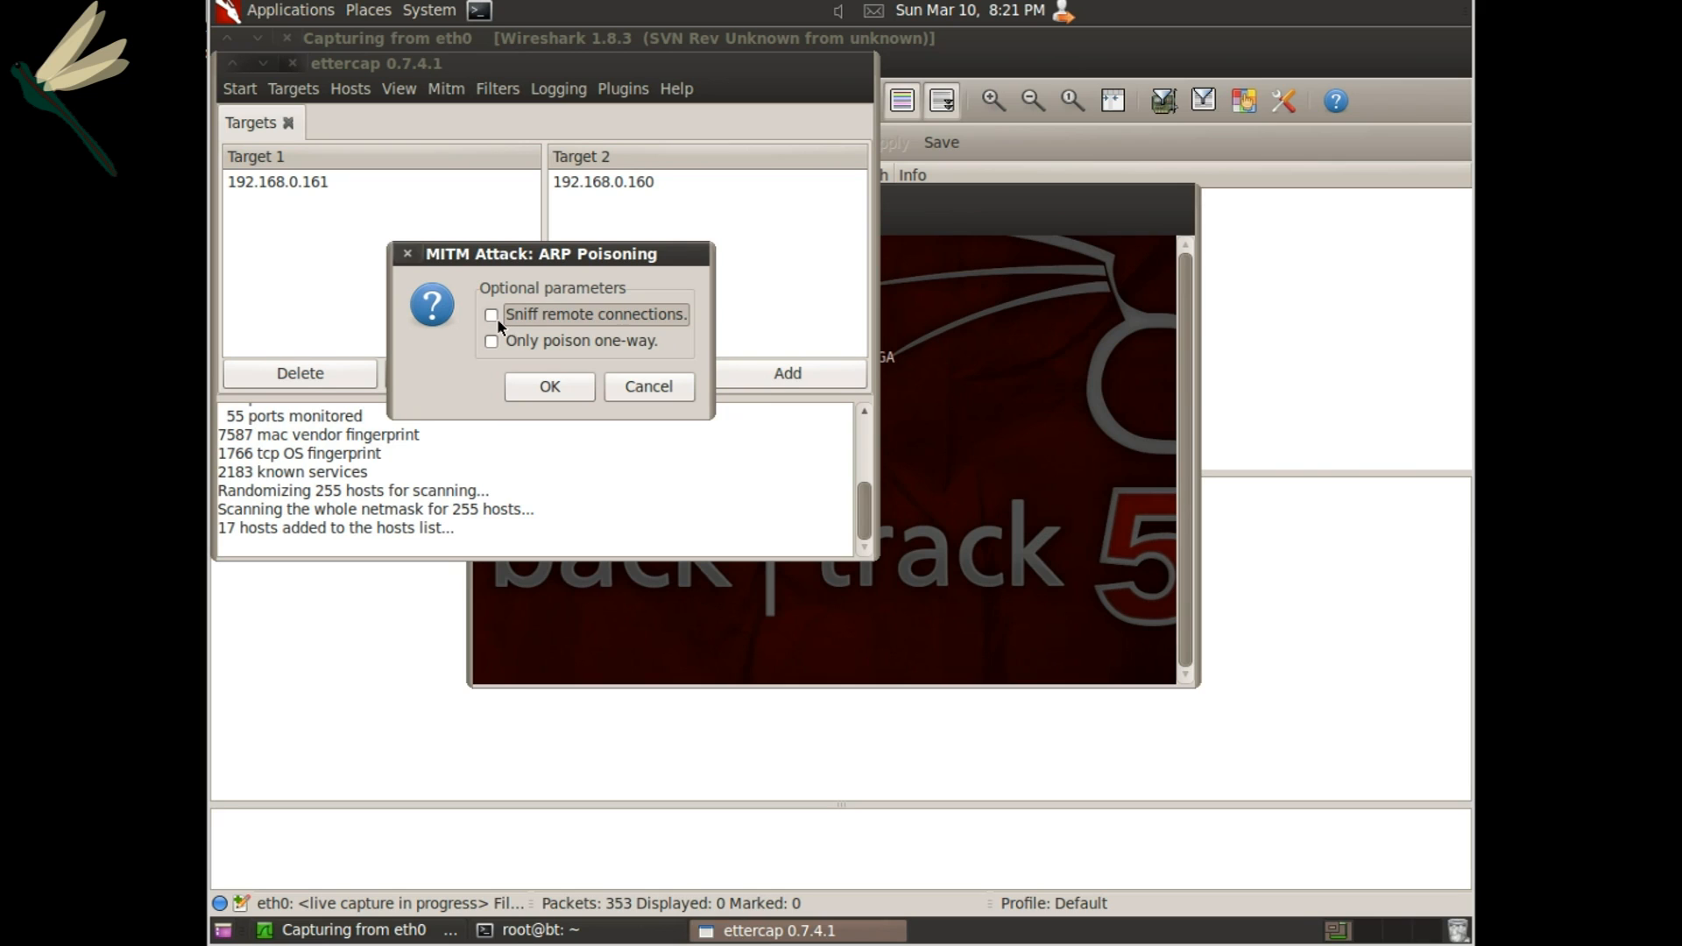
Start ARP poisoning against 192.168.0.161 and 192.168.0.160.
left_click(548, 386)
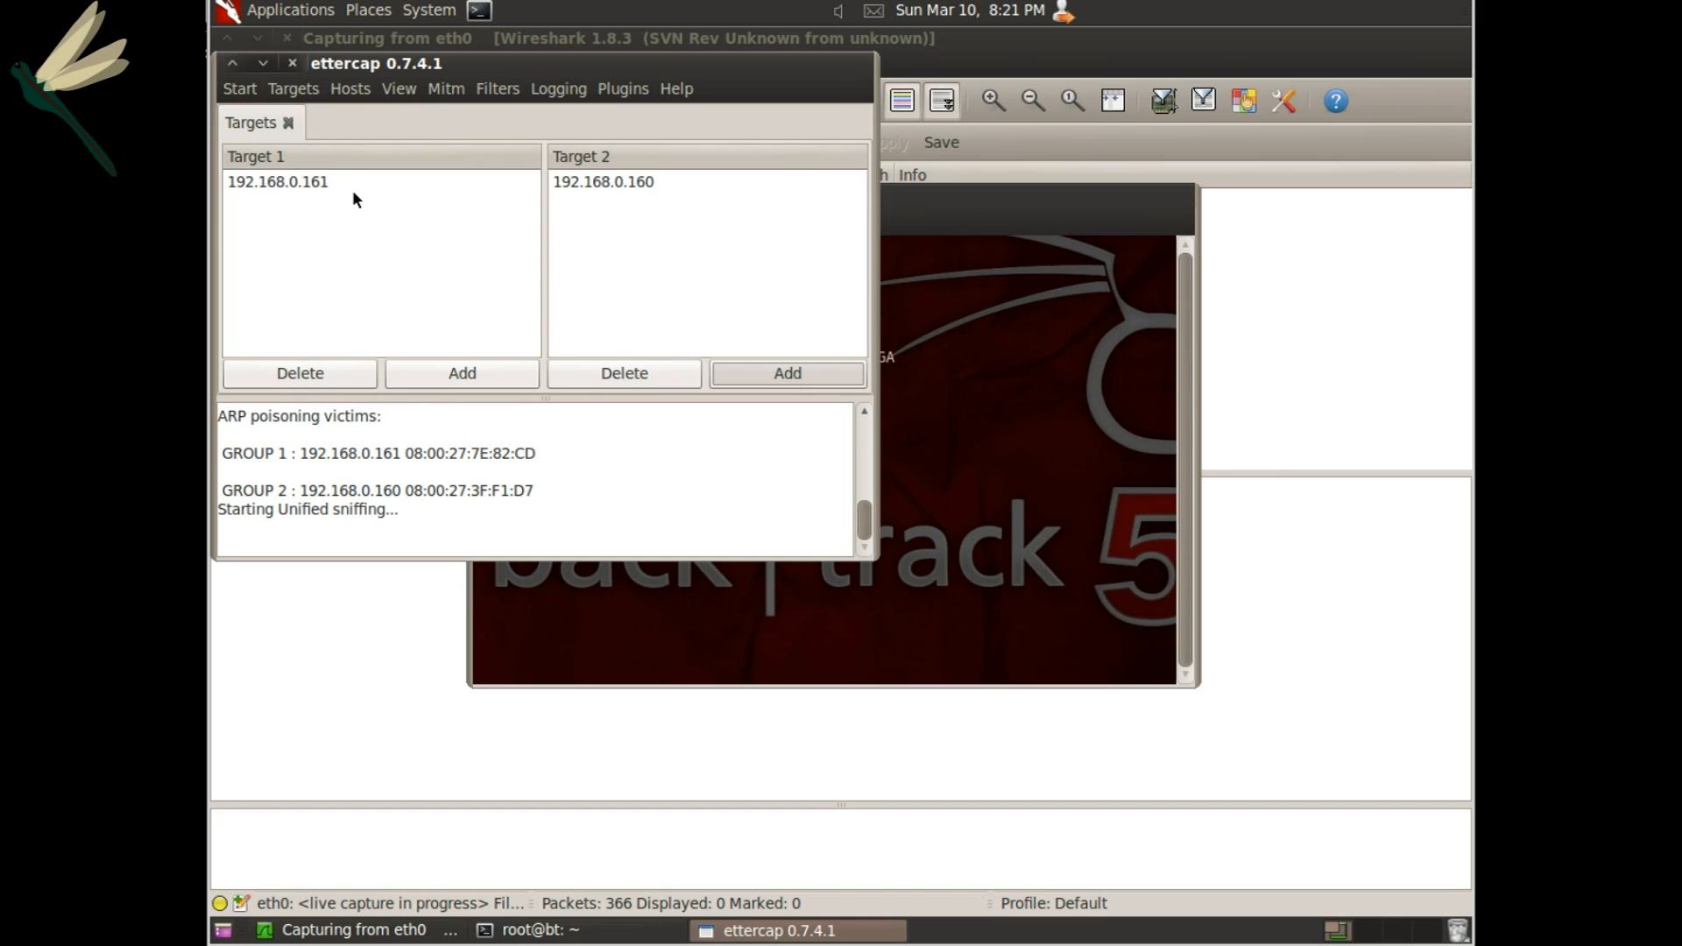
mouse_move(1354, 312)
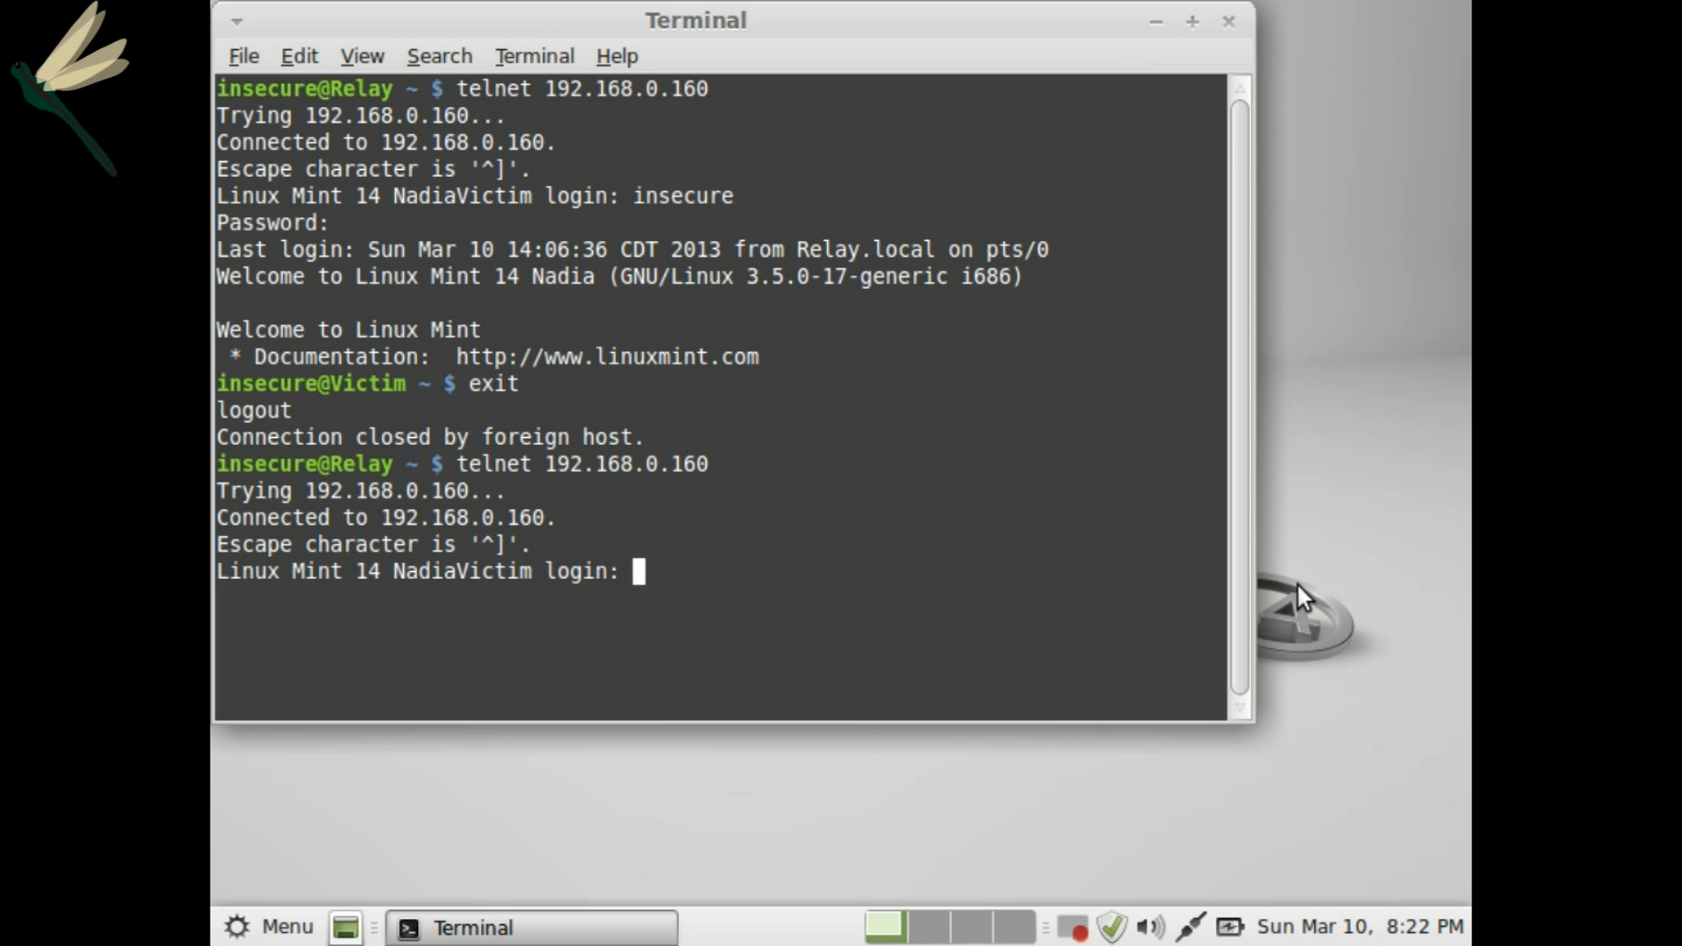
Log in to the victim over telnet as insecure, list files and enter Lukes_Lasers/.
type("inse")
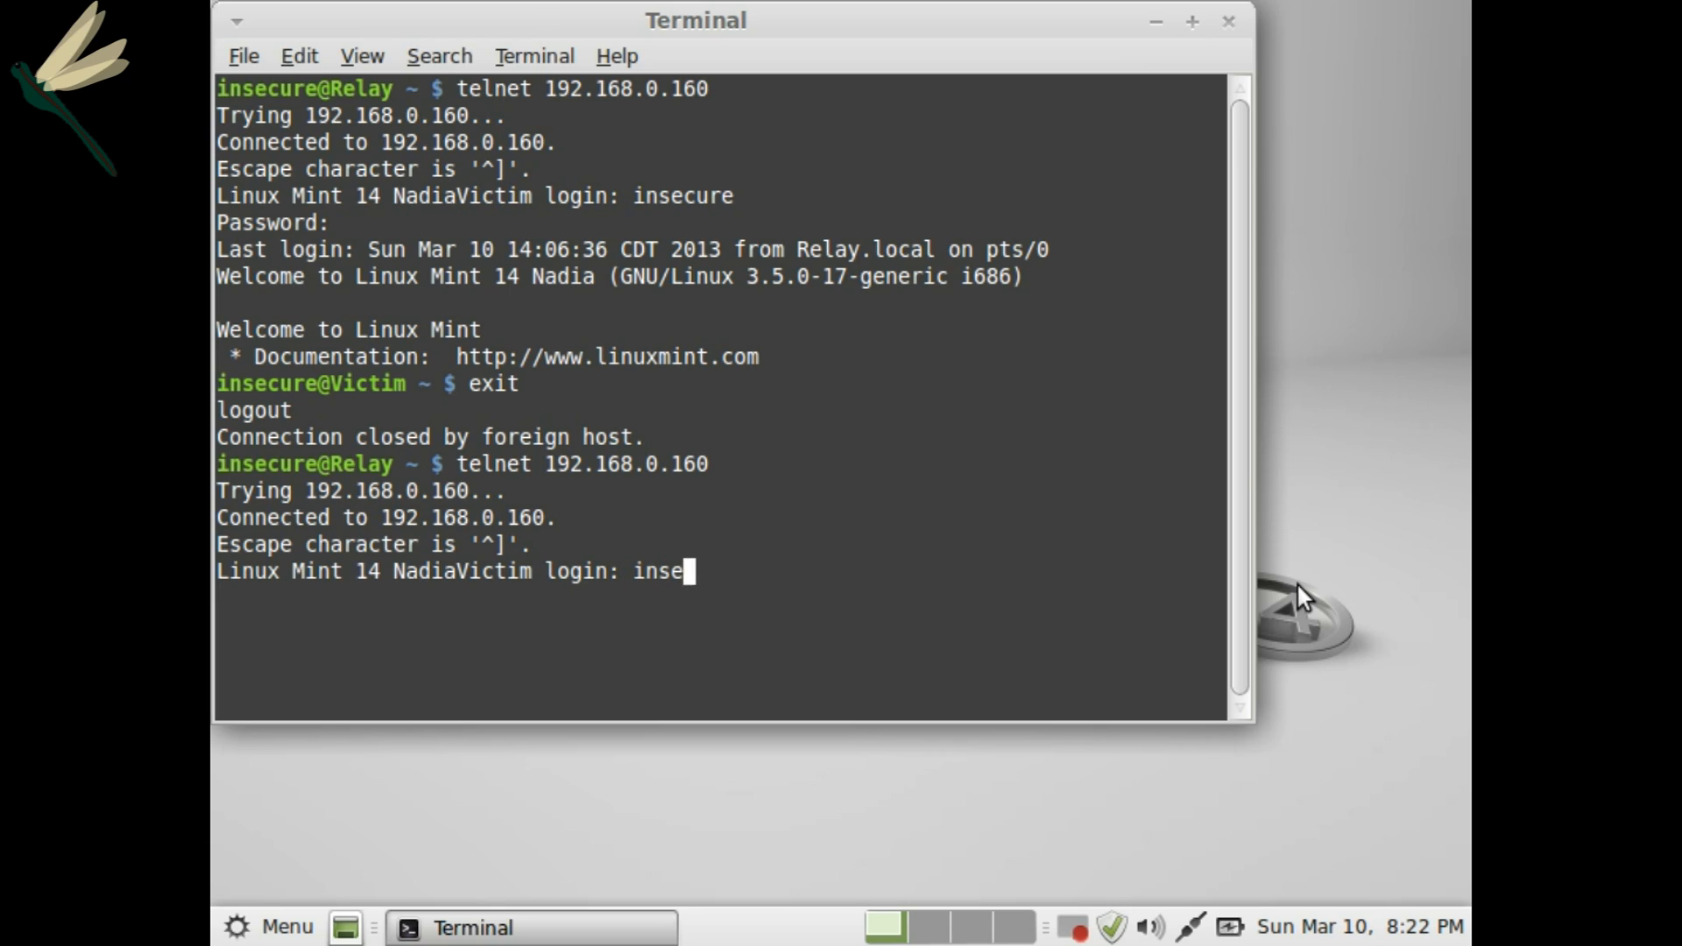
type("cure")
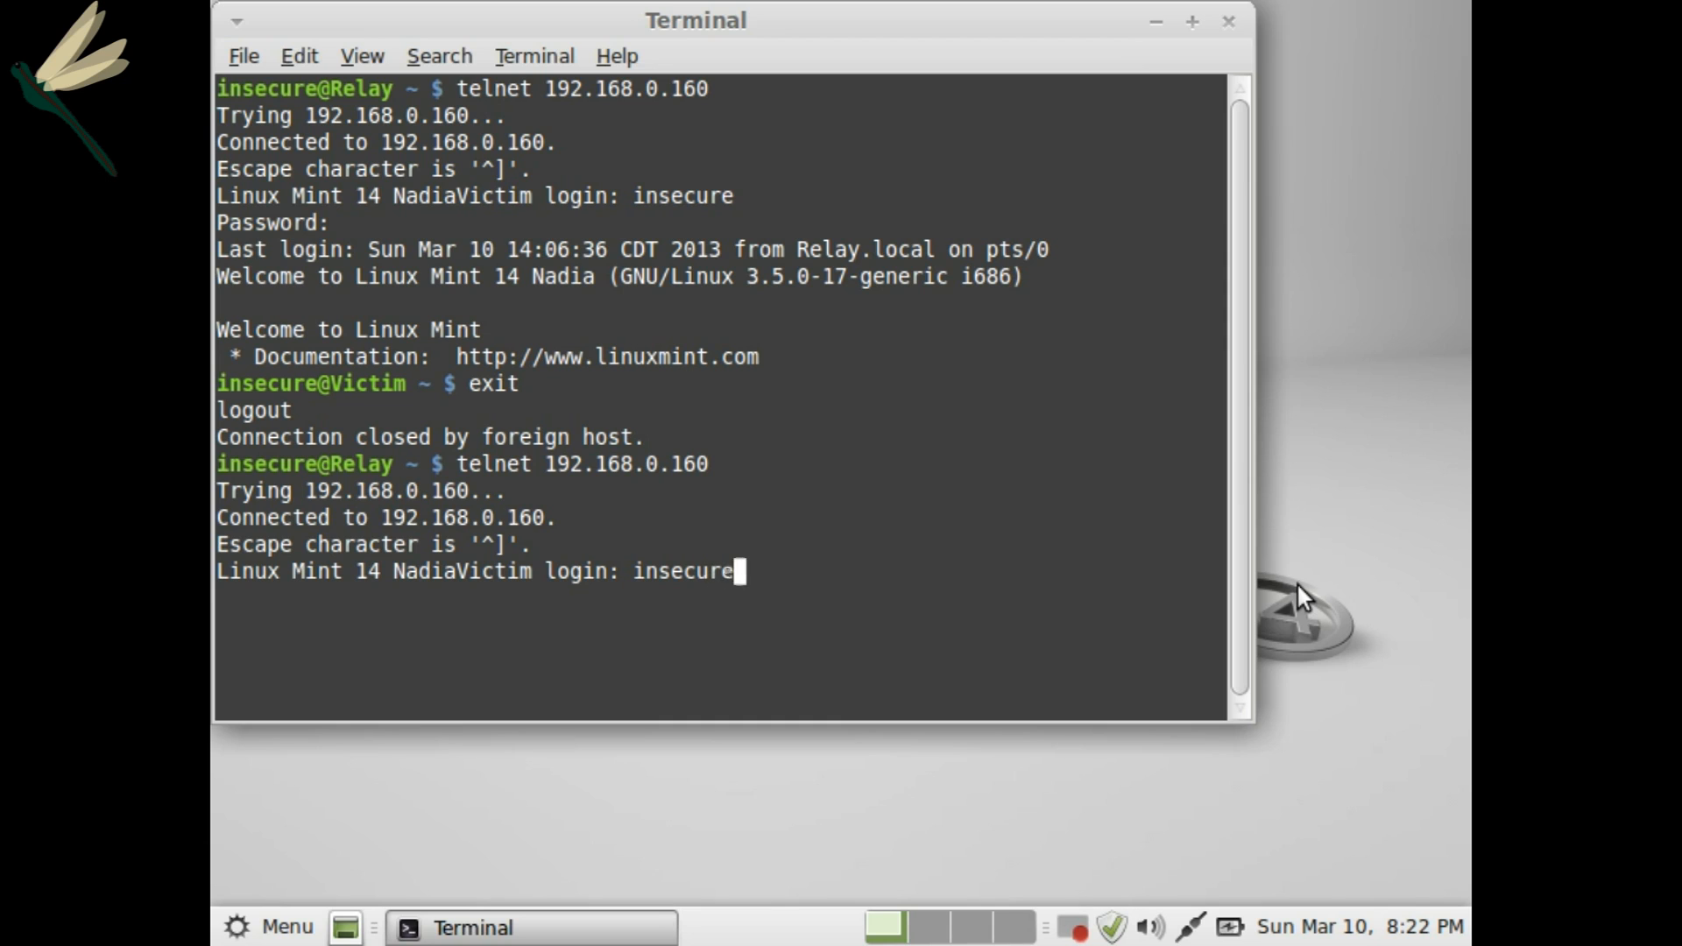
key("Return")
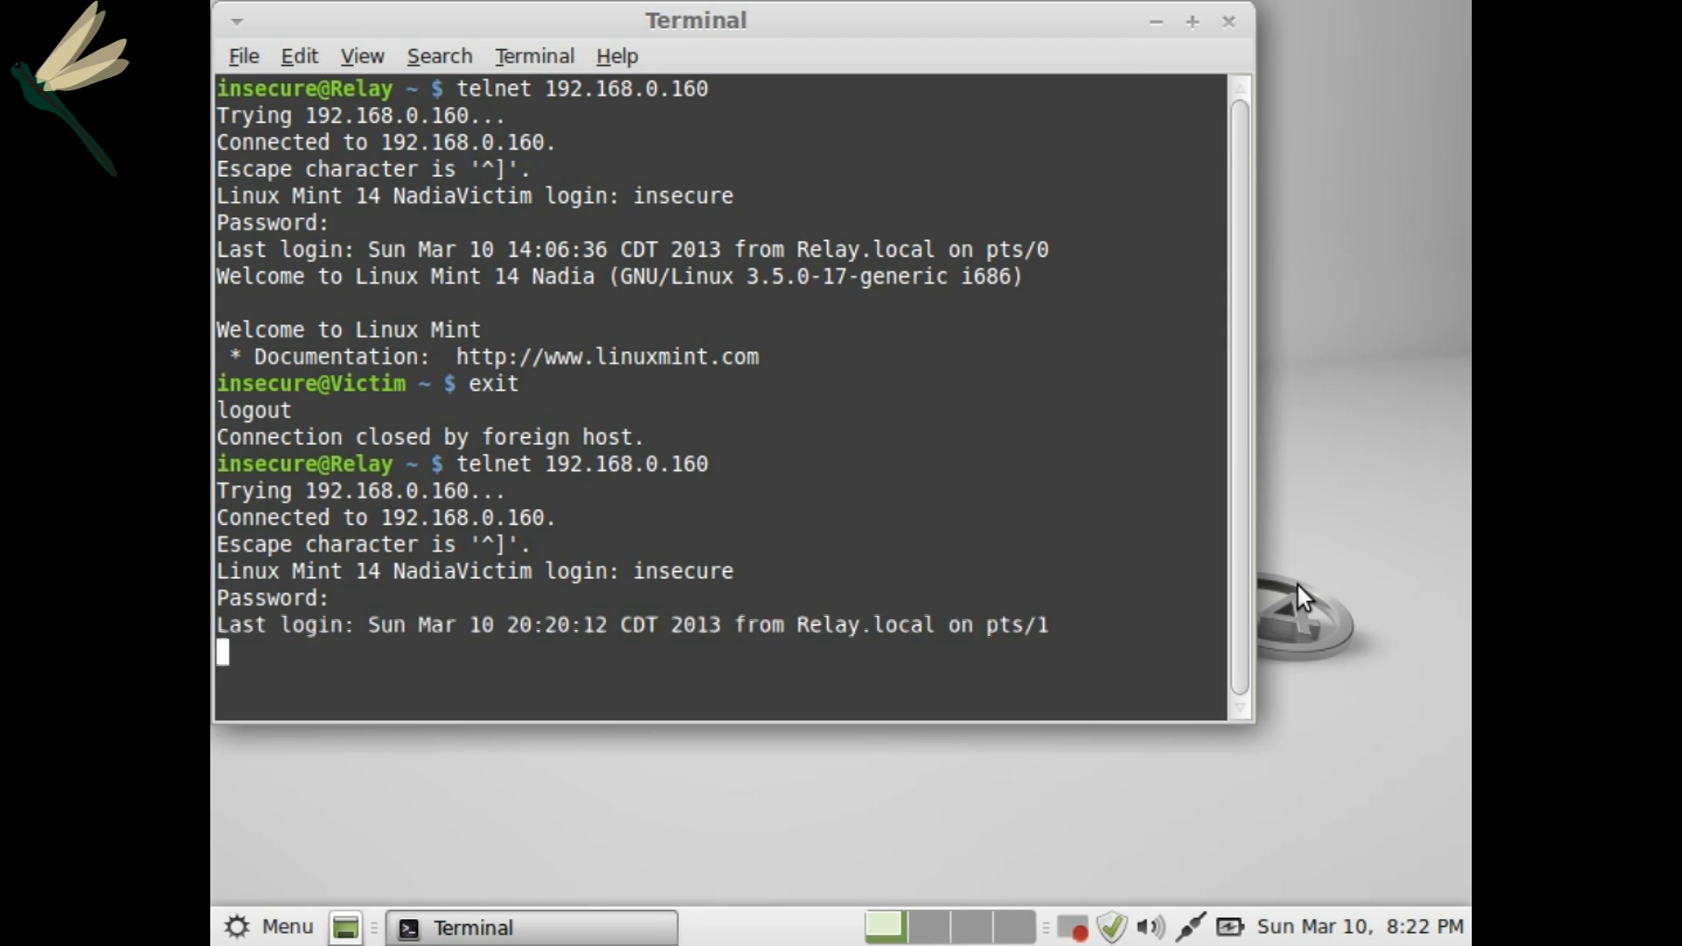
type("ls")
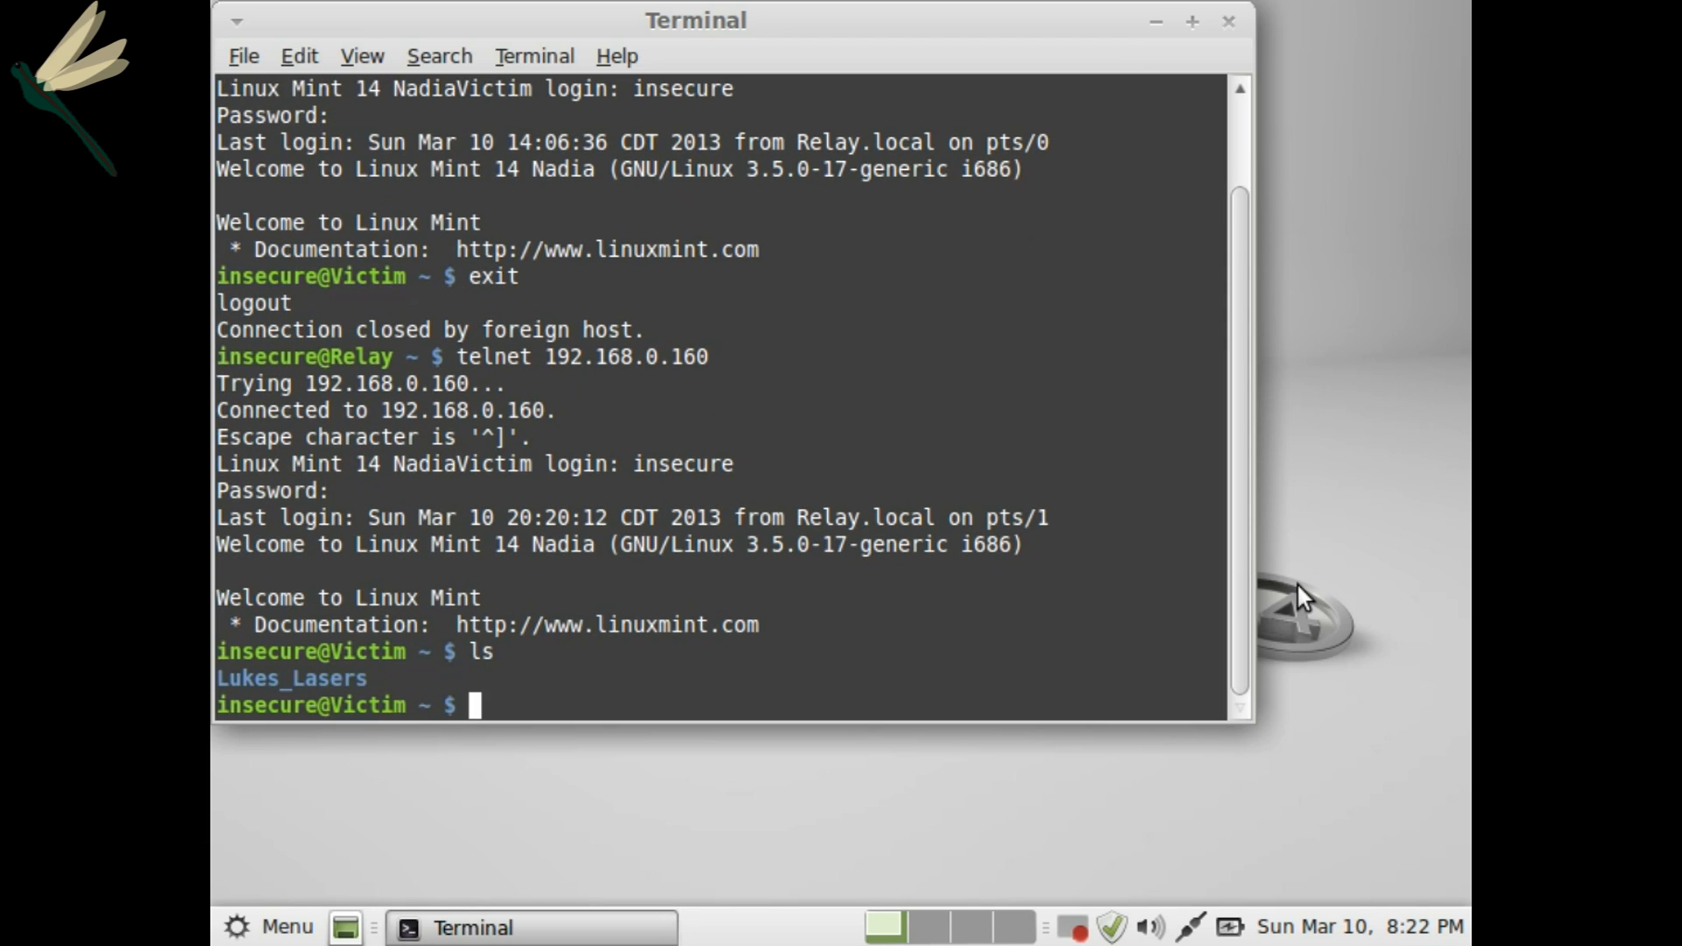
type("cd Lukes_Lasers/")
type("vim todo")
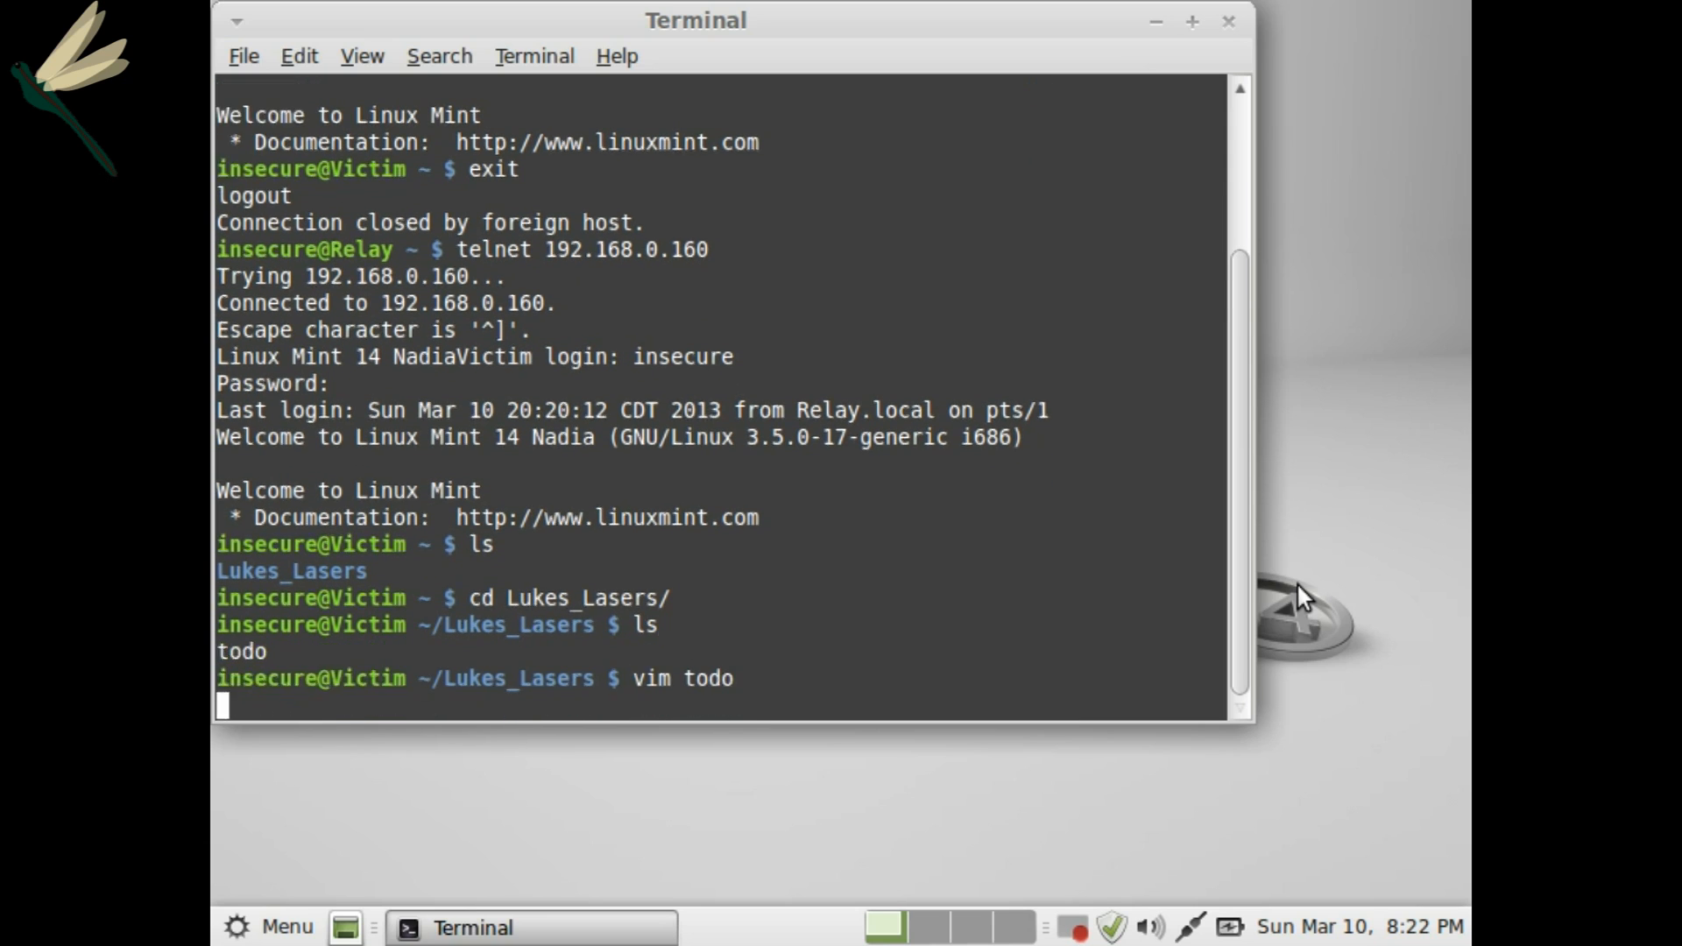
Recover the todo file from its swap file in vim and add a fourth item.
key("Return")
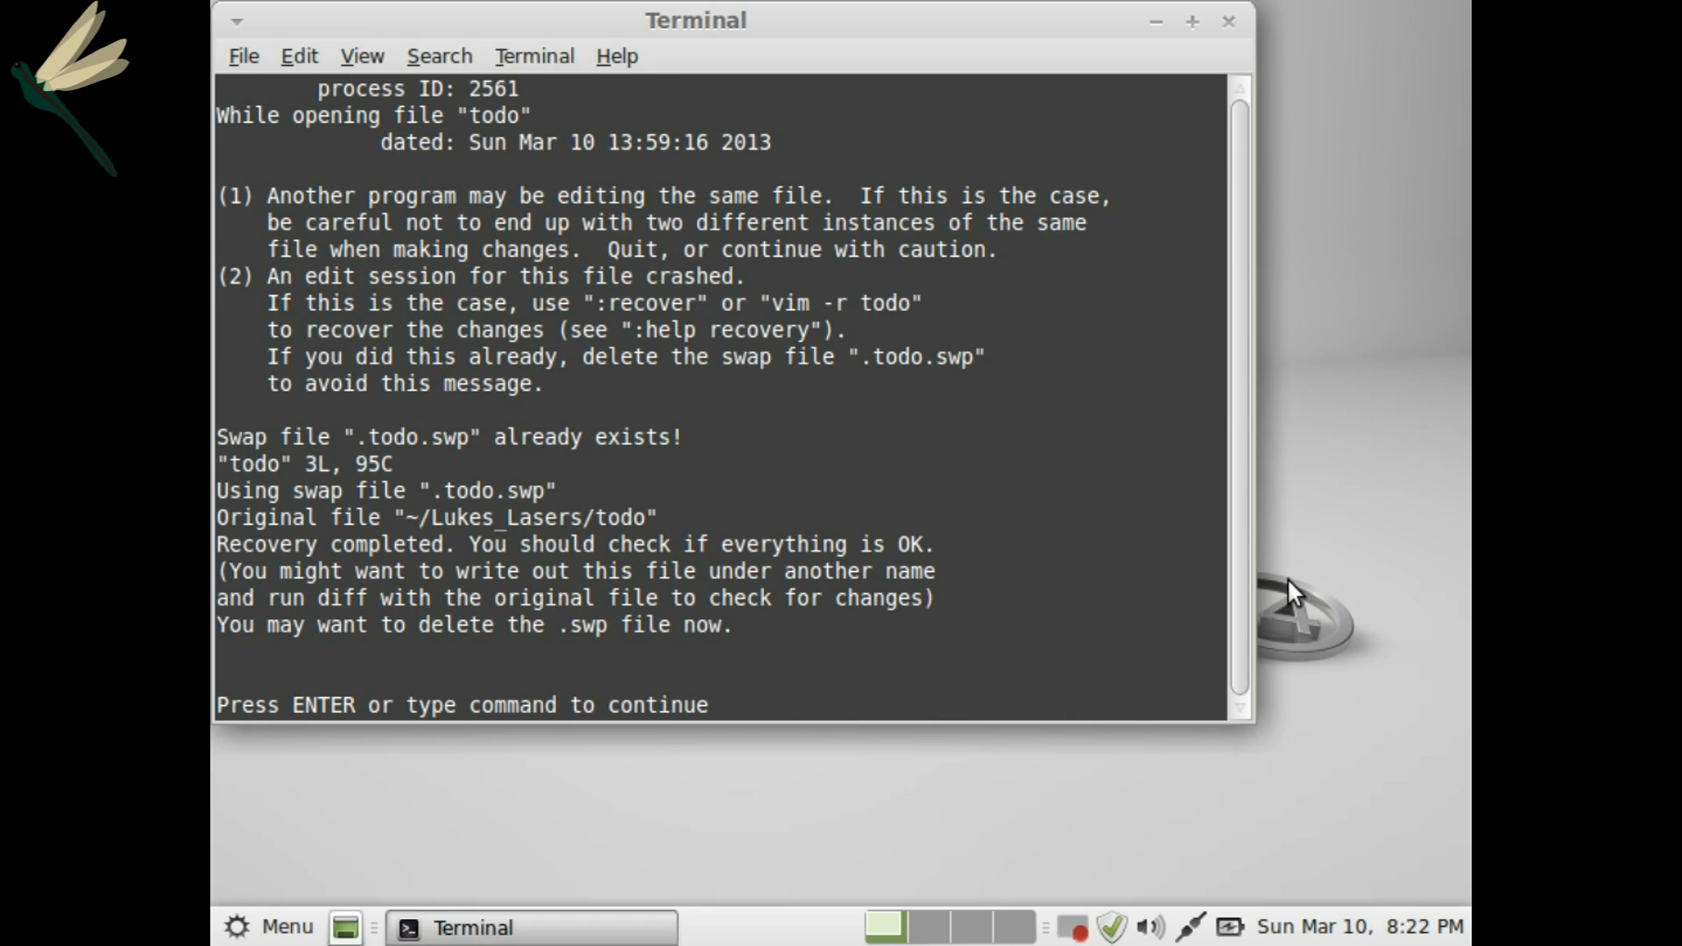
key("Return")
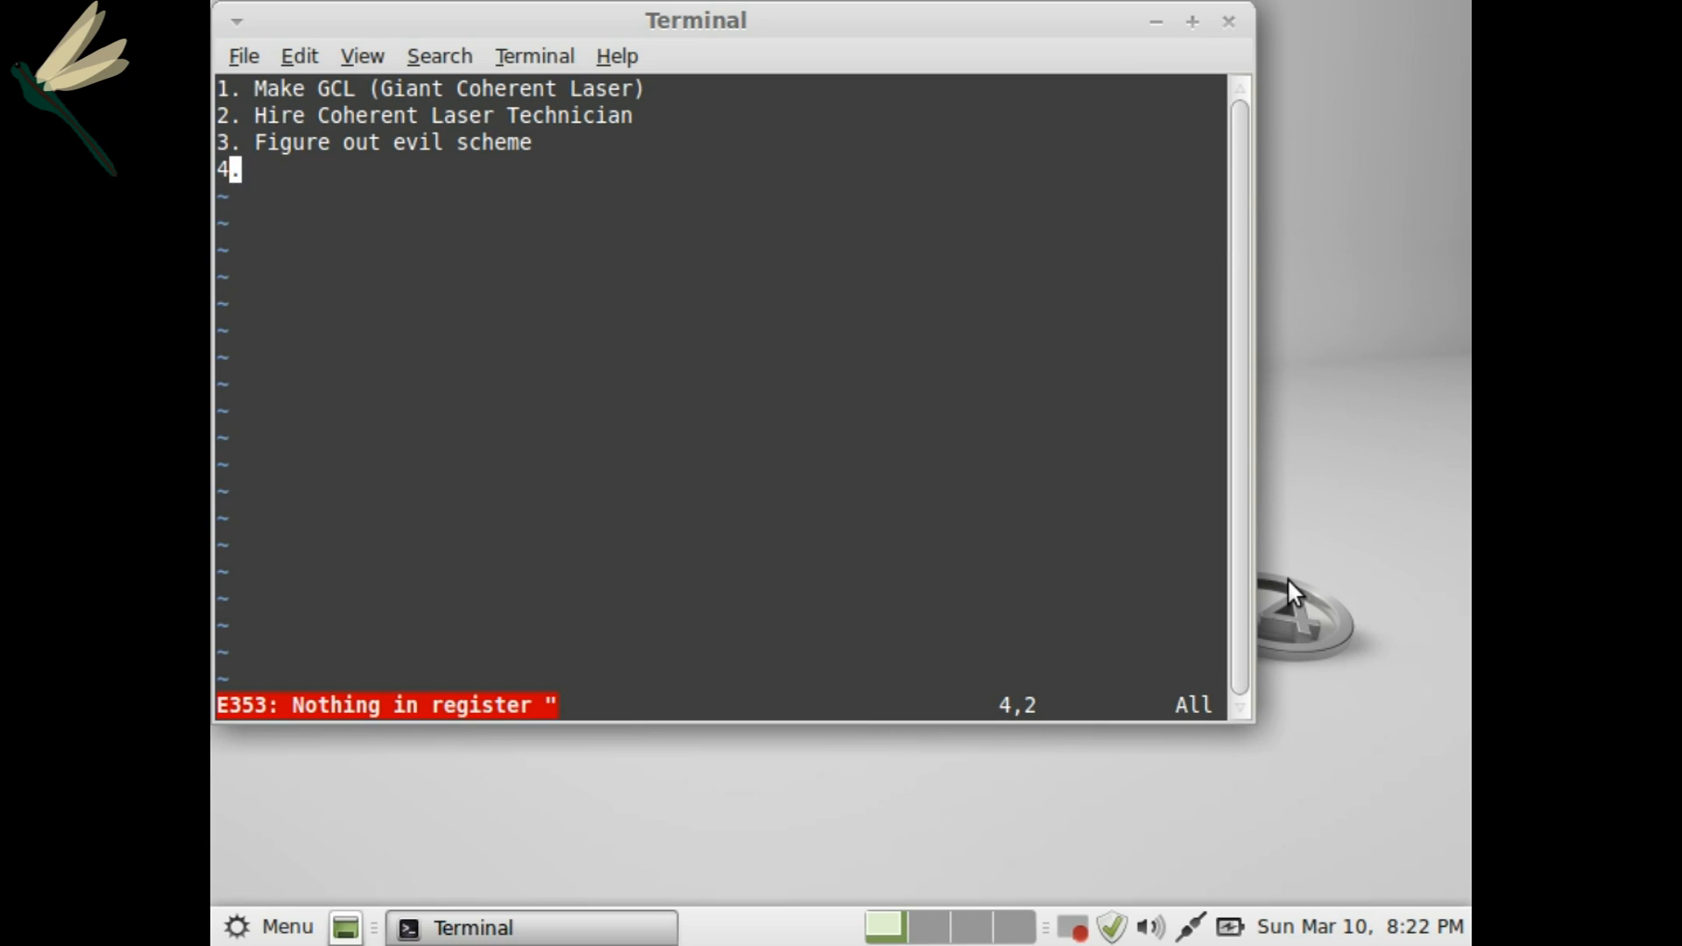
type("Profic")
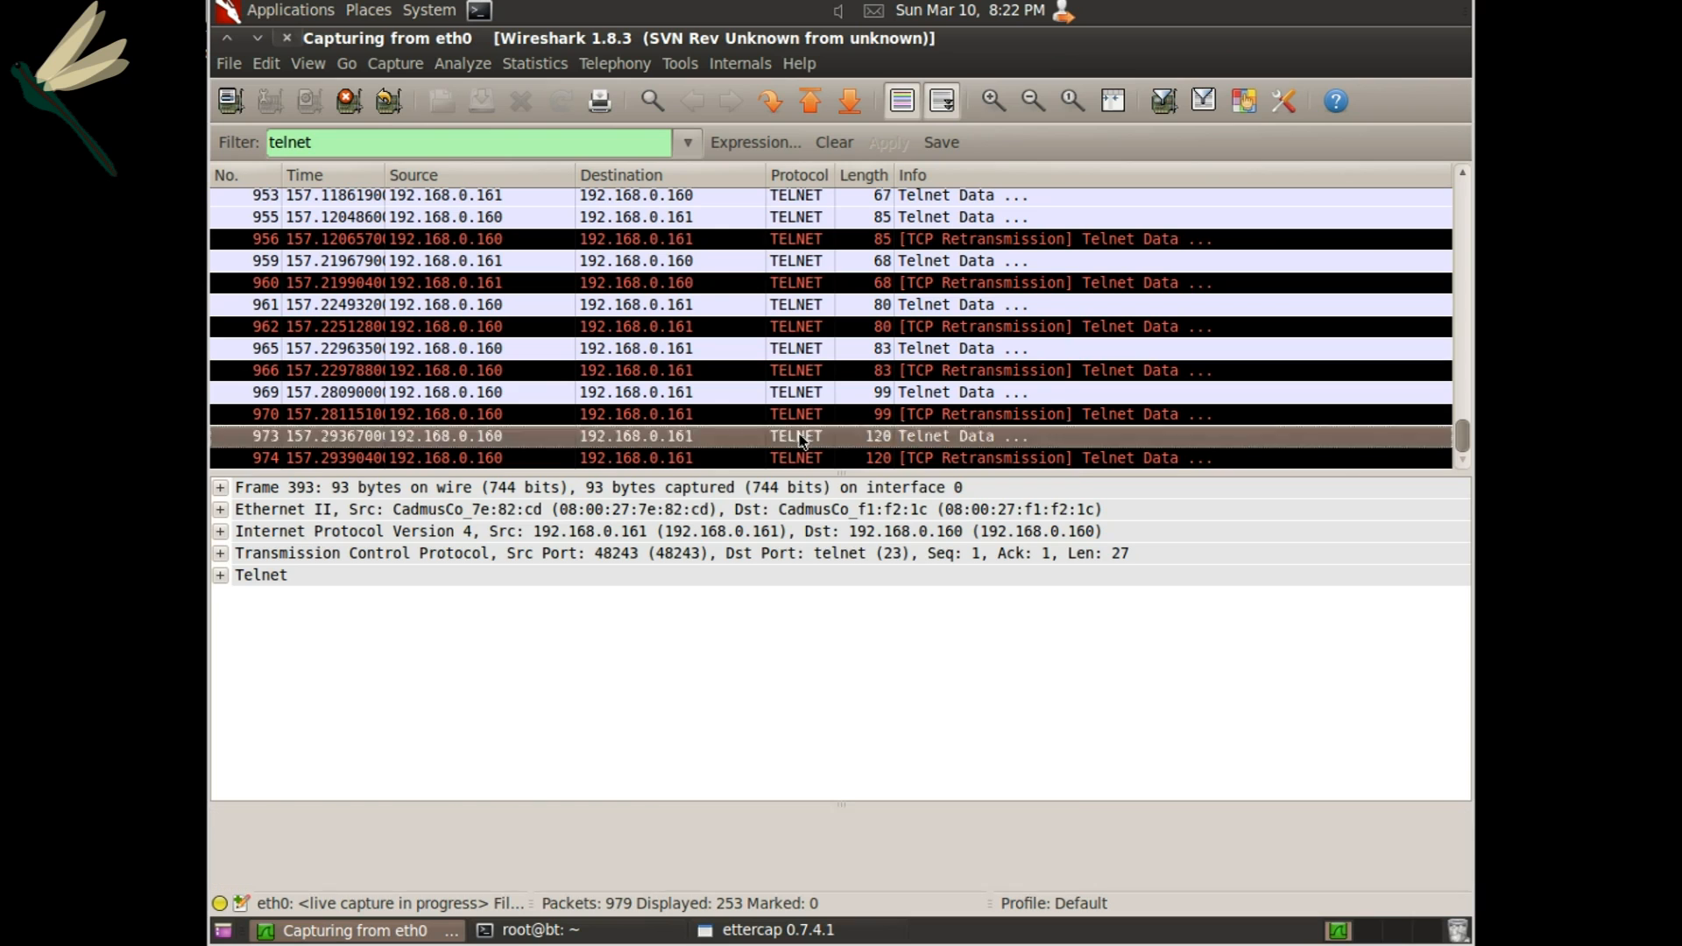
Follow the TCP stream of telnet packet 973 to read the victim's login and password.
right_click(793, 436)
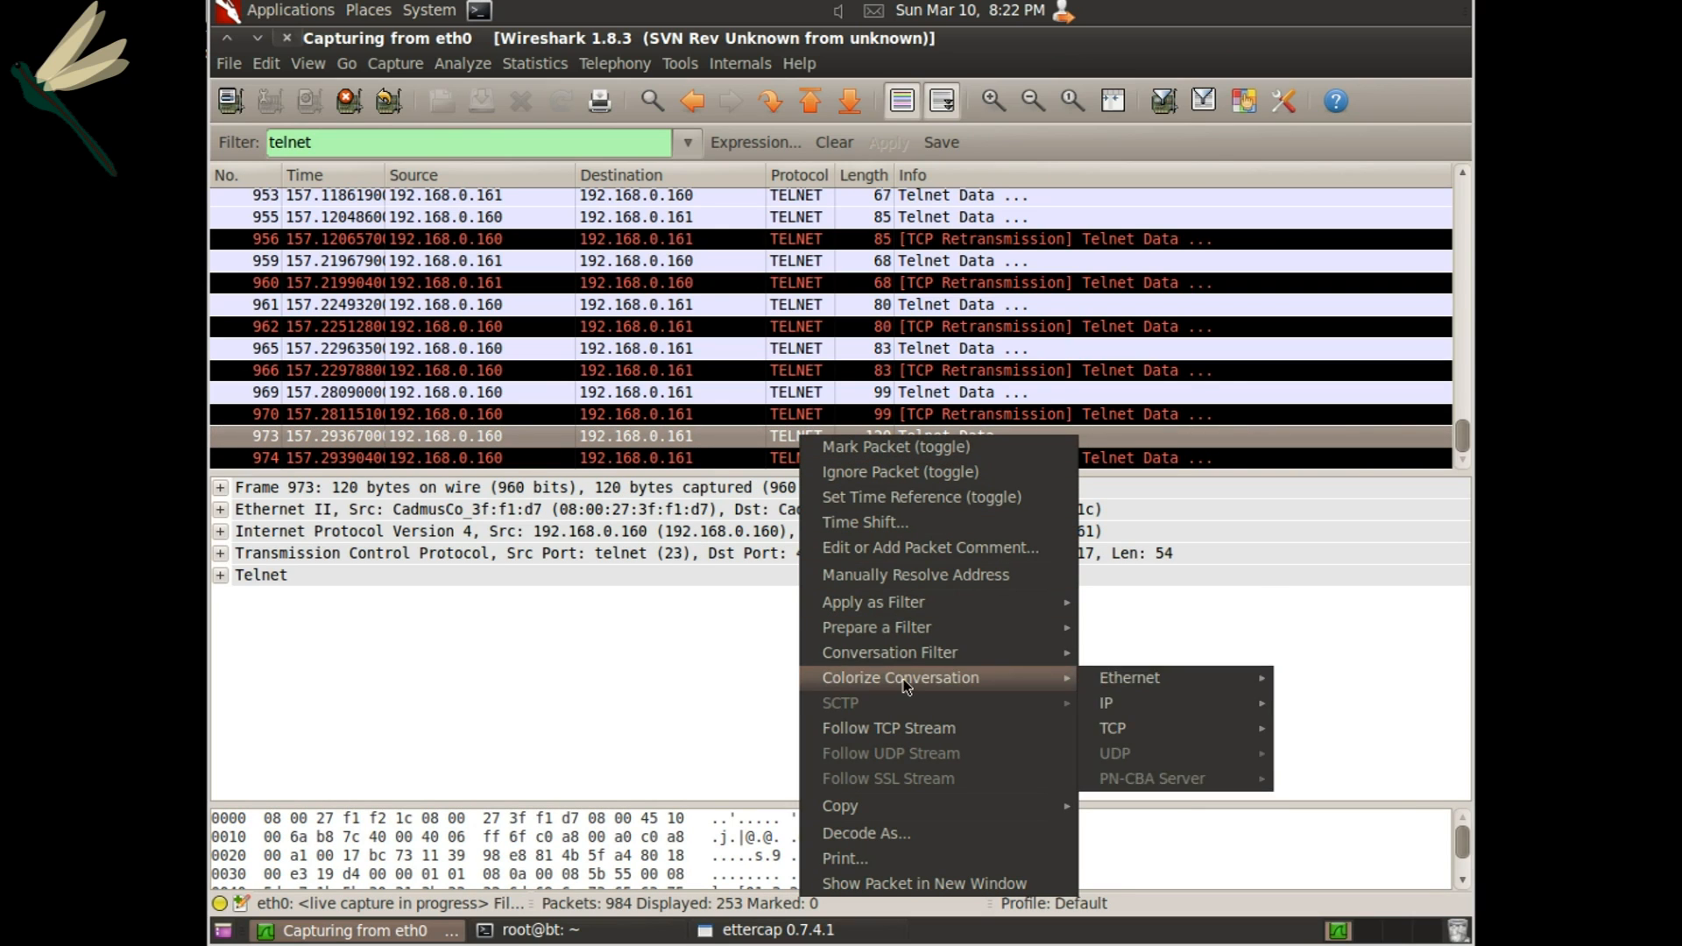
mouse_move(1141, 354)
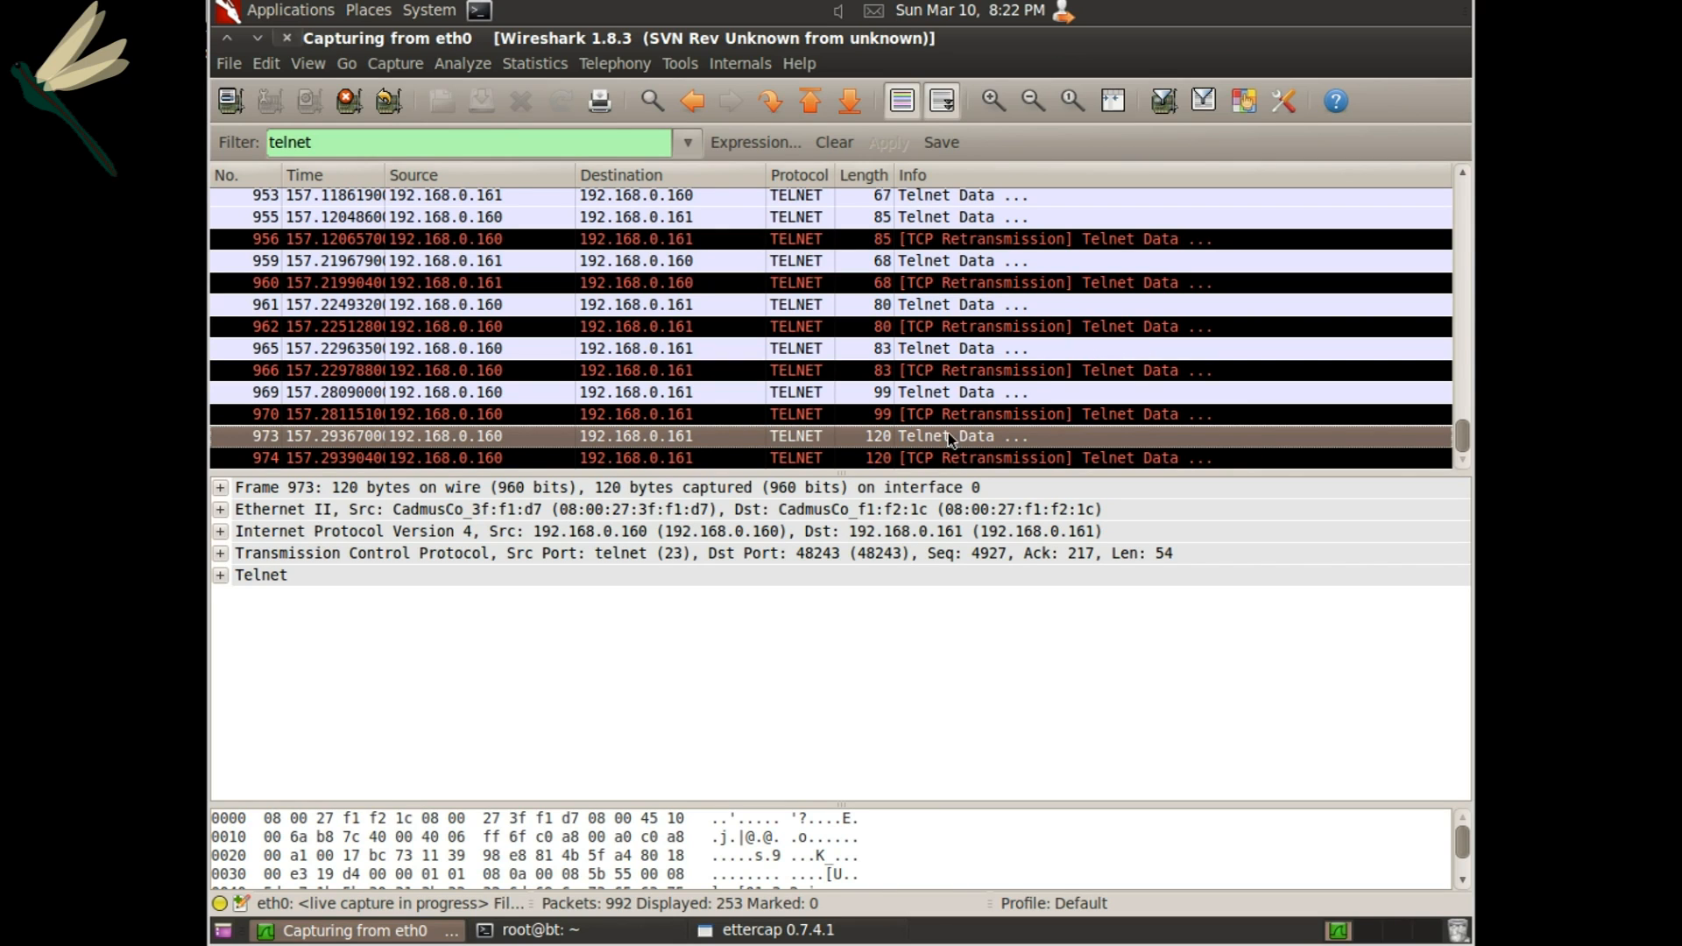
mouse_move(974, 448)
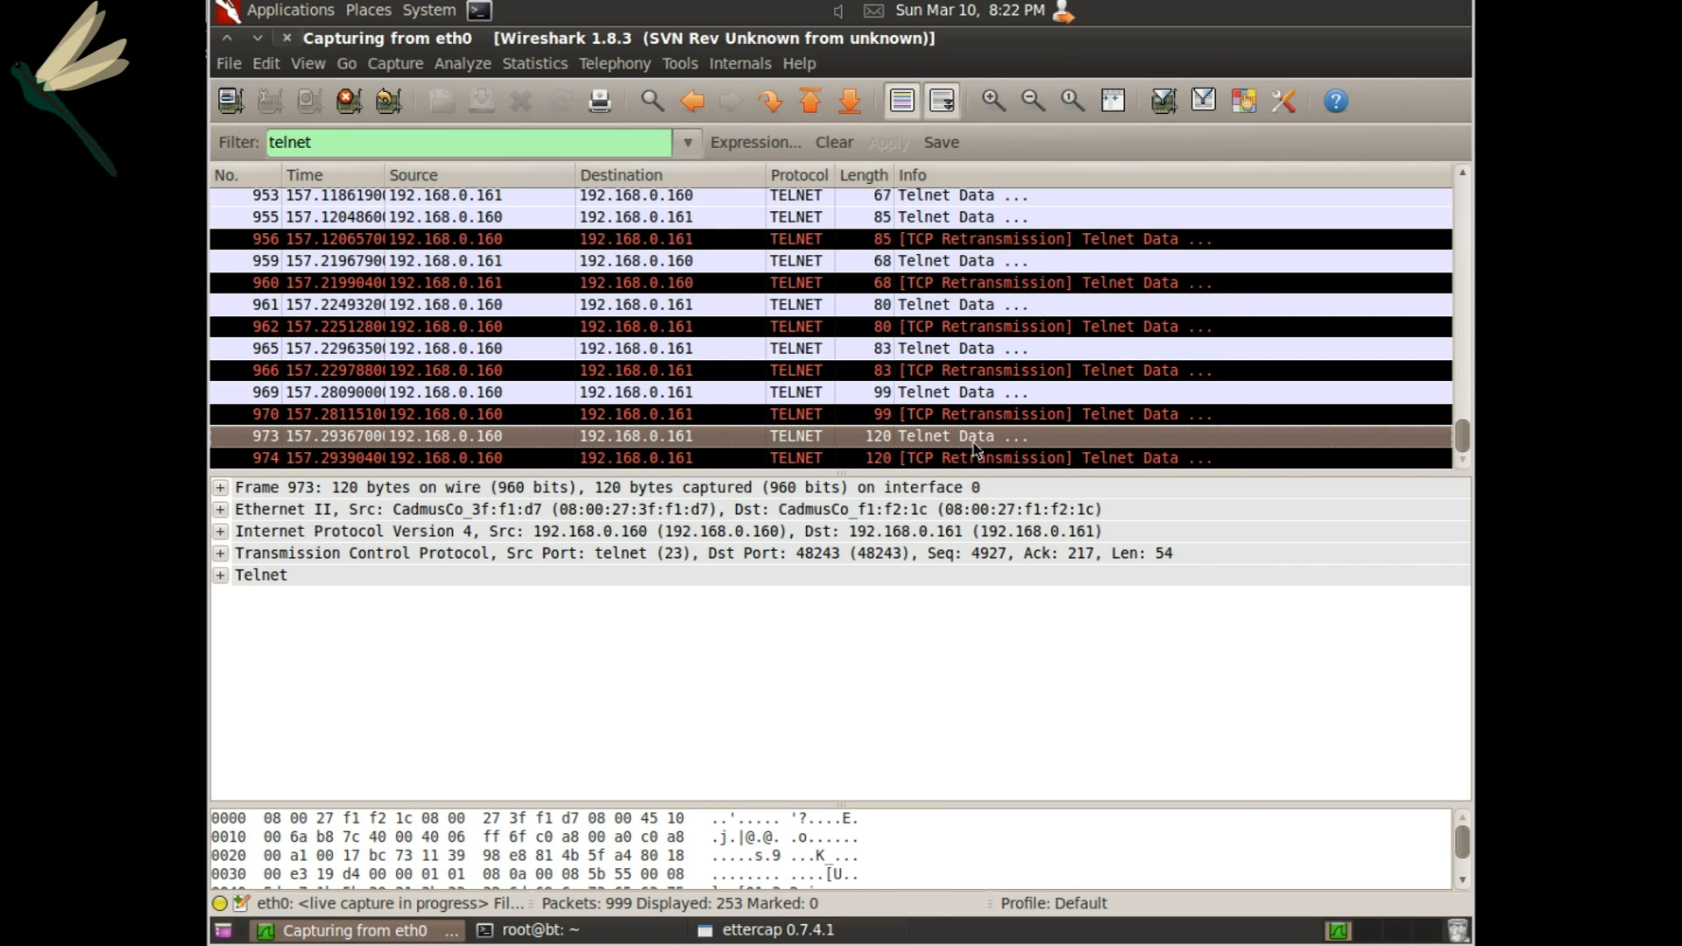
right_click(972, 436)
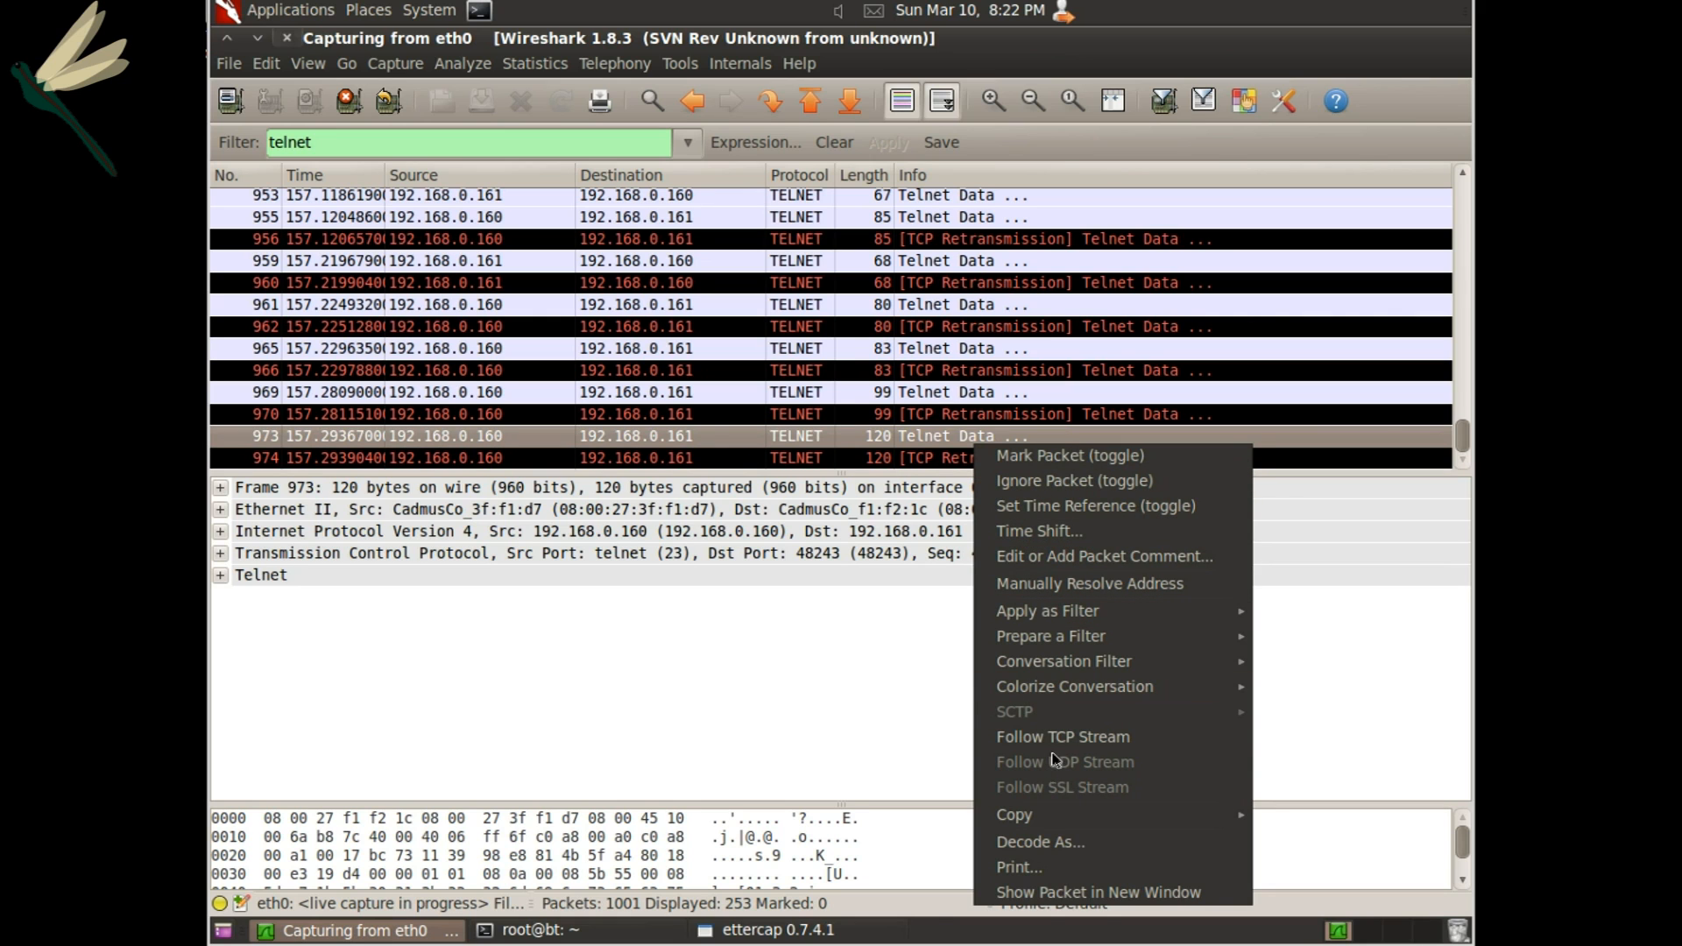
left_click(1062, 736)
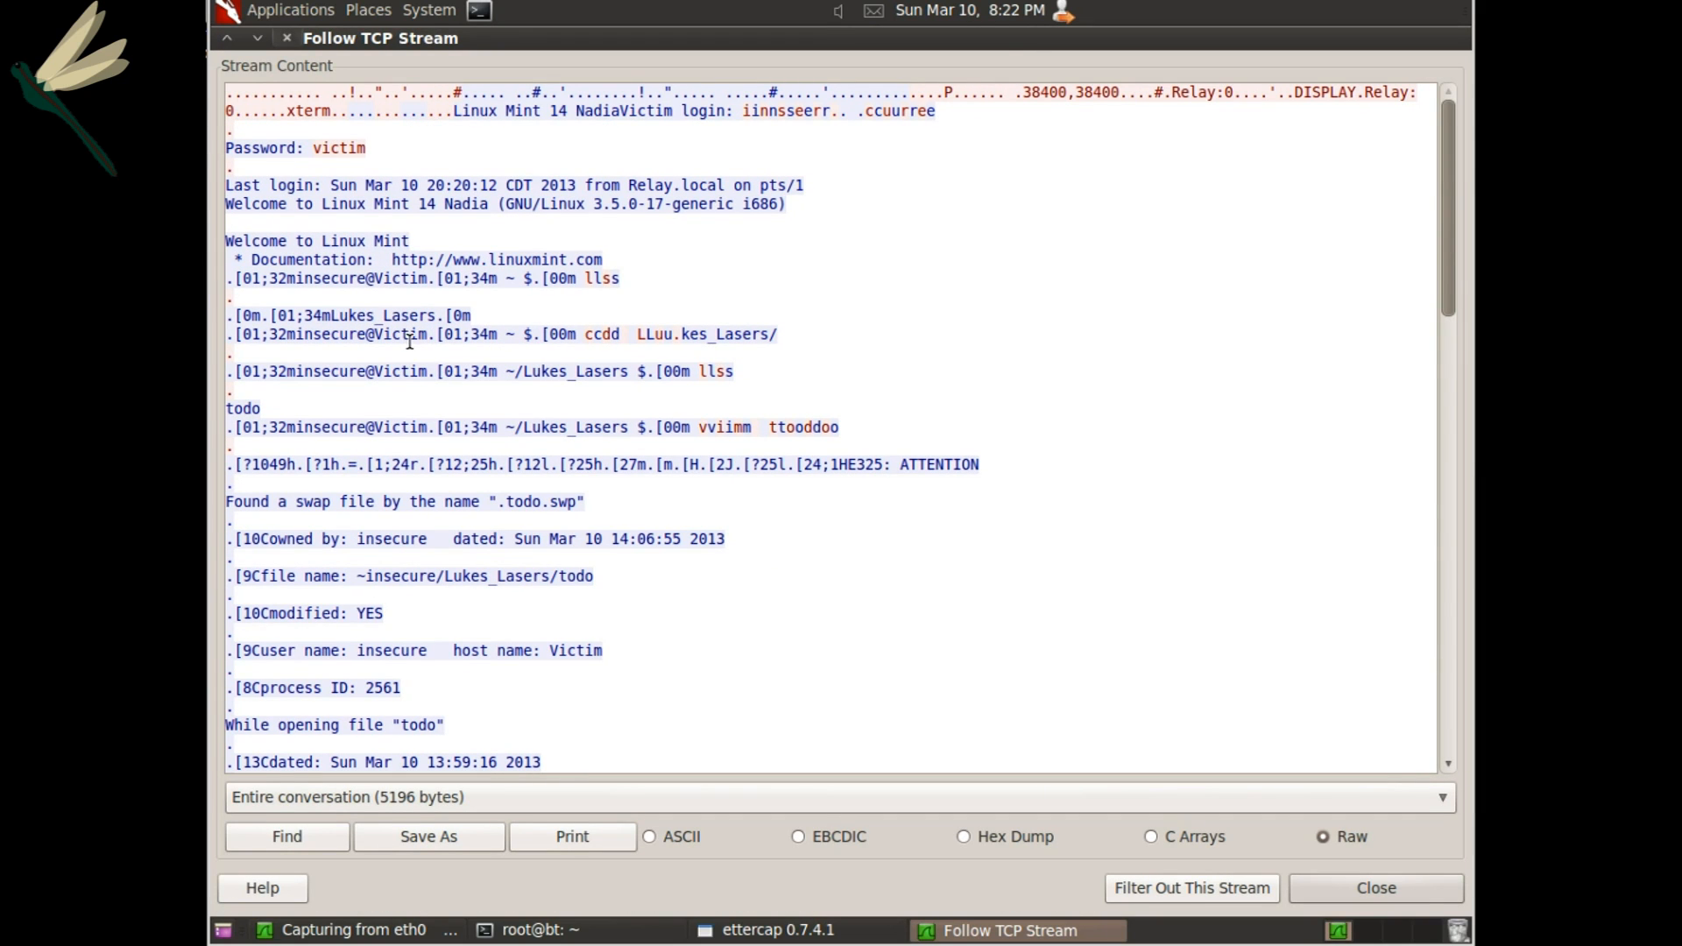
scroll("down", 3)
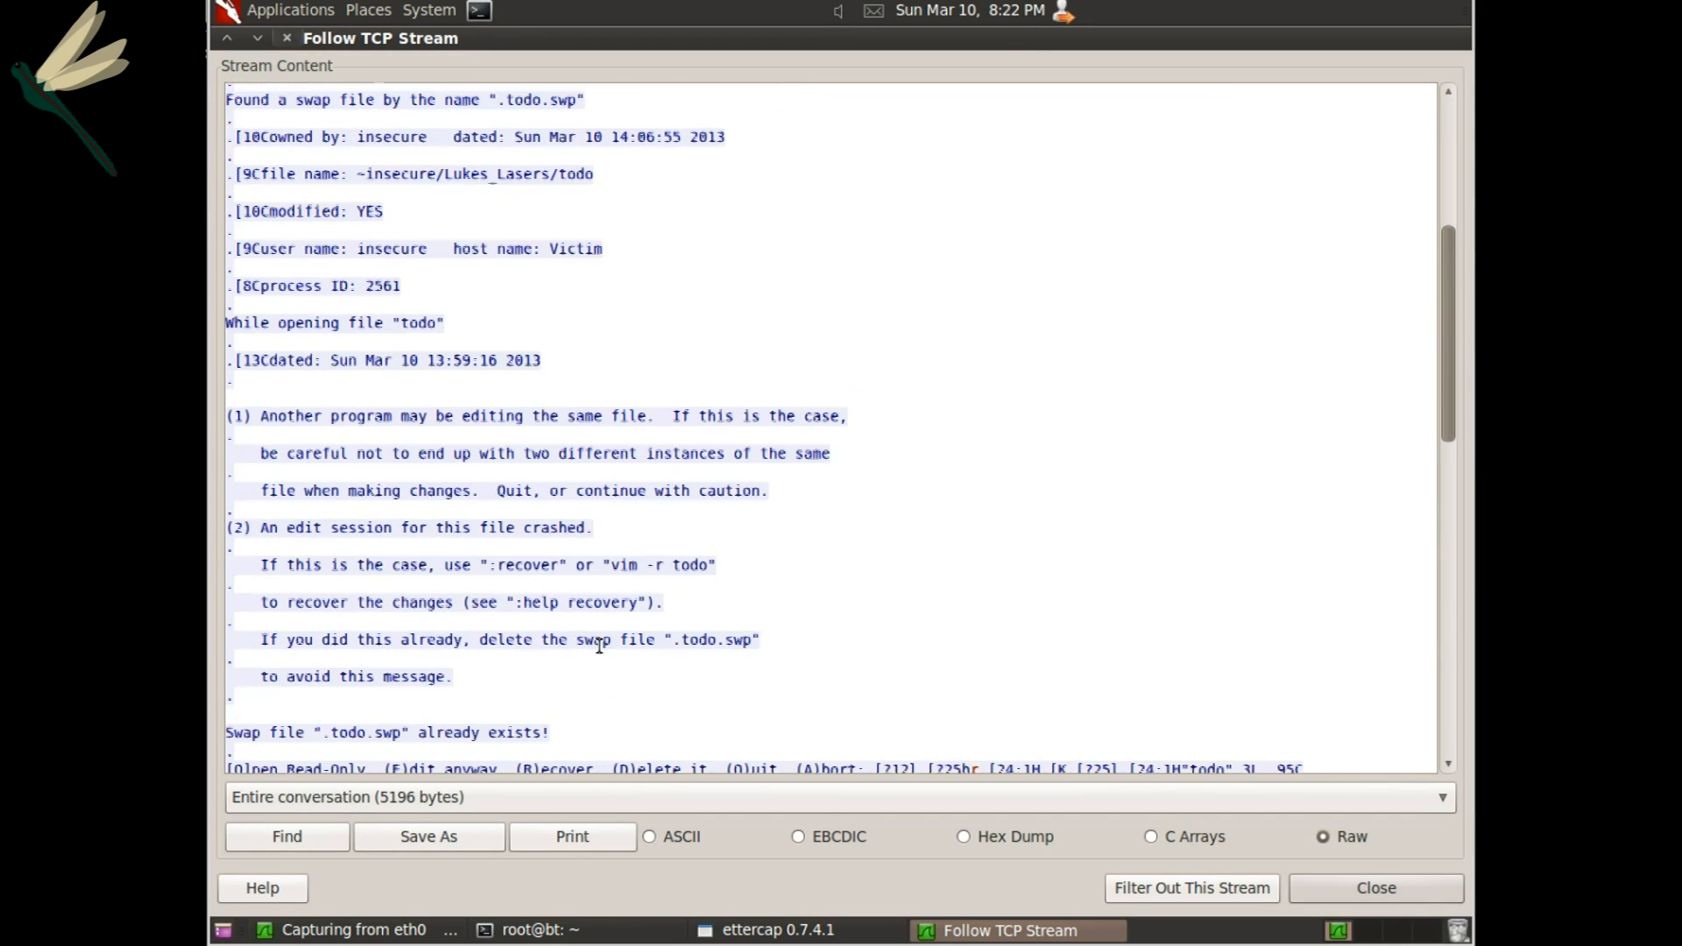
scroll("down", 3)
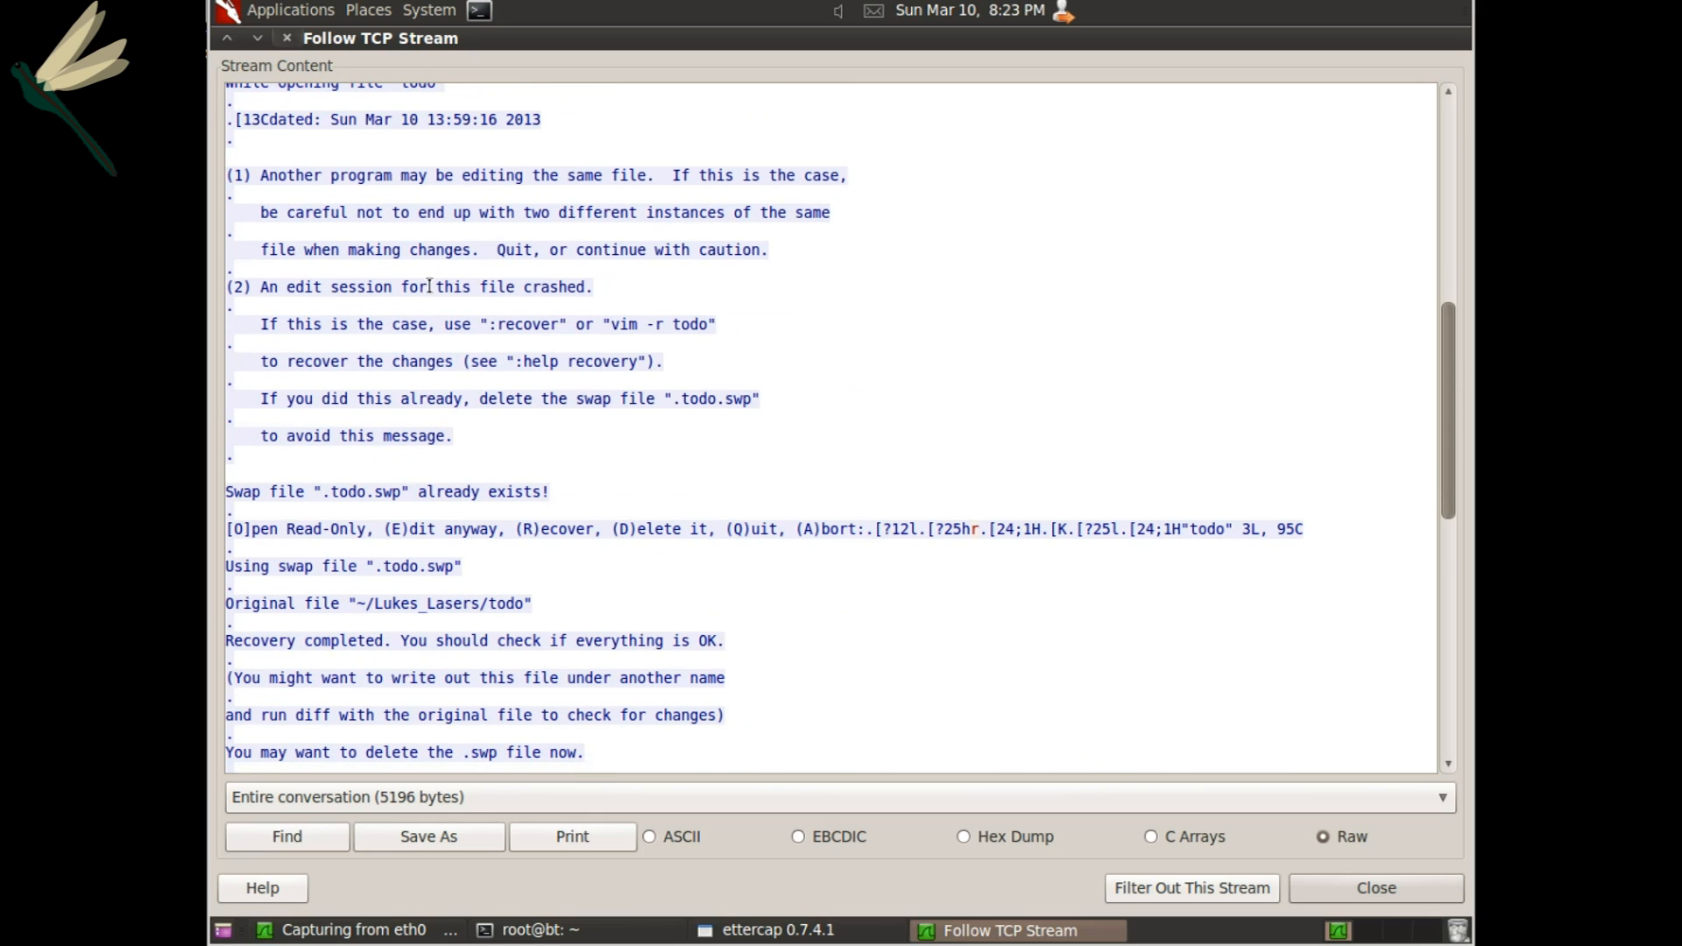
mouse_move(454, 443)
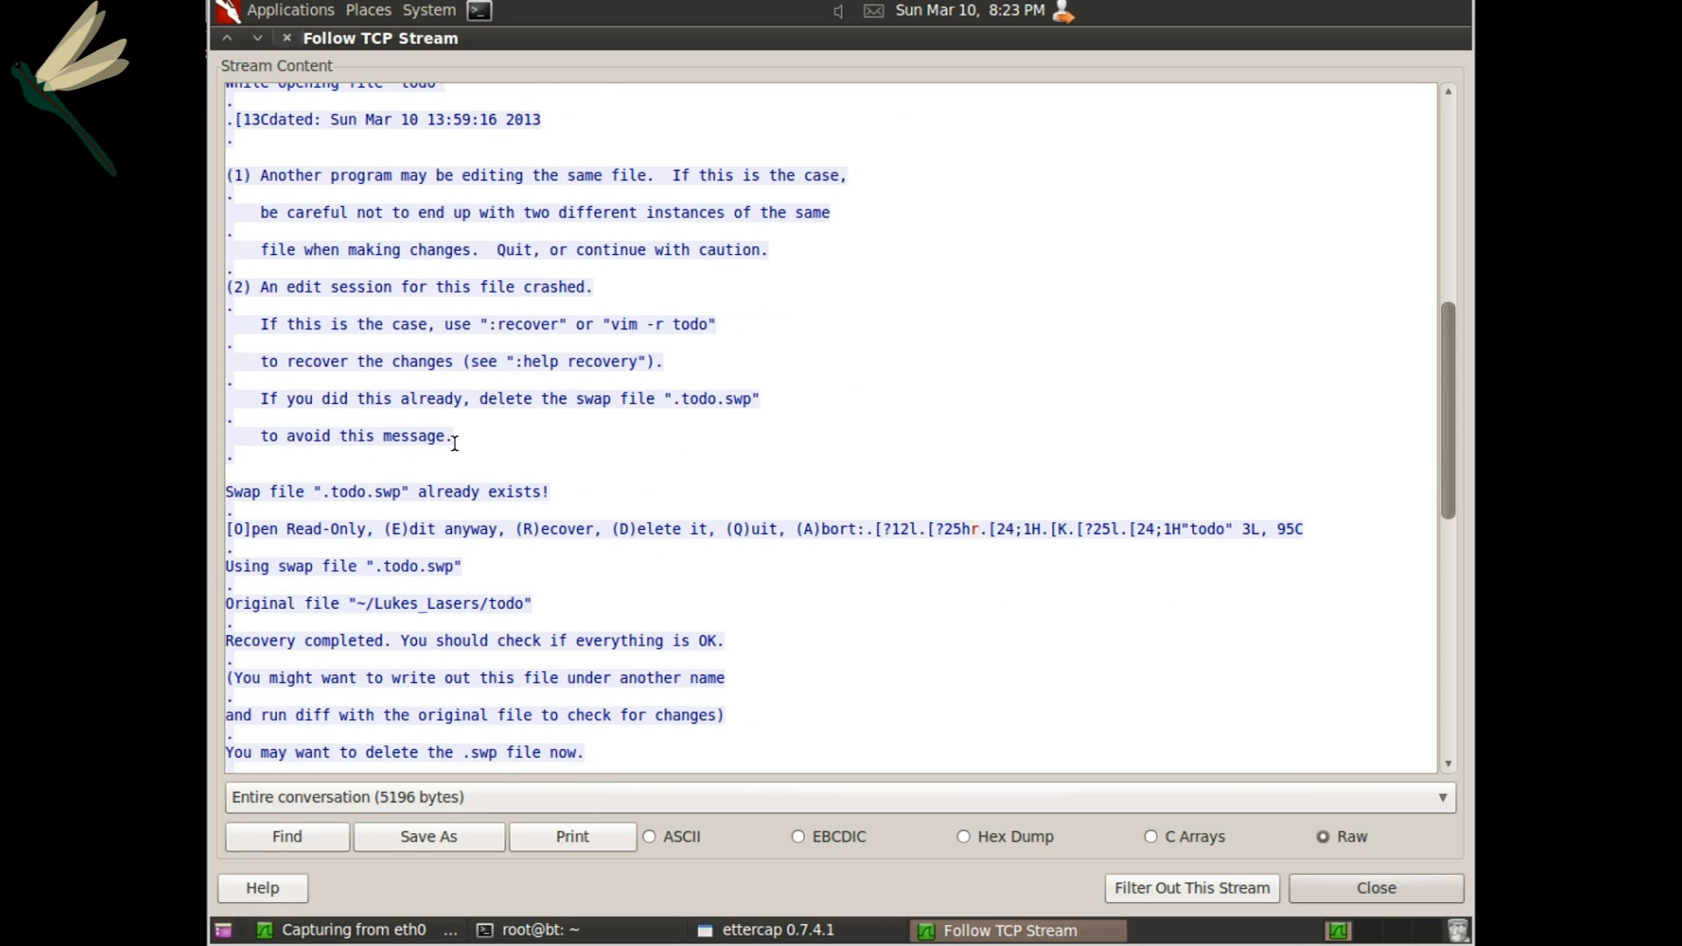
scroll("down", 3)
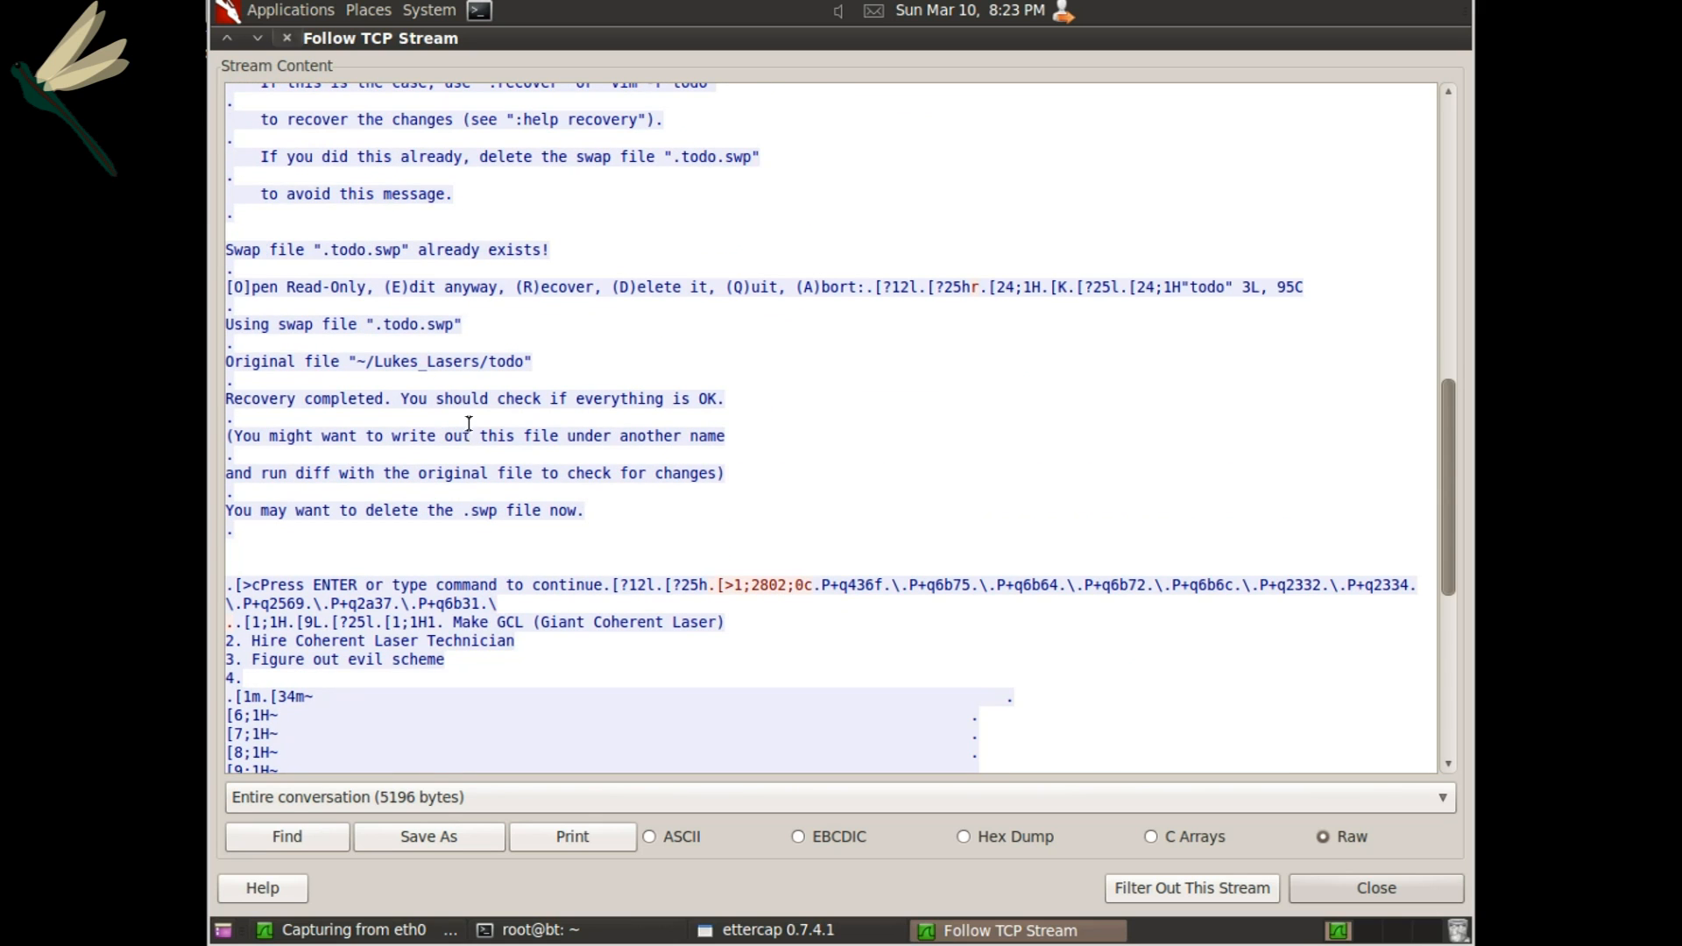
scroll("down", 3)
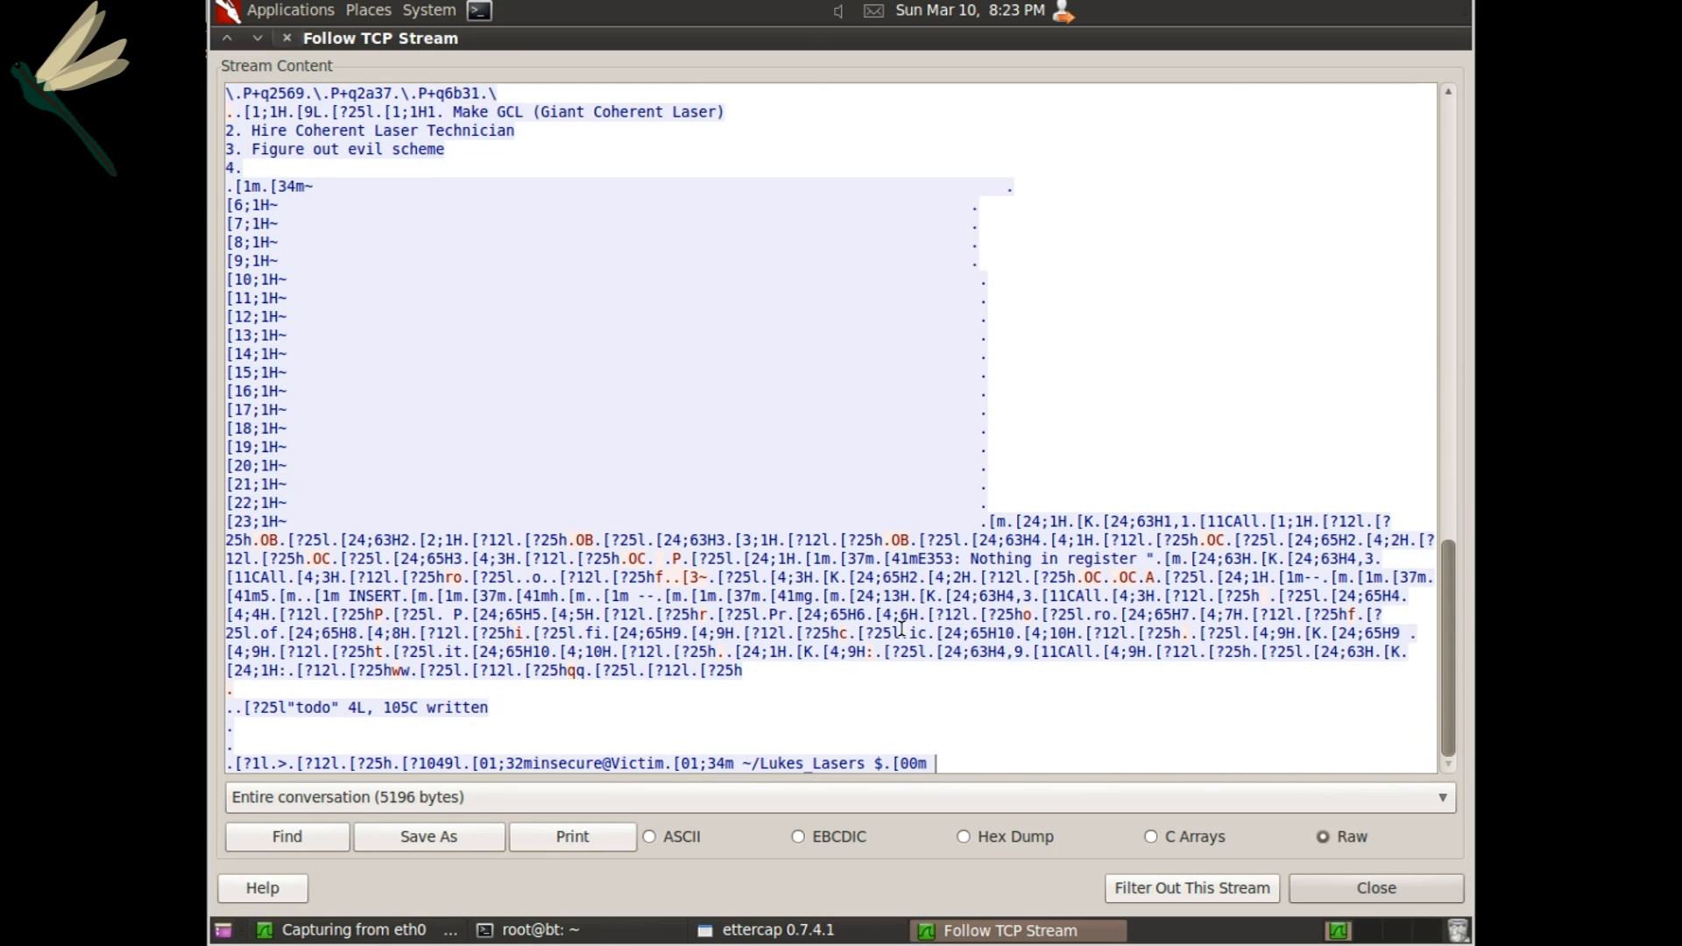
scroll("up", 3)
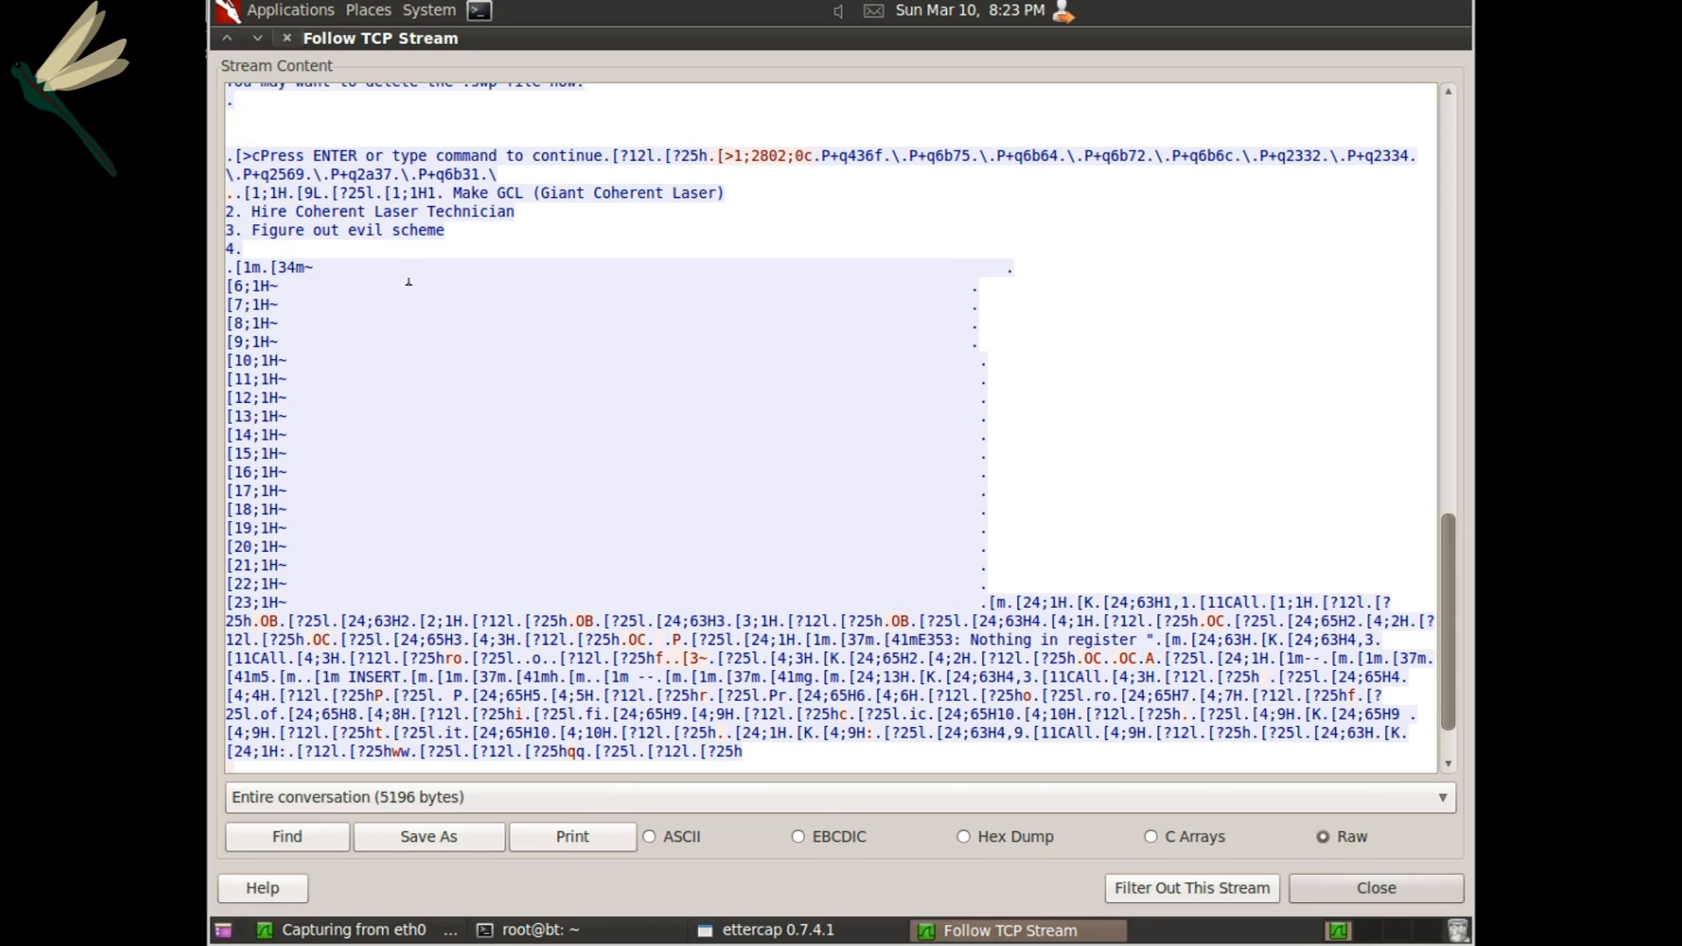
scroll("down", 3)
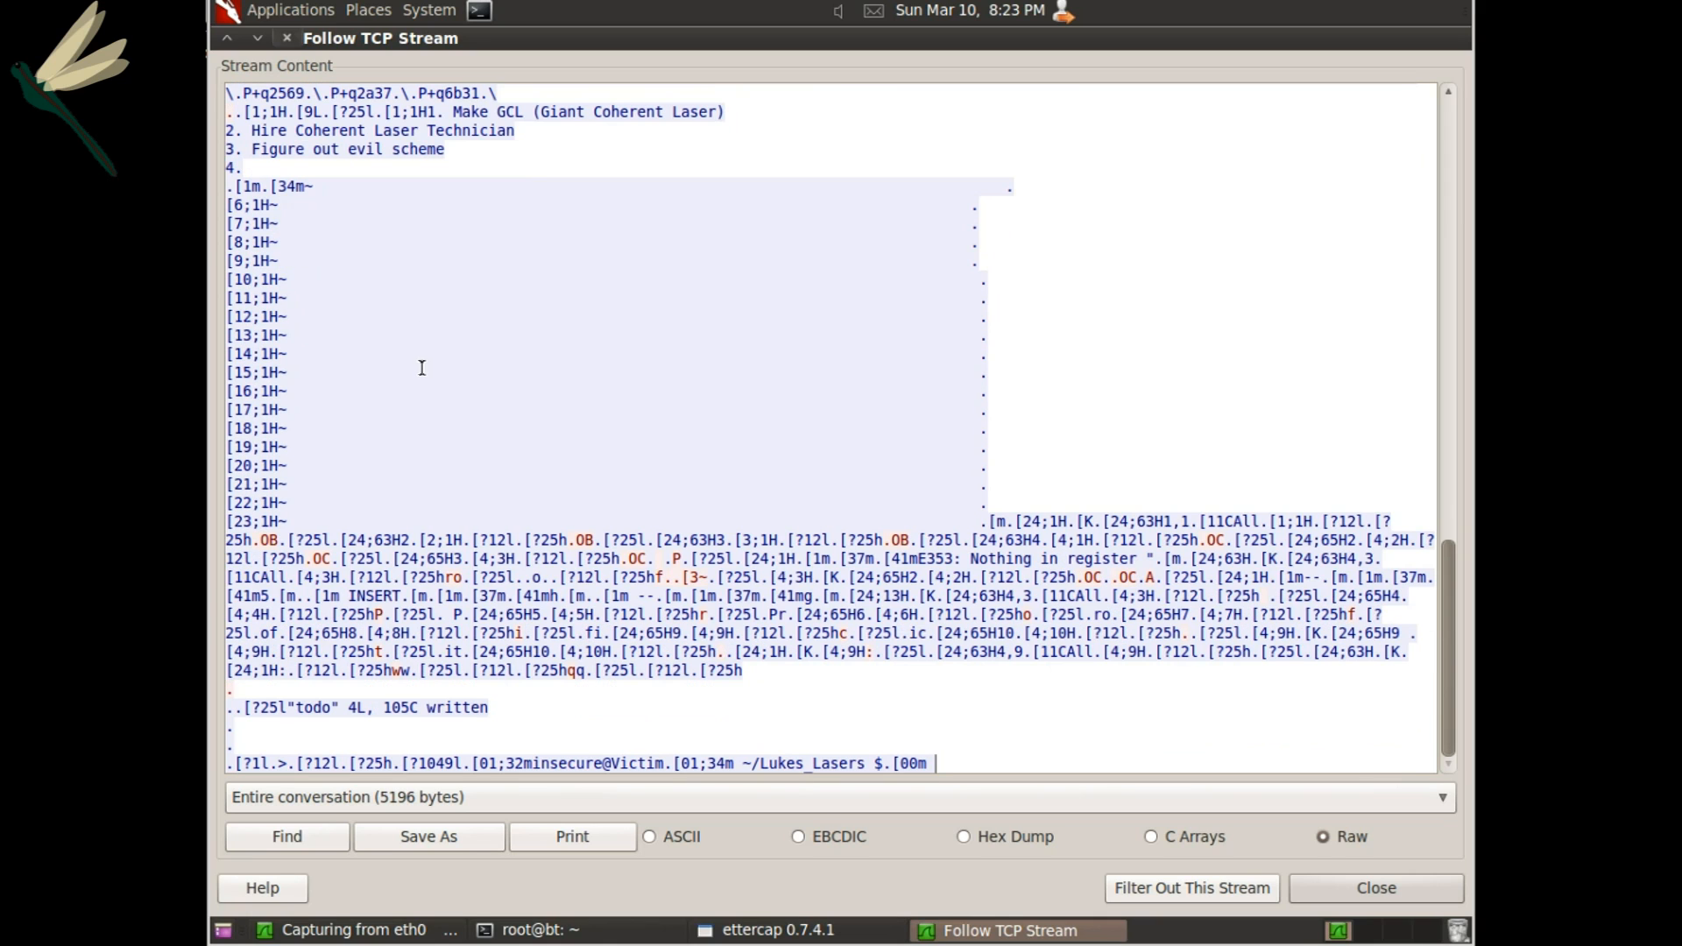
mouse_move(485, 727)
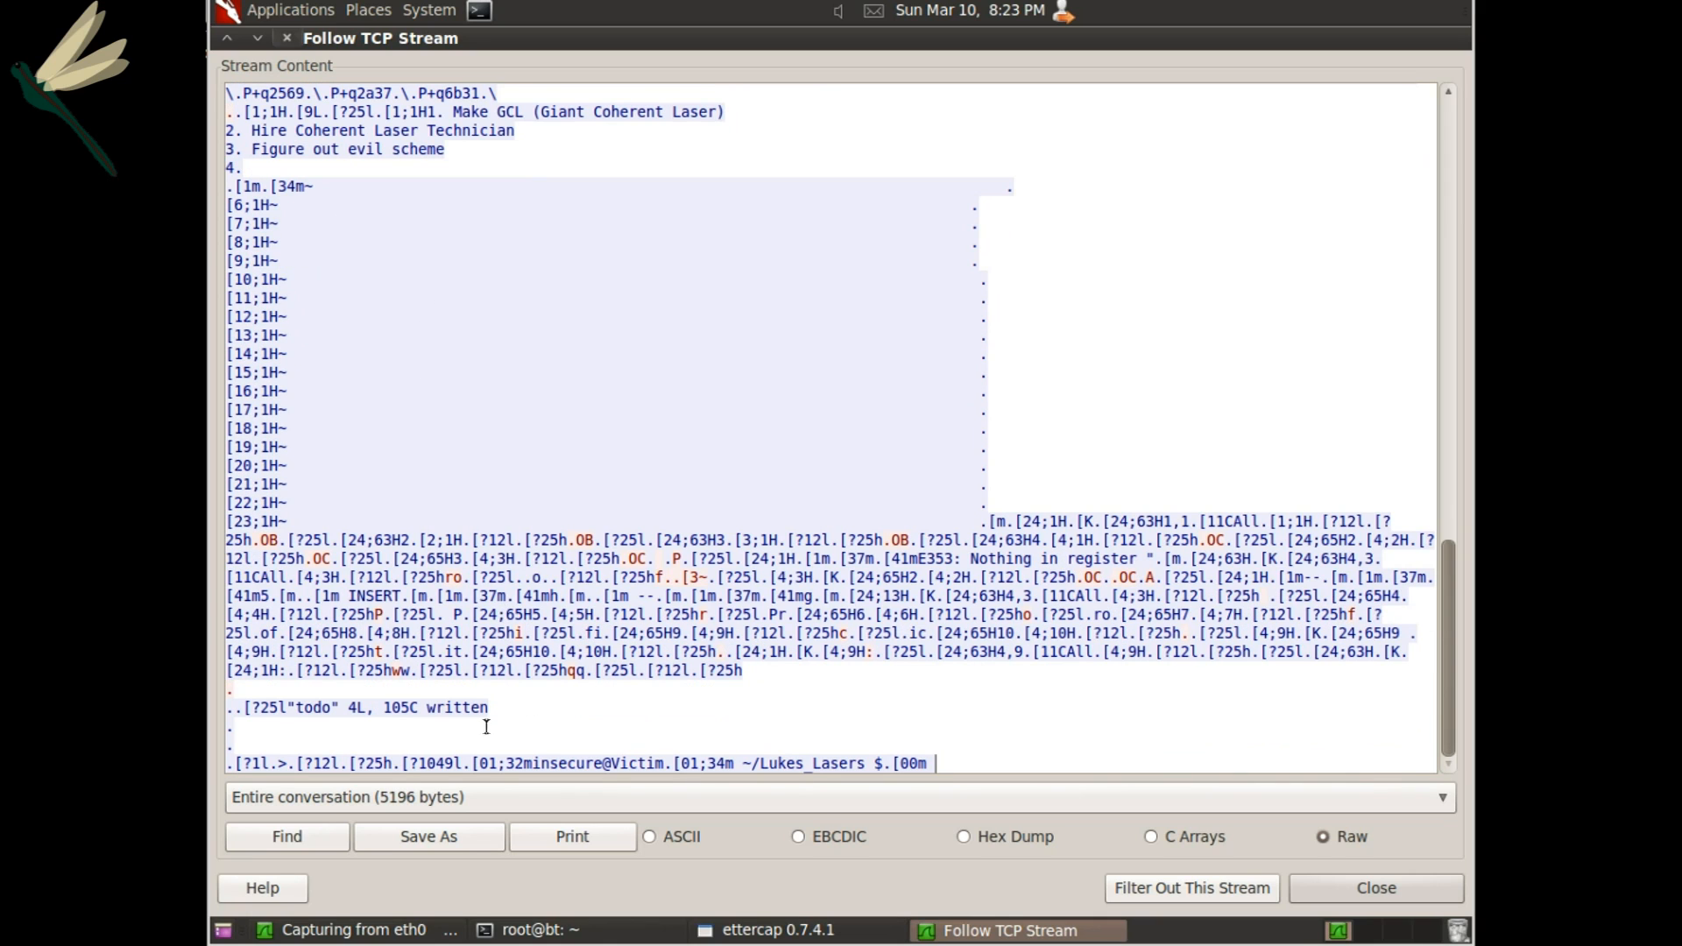
mouse_move(408, 715)
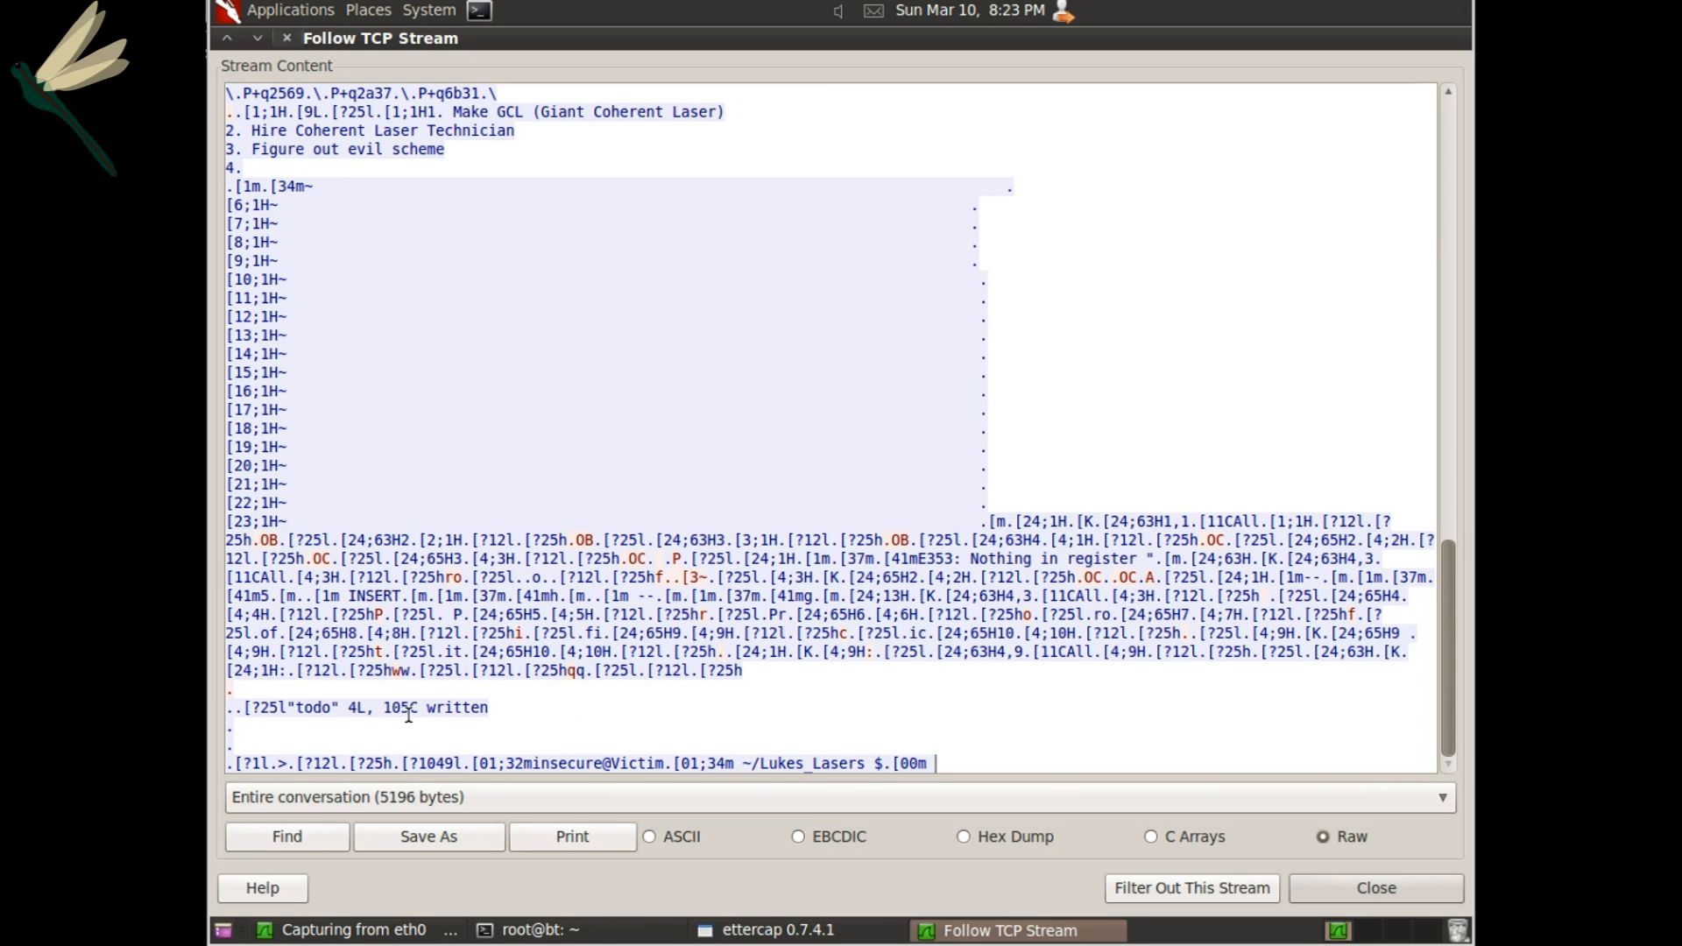
mouse_move(599, 746)
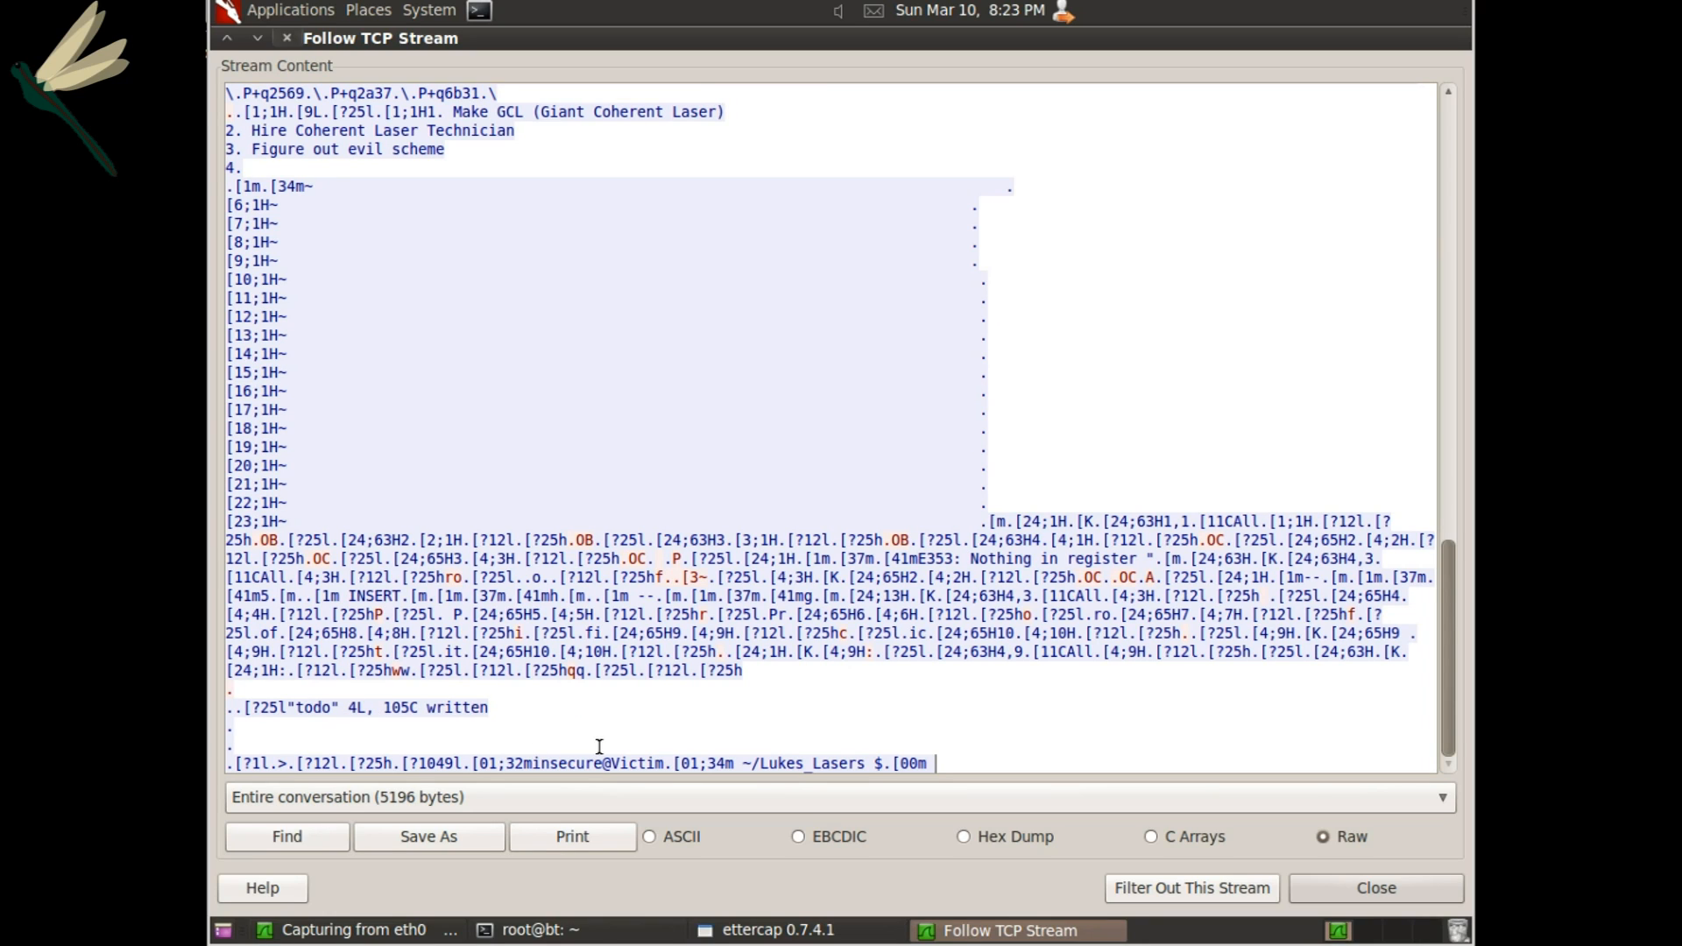